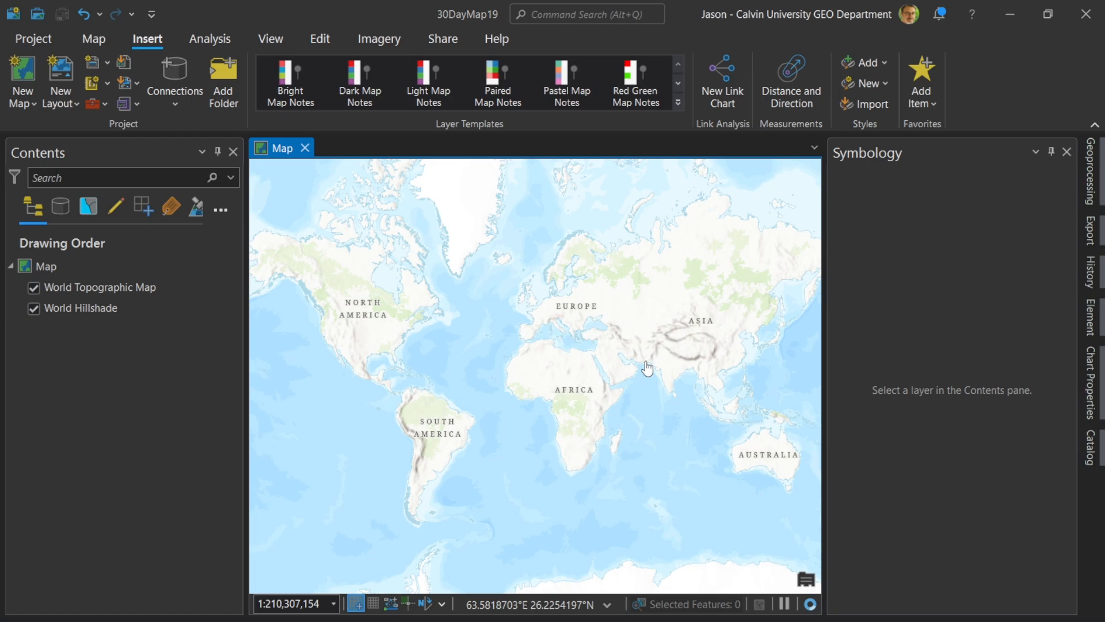
# Search Living Atlas in the Catalog portal and add the US Wind Turbine Database layer.
pyautogui.click(1086, 439)
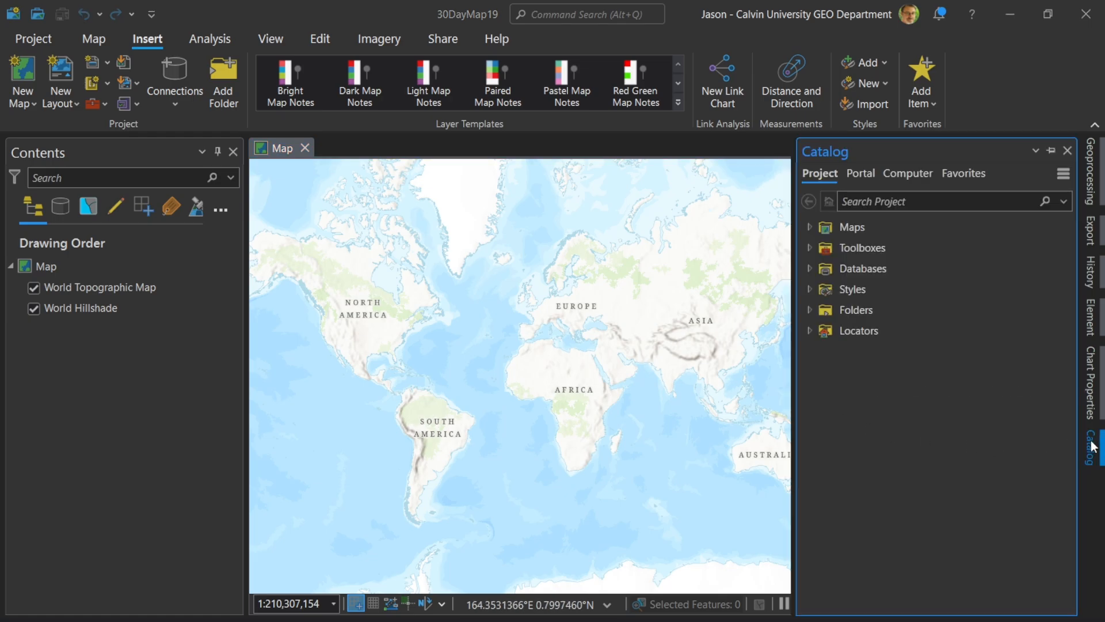
pyautogui.click(860, 173)
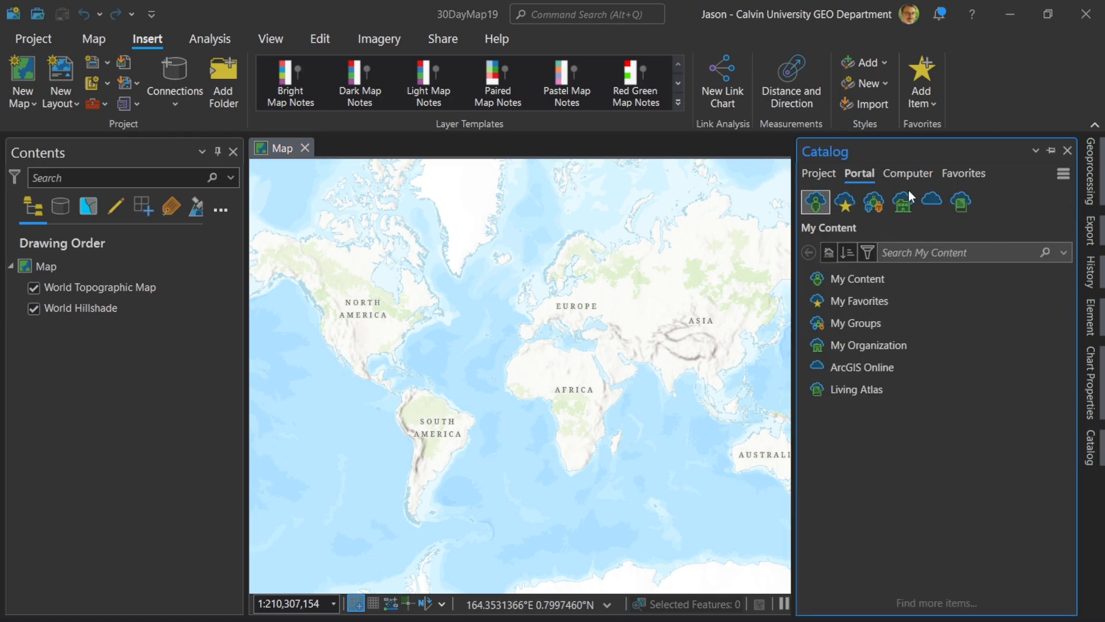
pyautogui.click(960, 202)
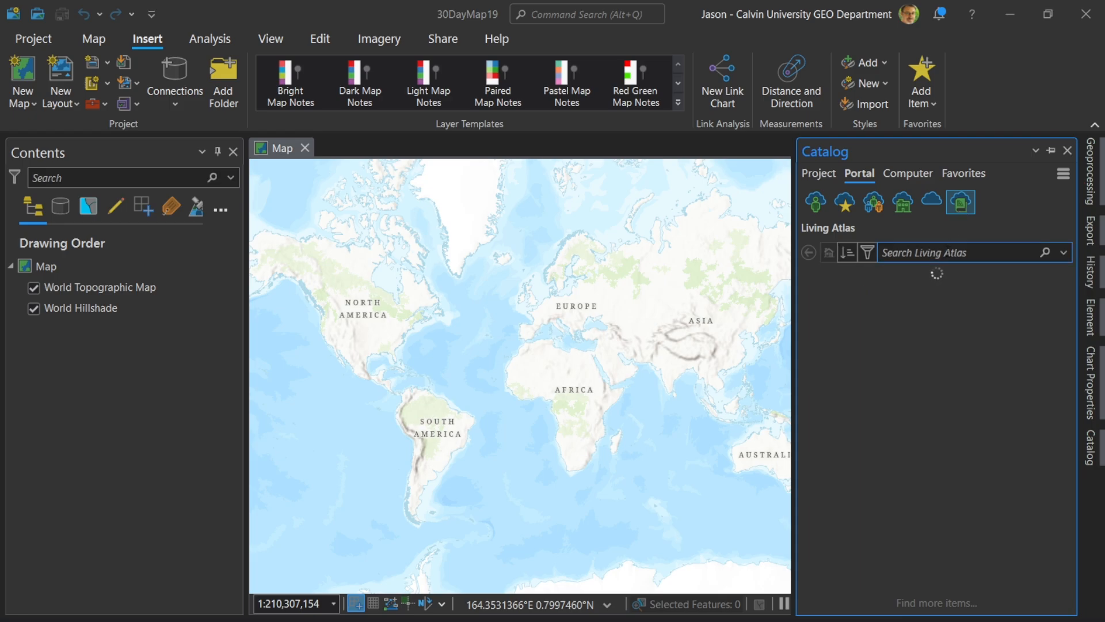
pyautogui.write('Wld')
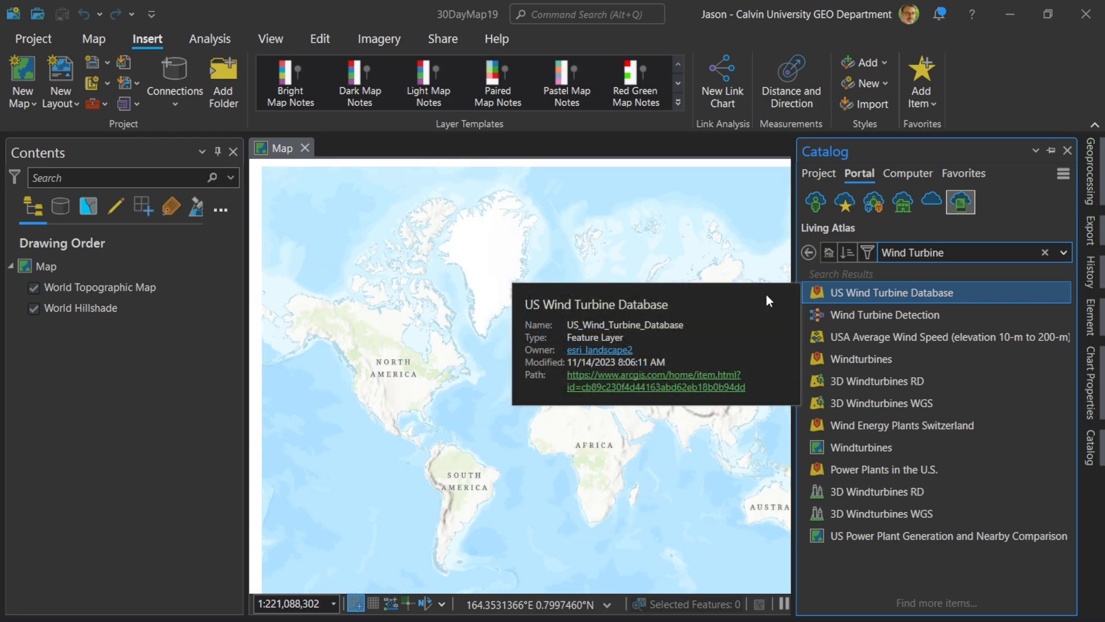
pyautogui.doubleClick(891, 293)
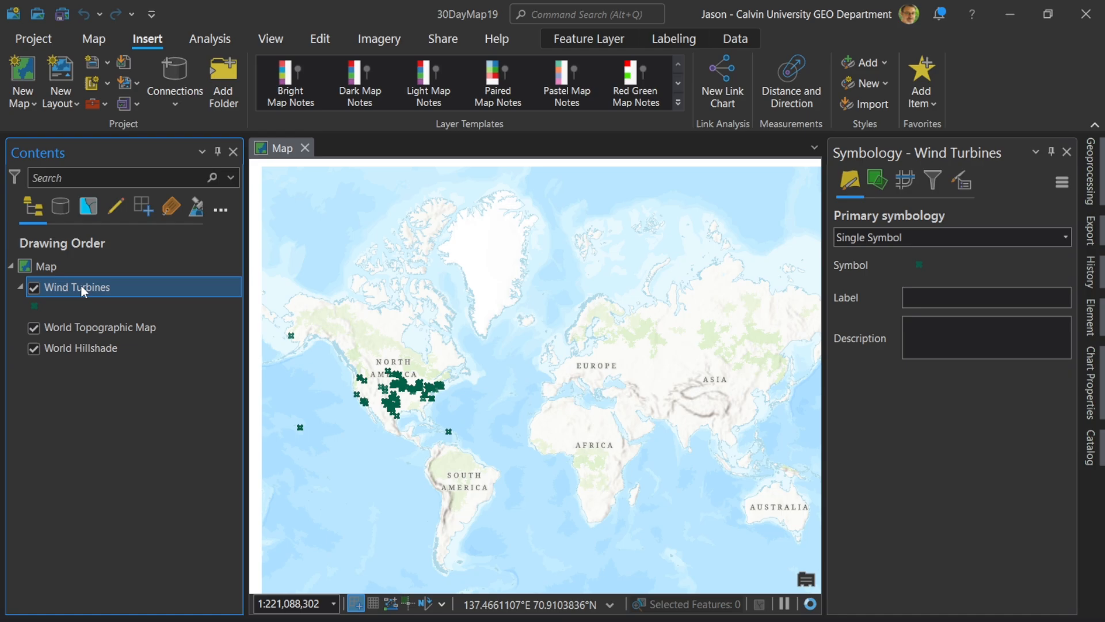
# Select By Attributes the Wind Turbines where t_state equals MI (1,637 features).
pyautogui.rightClick(77, 287)
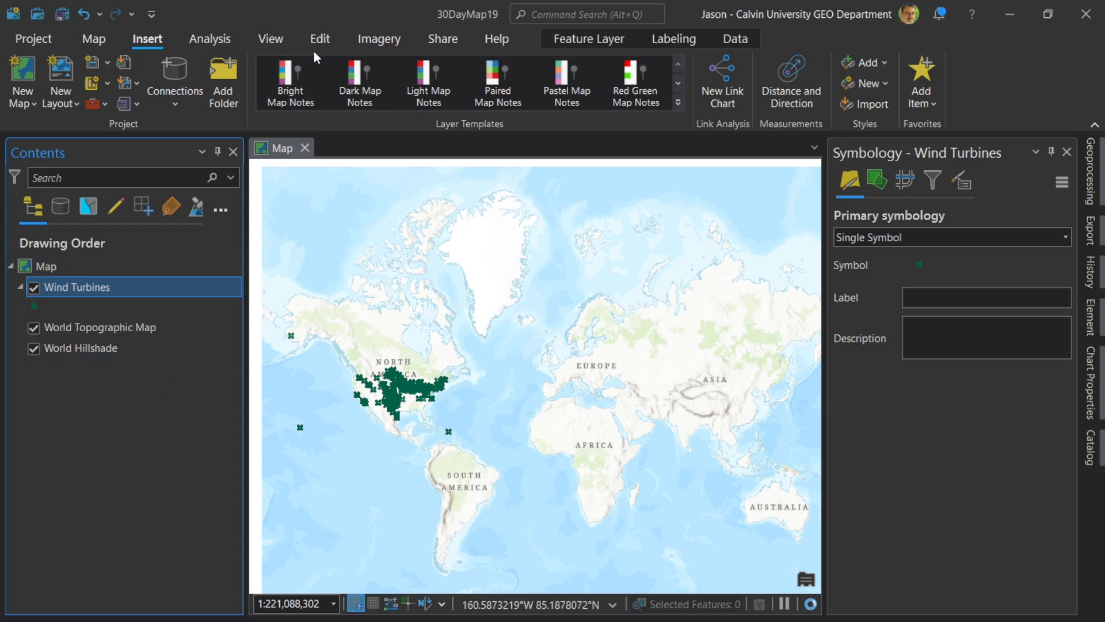
pyautogui.click(93, 39)
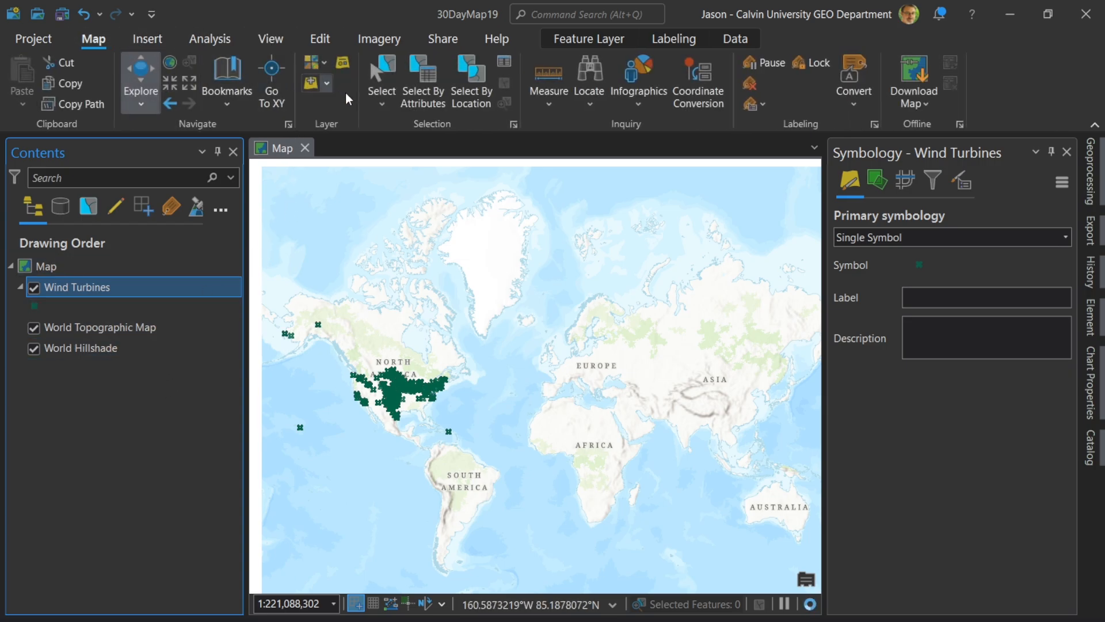
pyautogui.click(423, 75)
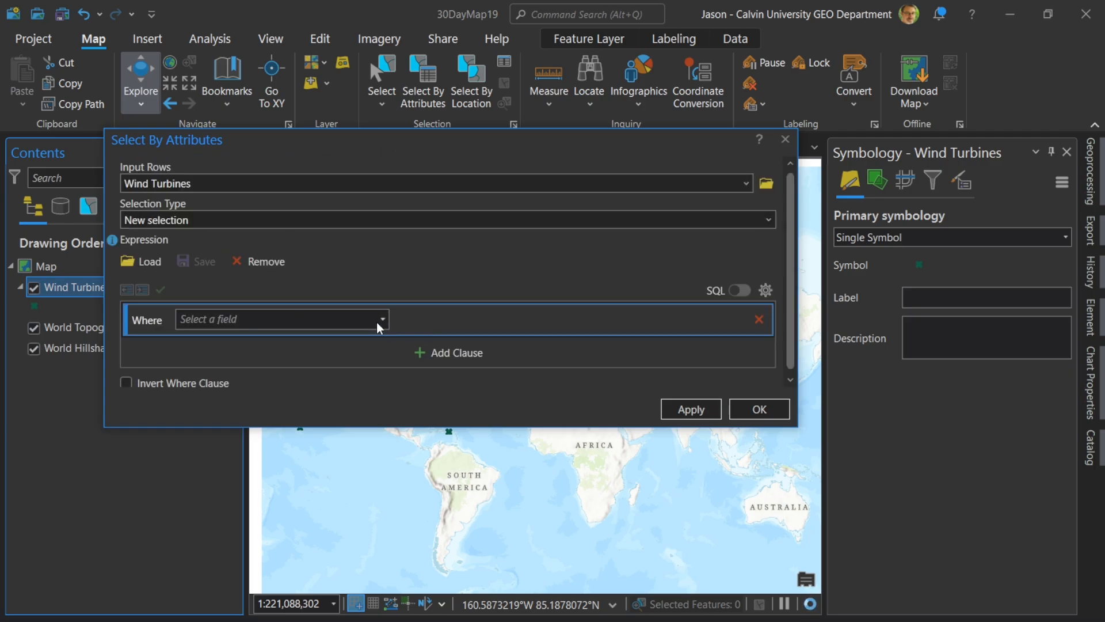
pyautogui.click(381, 319)
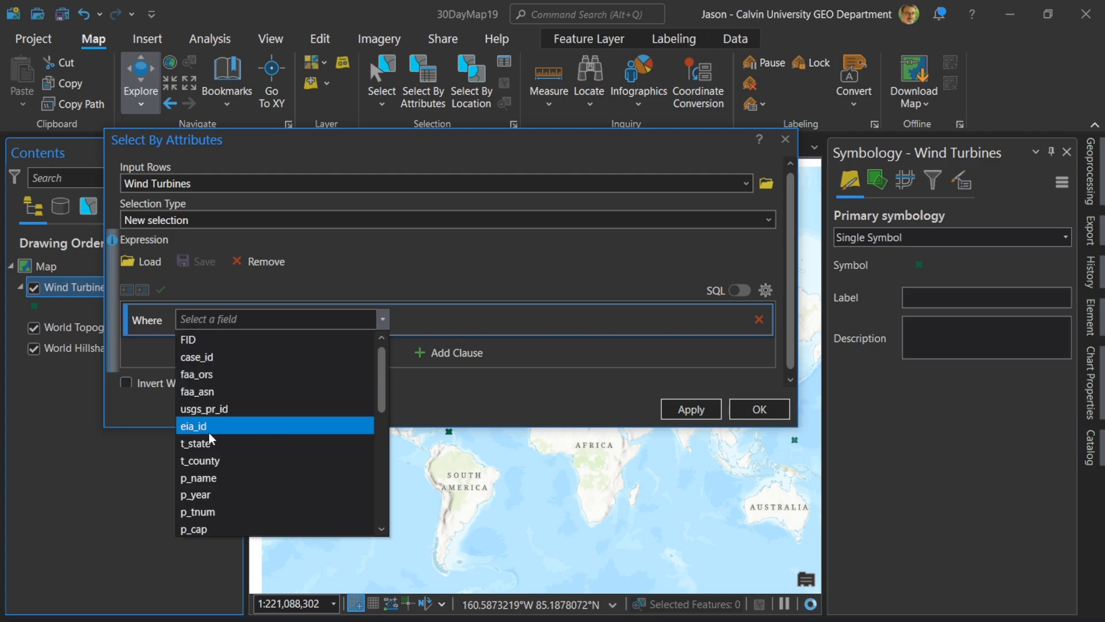
pyautogui.click(194, 444)
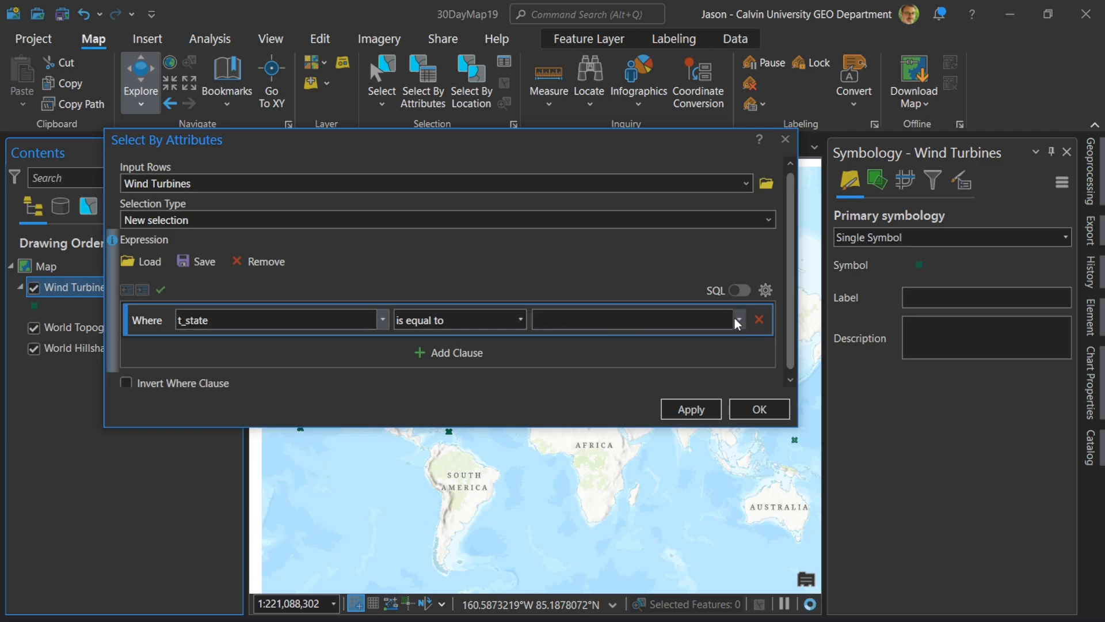
pyautogui.click(738, 319)
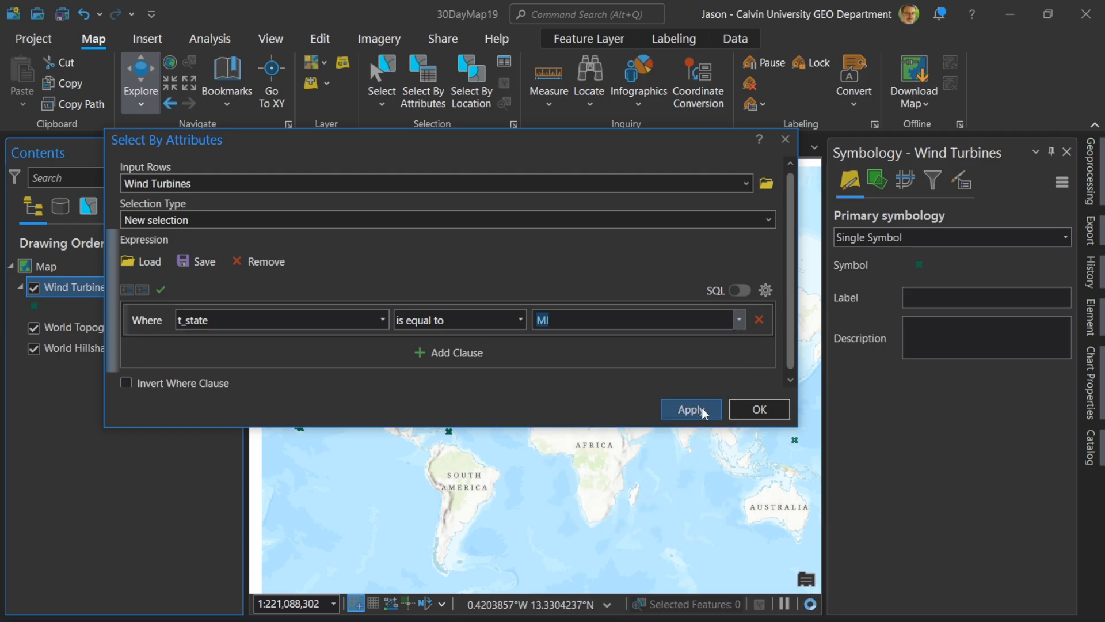
pyautogui.click(691, 409)
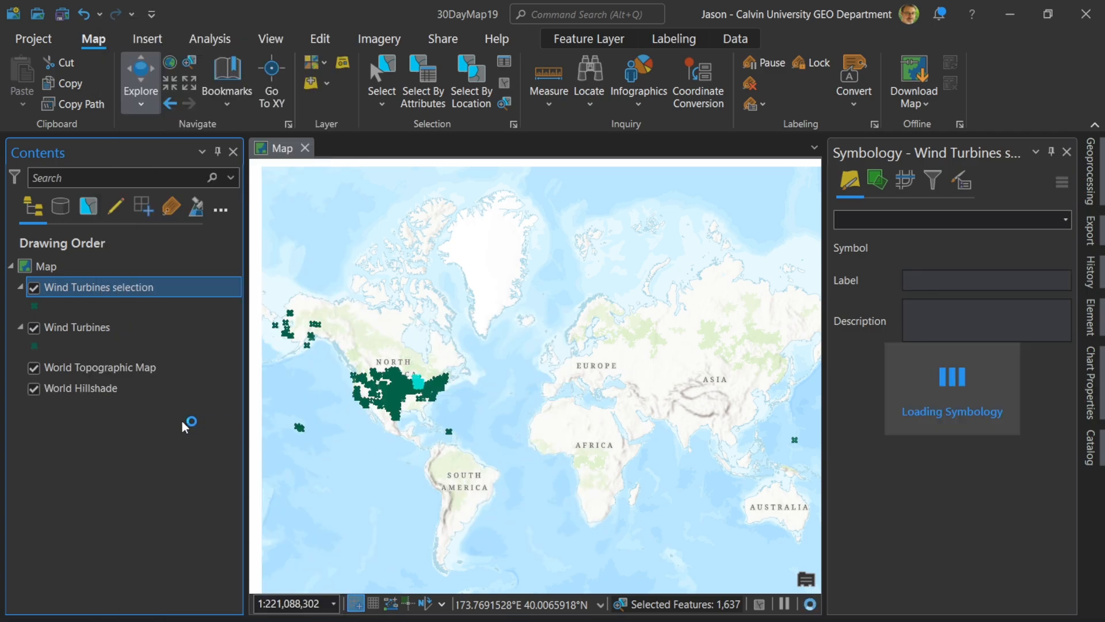
# Remove the original Wind Turbines layer and zoom to the Wind Turbines selection layer.
pyautogui.rightClick(76, 328)
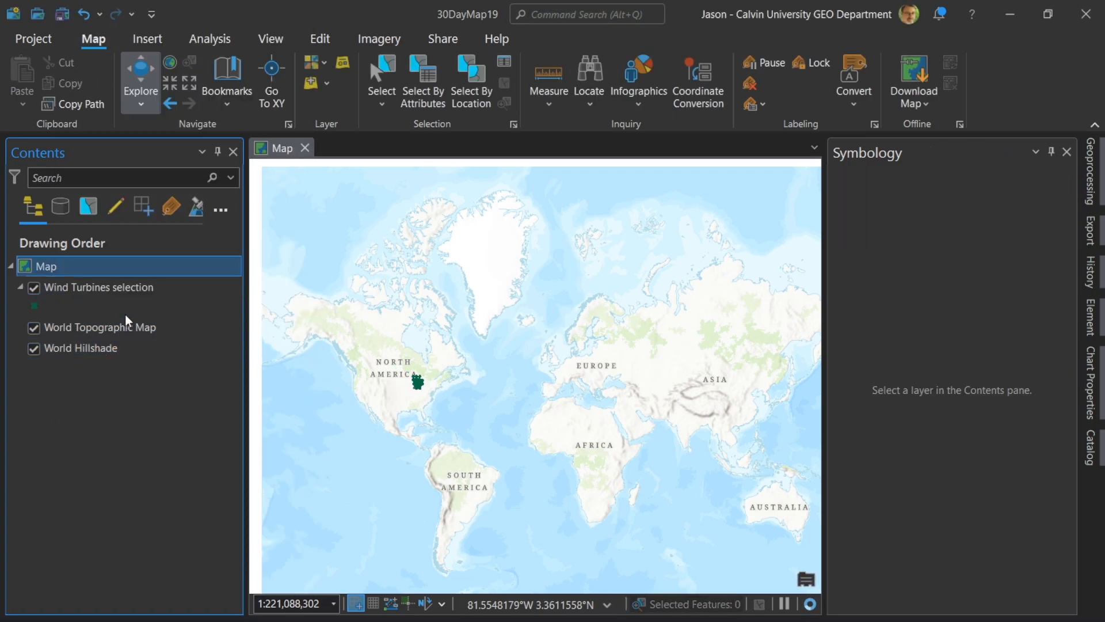
pyautogui.click(99, 288)
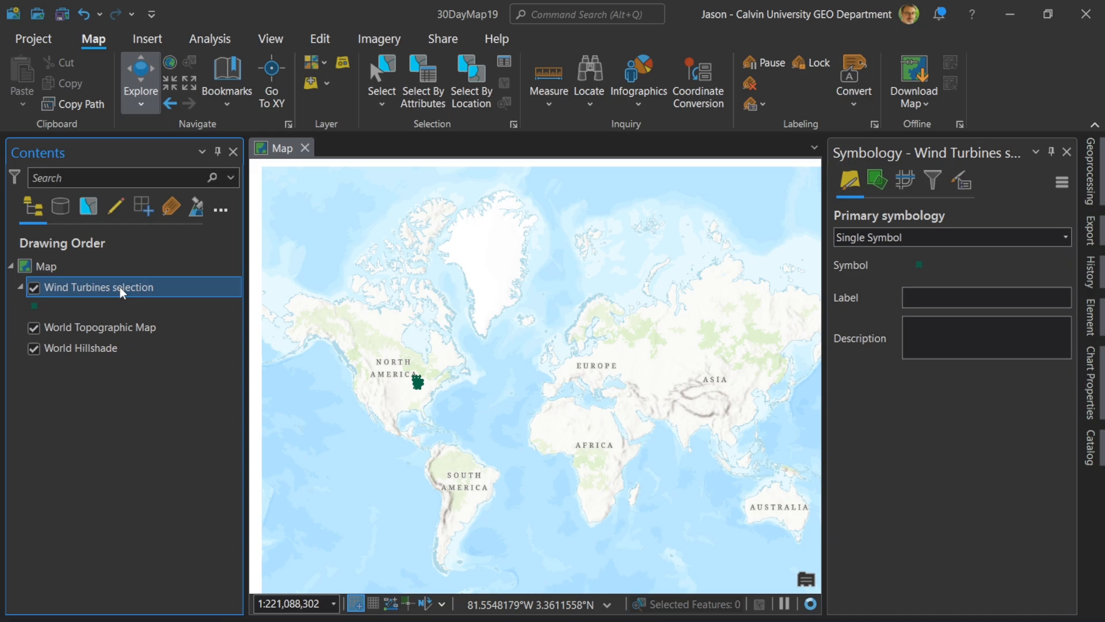
pyautogui.rightClick(98, 287)
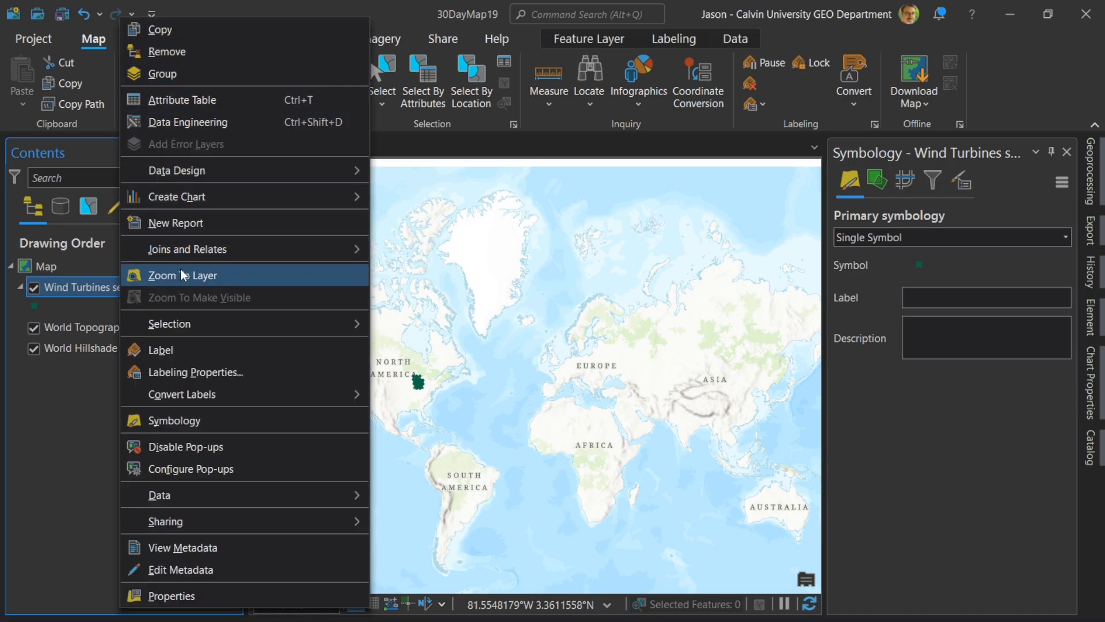
pyautogui.click(182, 275)
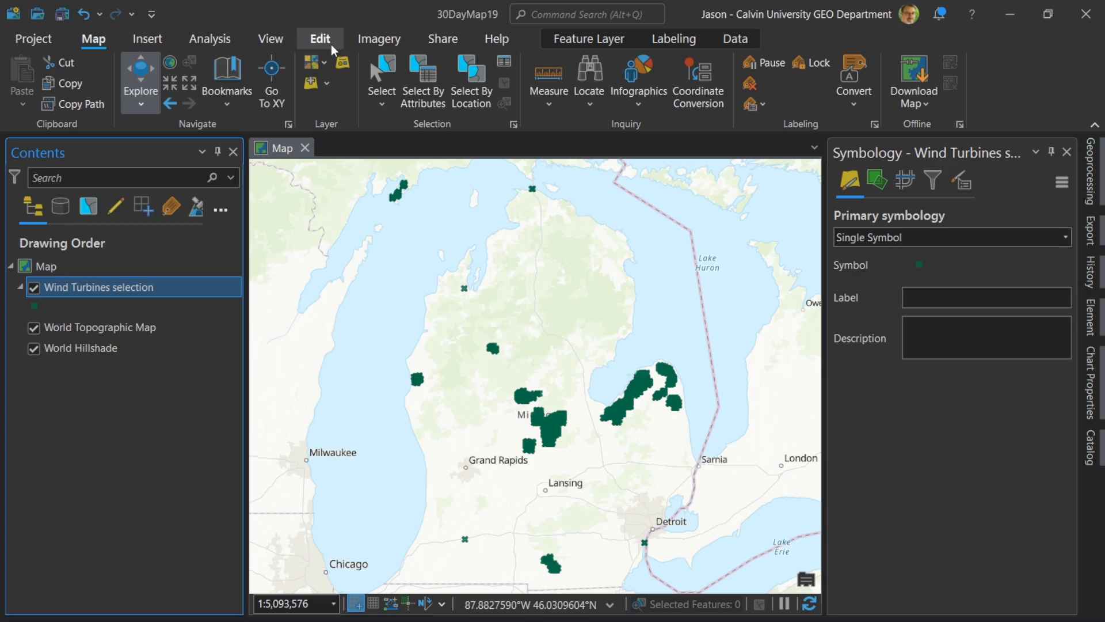
# Try a night street basemap, then settle on Dark Gray Canvas.
pyautogui.click(320, 63)
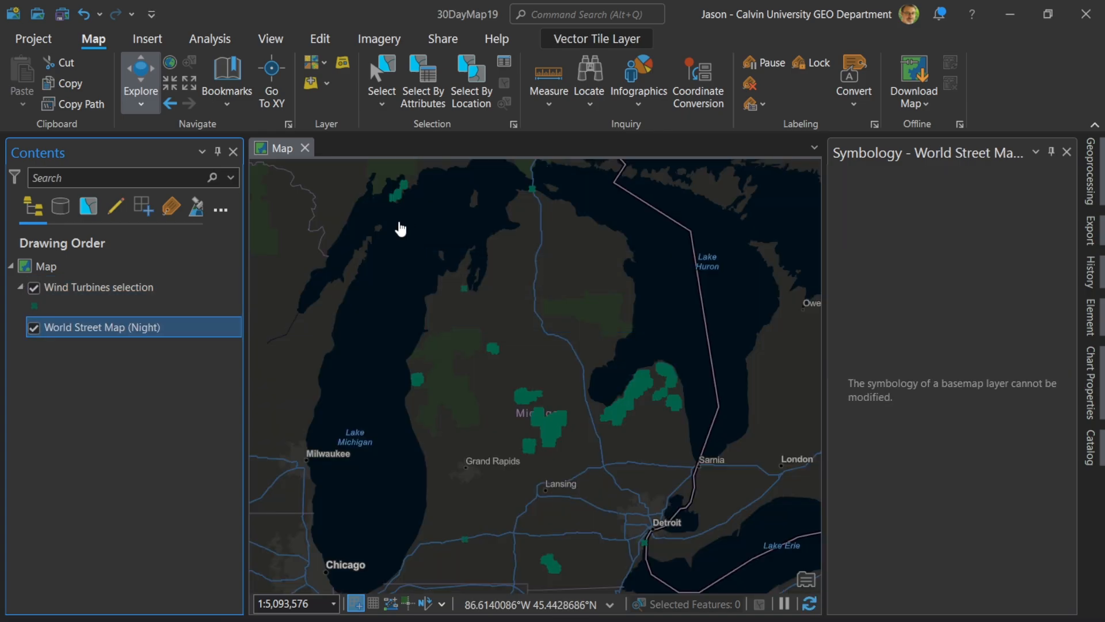
pyautogui.click(313, 62)
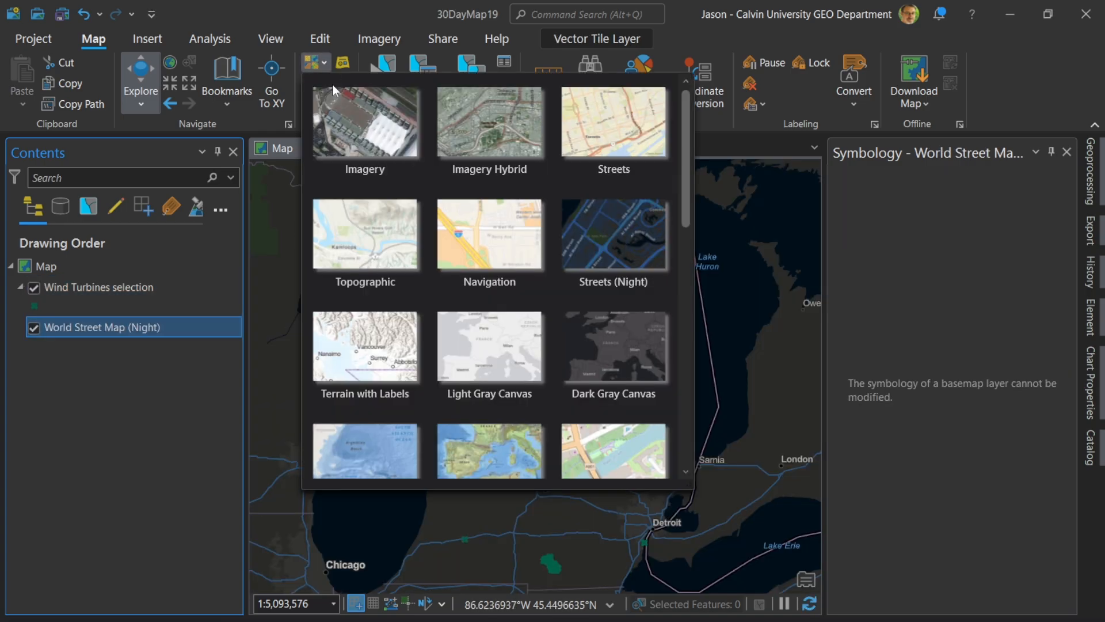
pyautogui.click(614, 346)
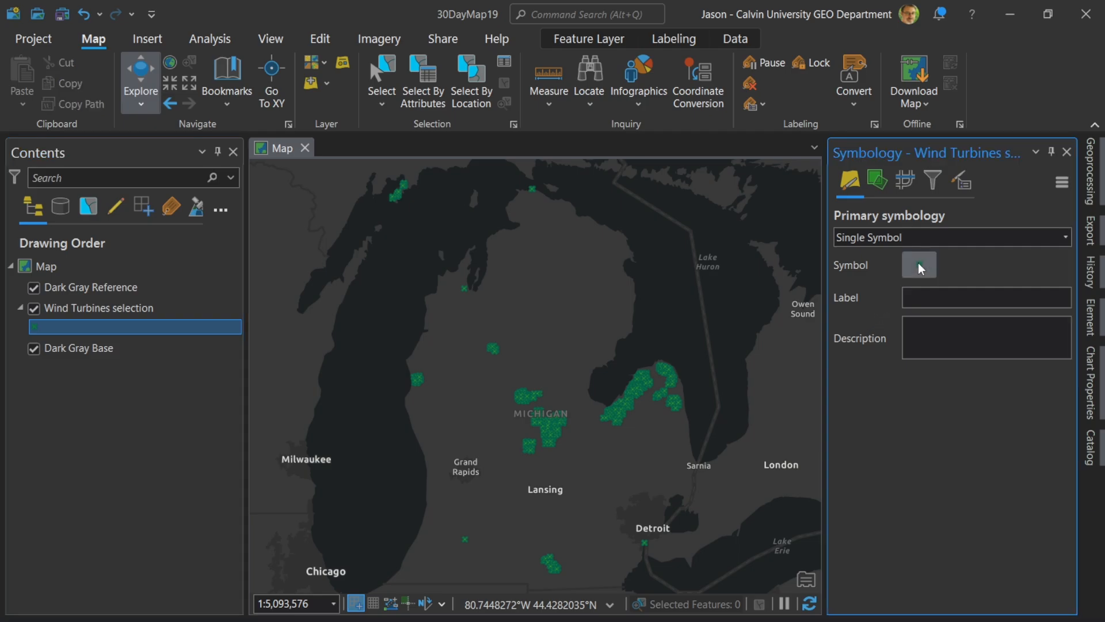
# Set the turbine point symbol to Circle 3 coloured lime green.
pyautogui.click(919, 264)
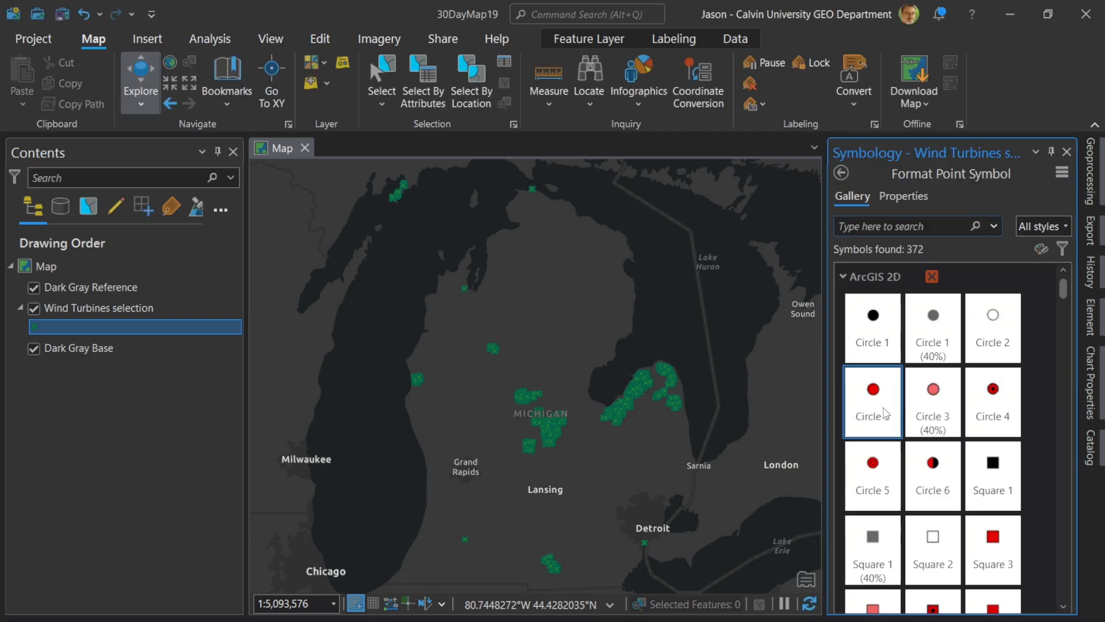
pyautogui.click(873, 390)
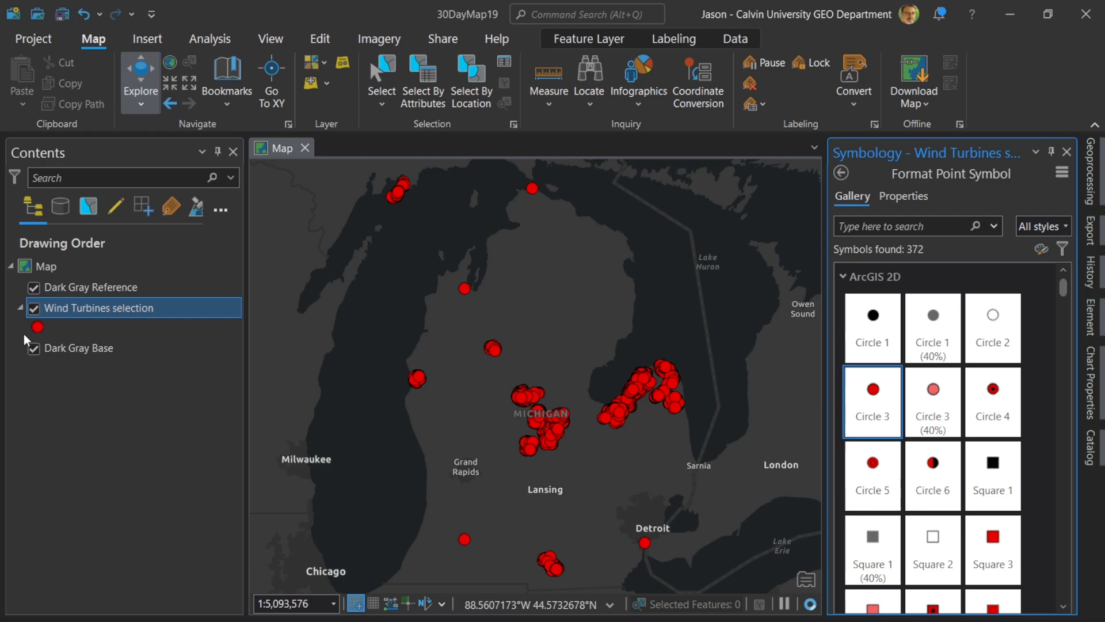
pyautogui.click(37, 327)
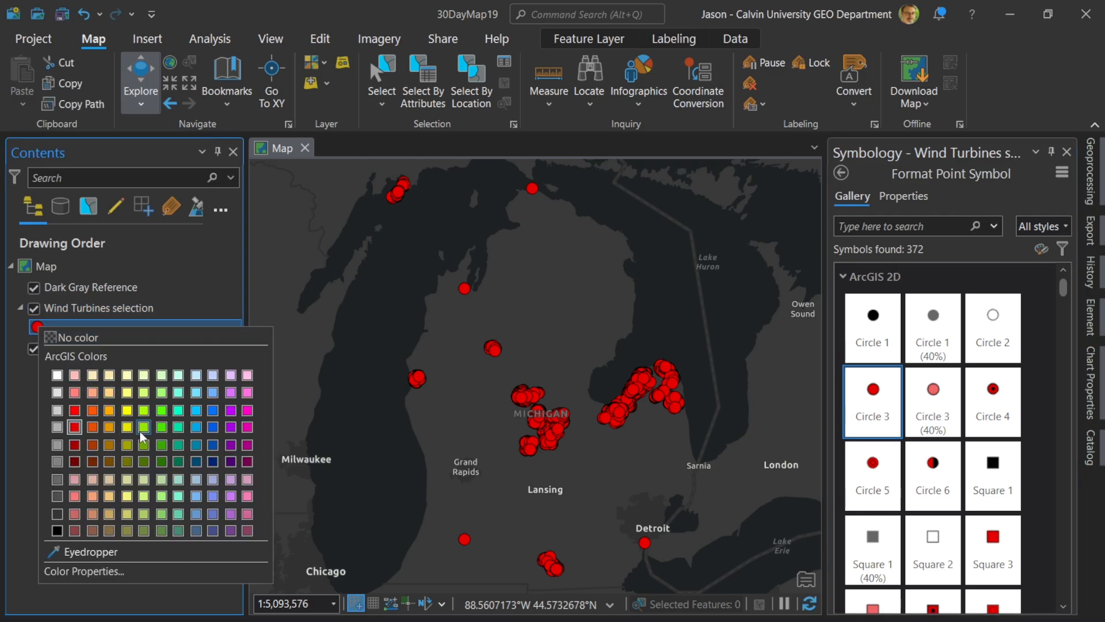
pyautogui.click(145, 427)
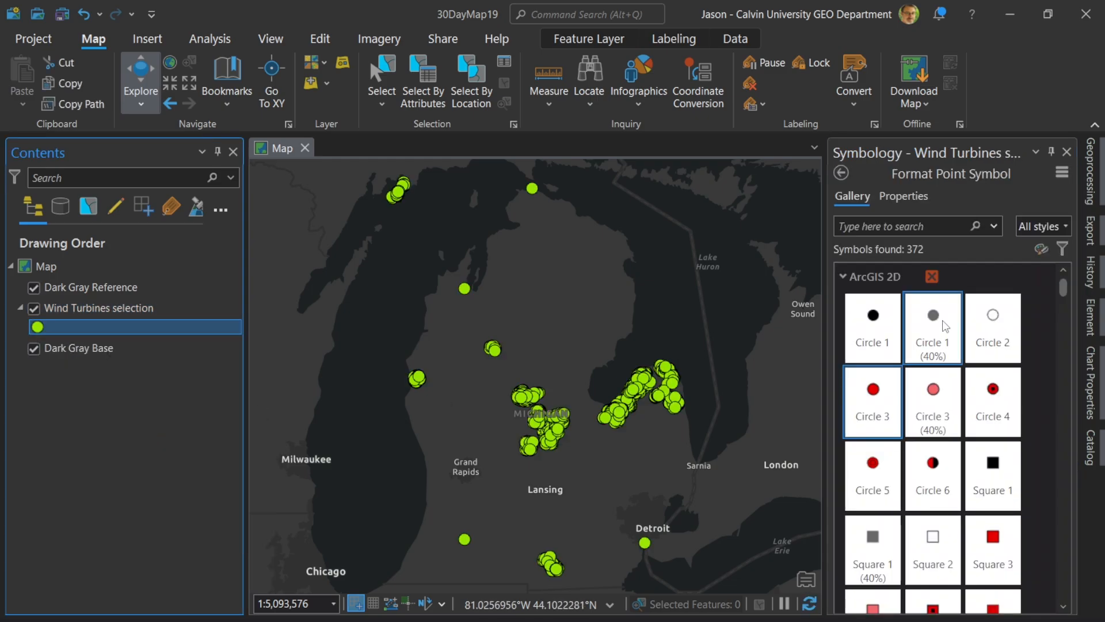
pyautogui.click(903, 197)
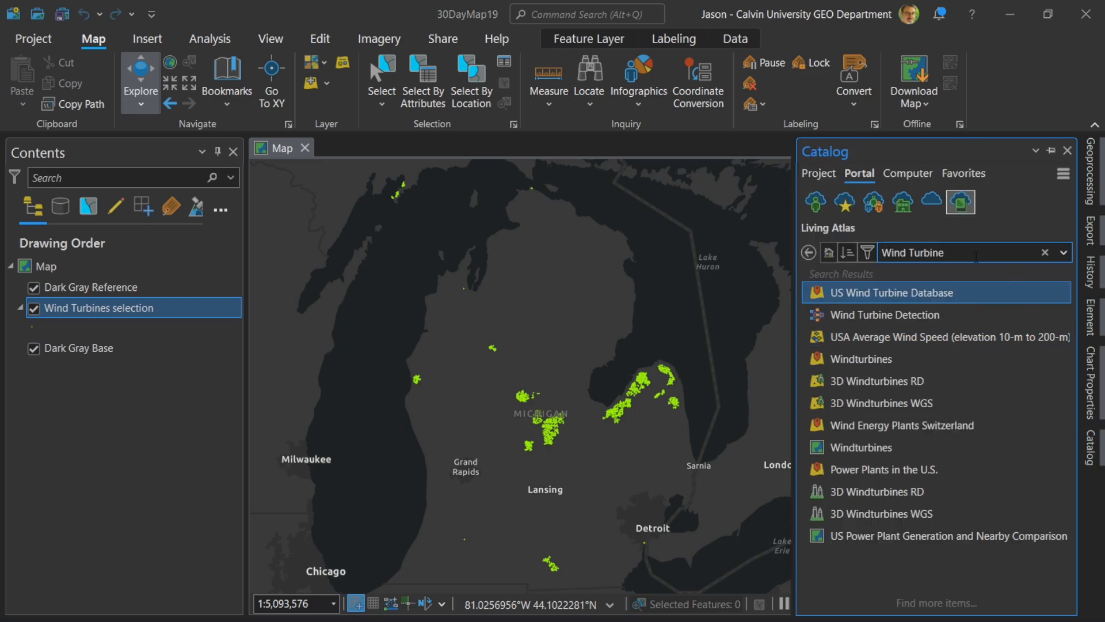
# Search ArcGIS Online for 'Counties Michigan' and add Michigan County Boundaries.
pyautogui.click(931, 202)
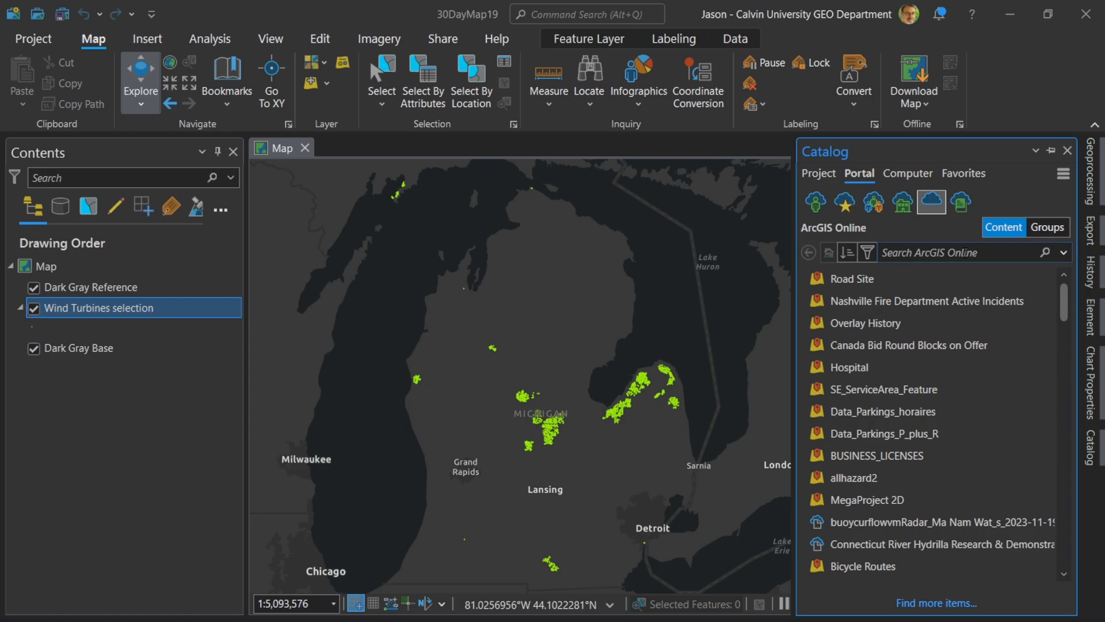
pyautogui.write('Counties M')
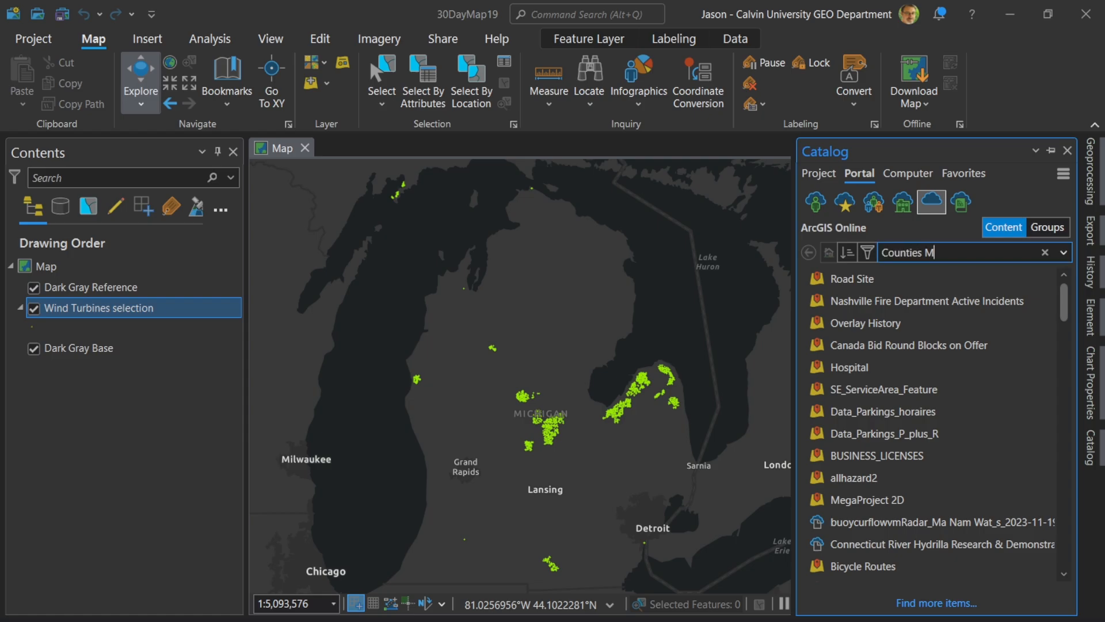
pyautogui.write('ichigan')
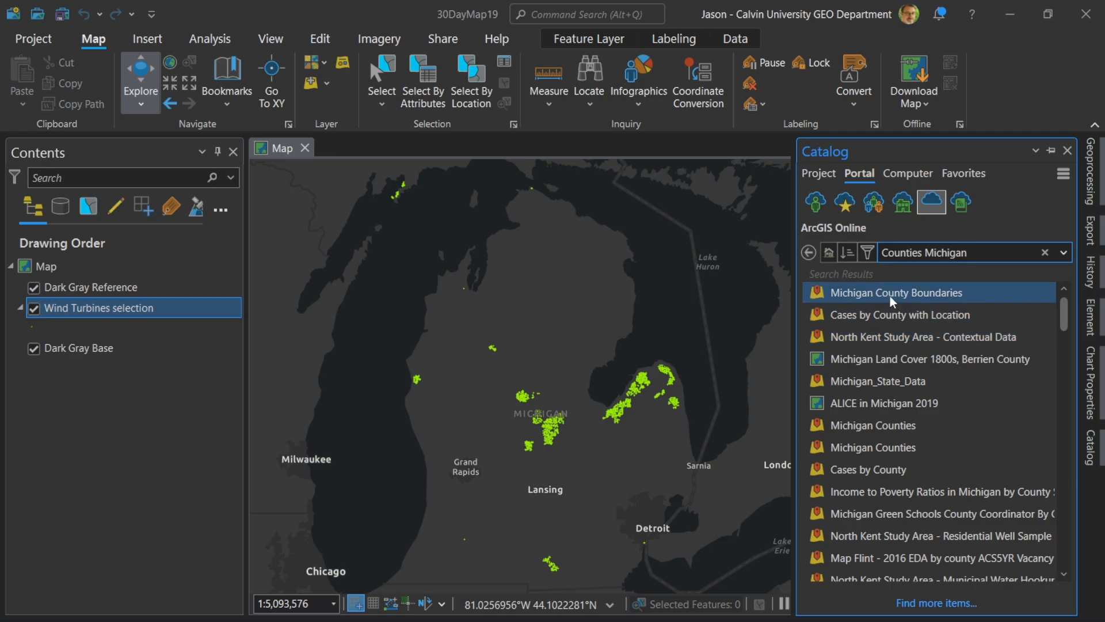
pyautogui.rightClick(896, 292)
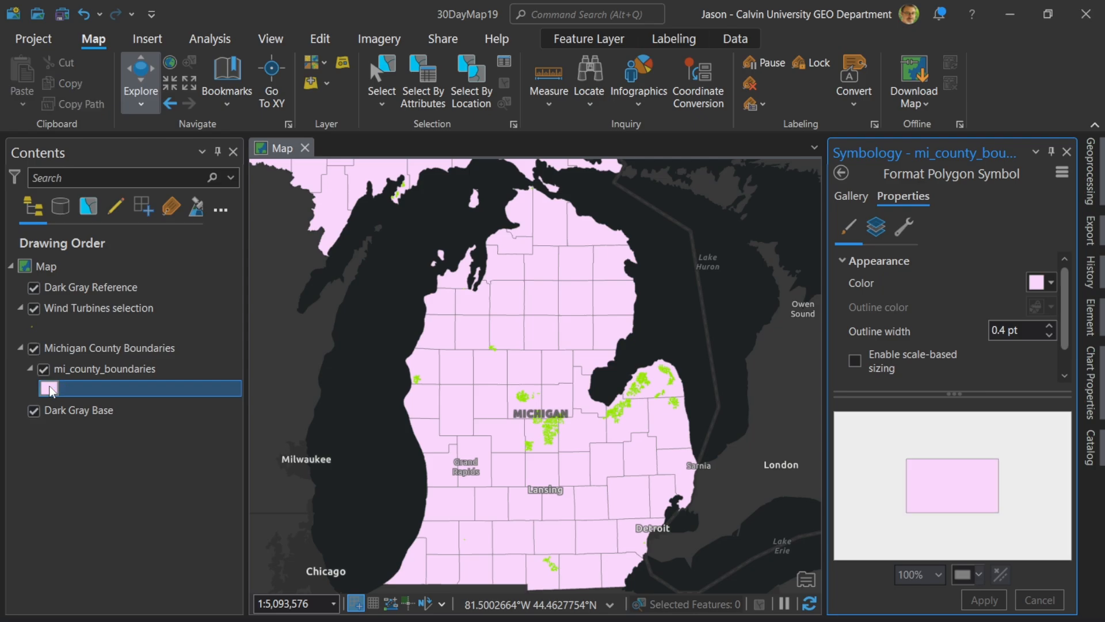
# Set the mi_county_boundaries fill colour to No color.
pyautogui.click(1041, 283)
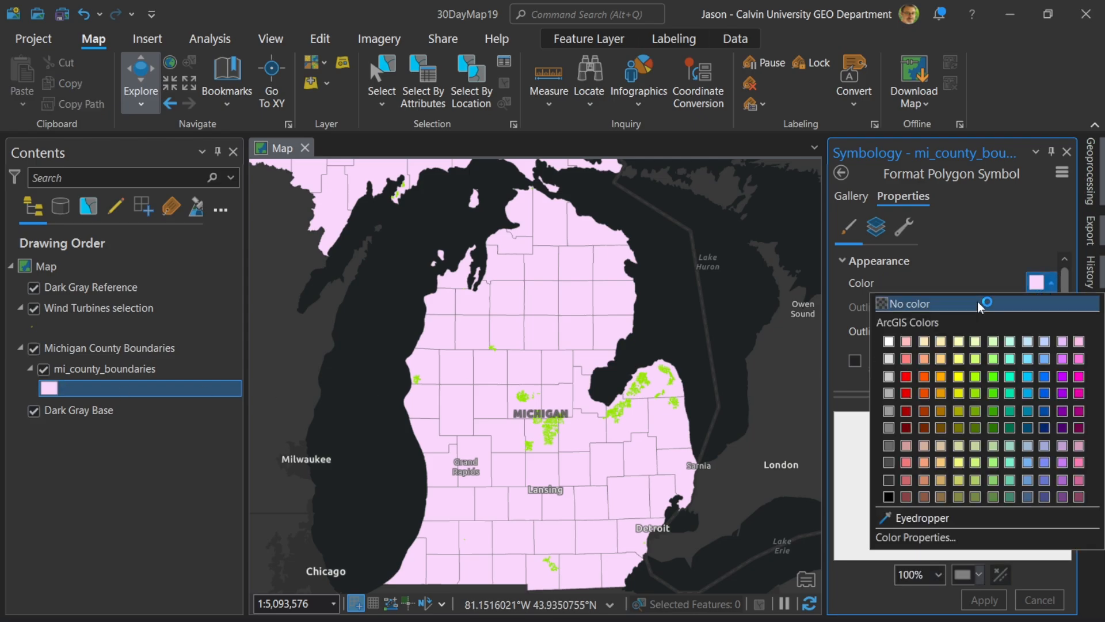
pyautogui.click(917, 303)
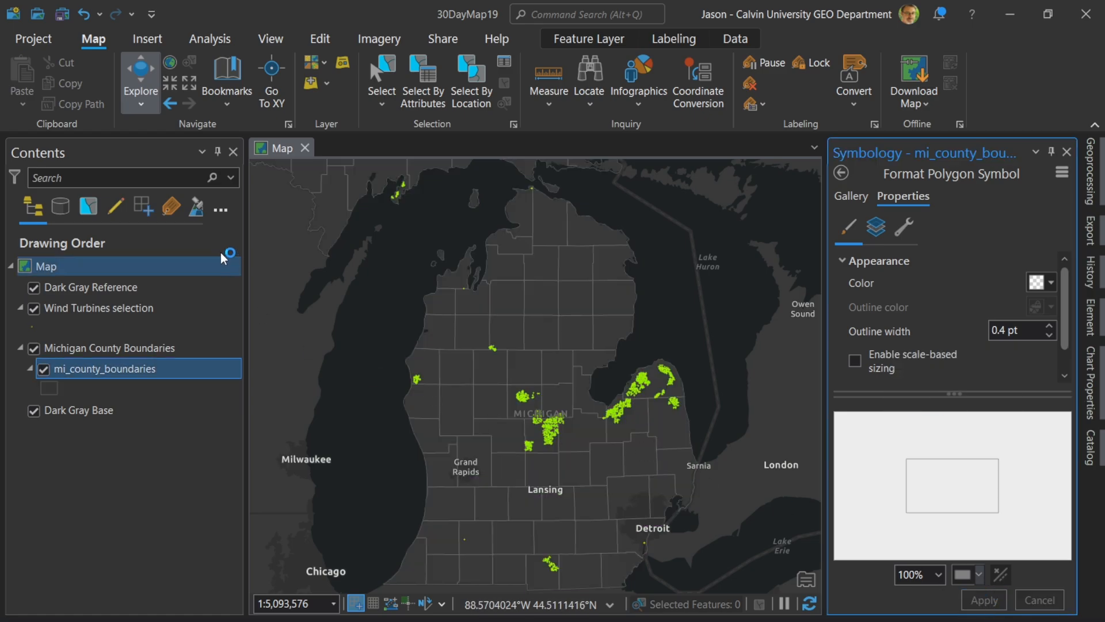
pyautogui.moveTo(153, 57)
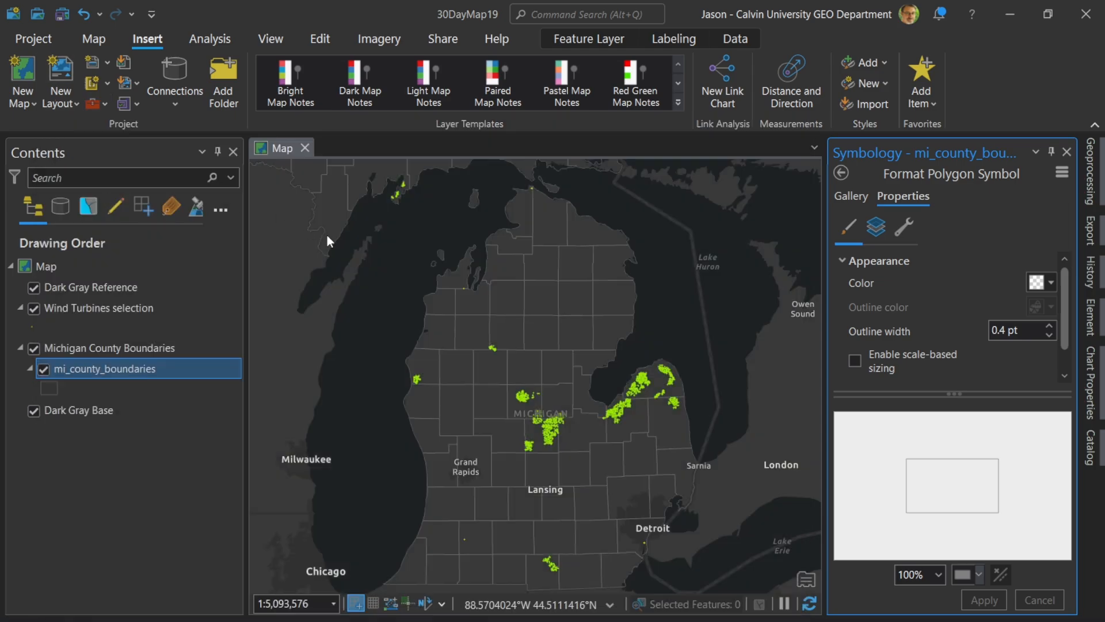
# Insert a portrait letter layout with a page-filling map frame and adjust its extent.
pyautogui.click(347, 148)
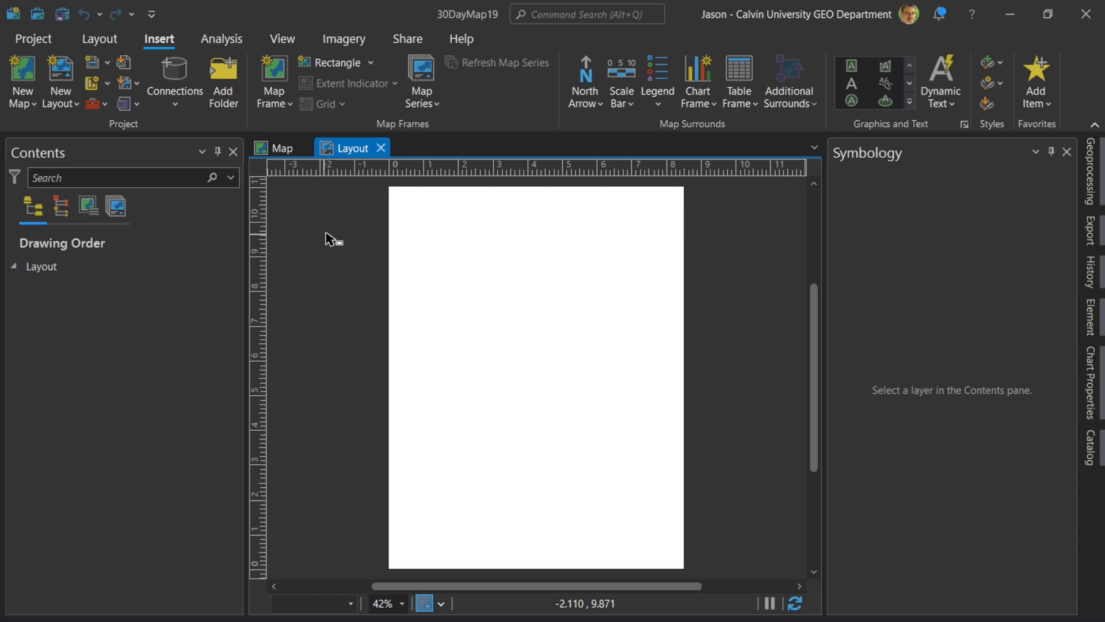
pyautogui.moveTo(424, 218)
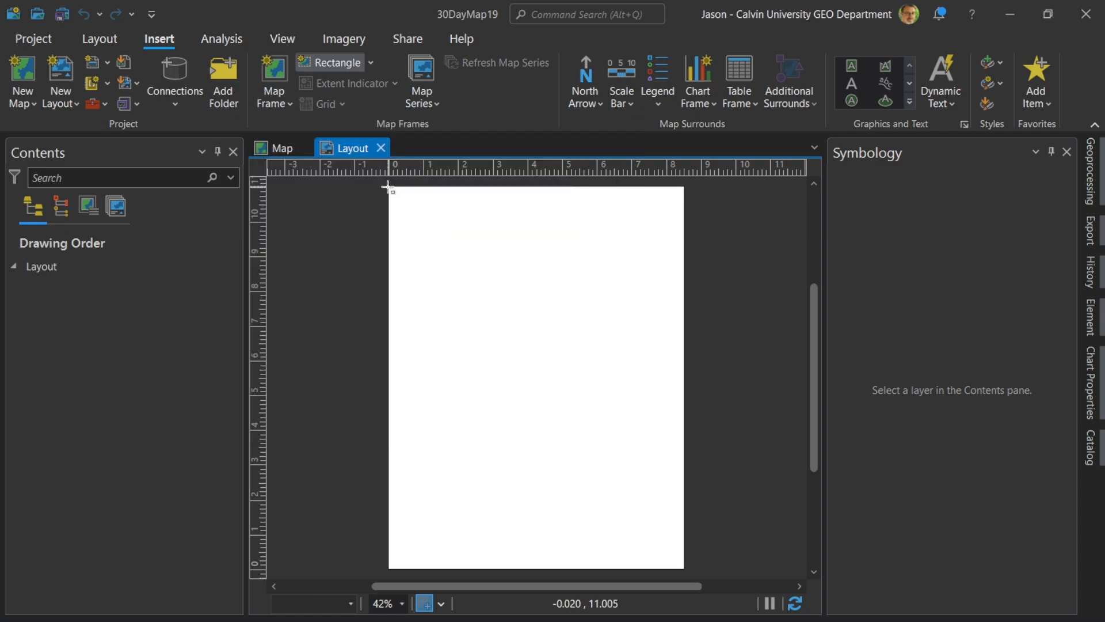
pyautogui.moveTo(387, 186); pyautogui.dragTo(688, 570)
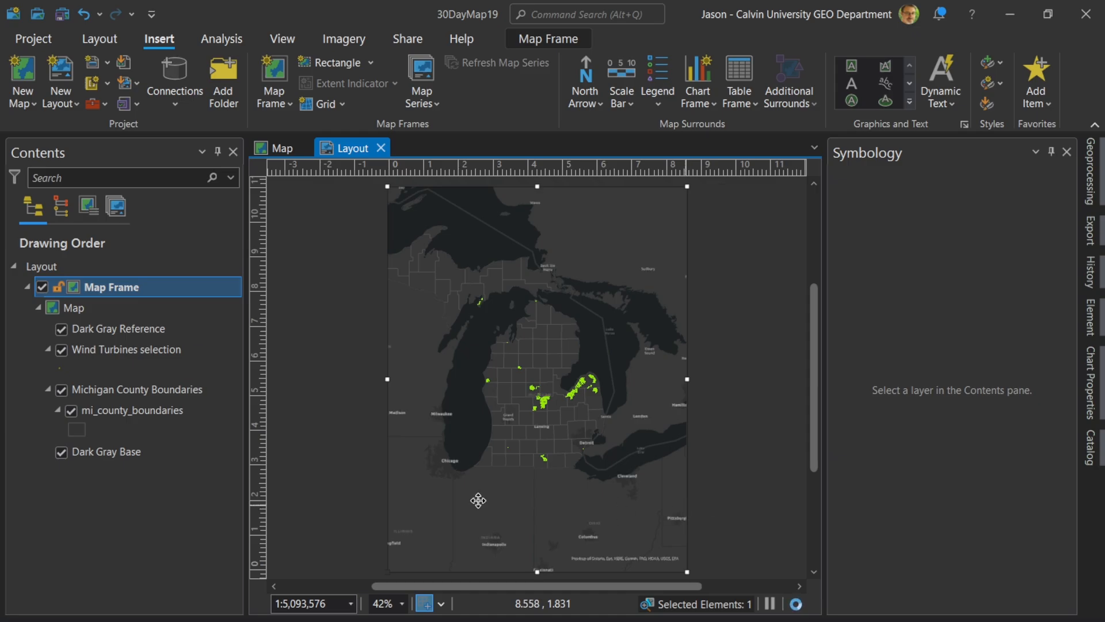
pyautogui.rightClick(478, 500)
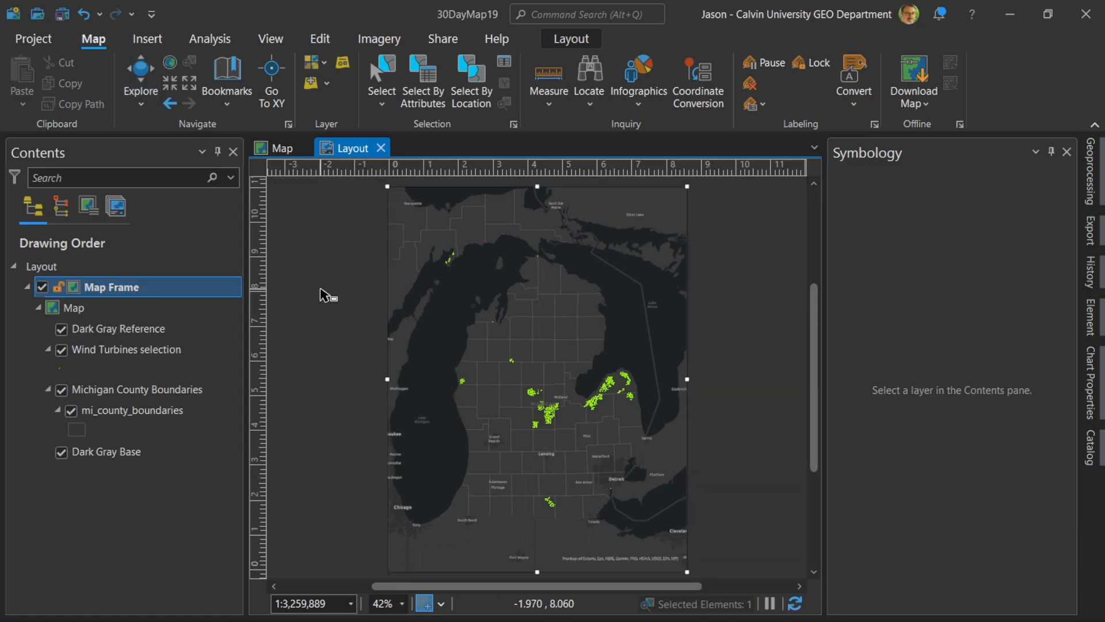
pyautogui.click(147, 39)
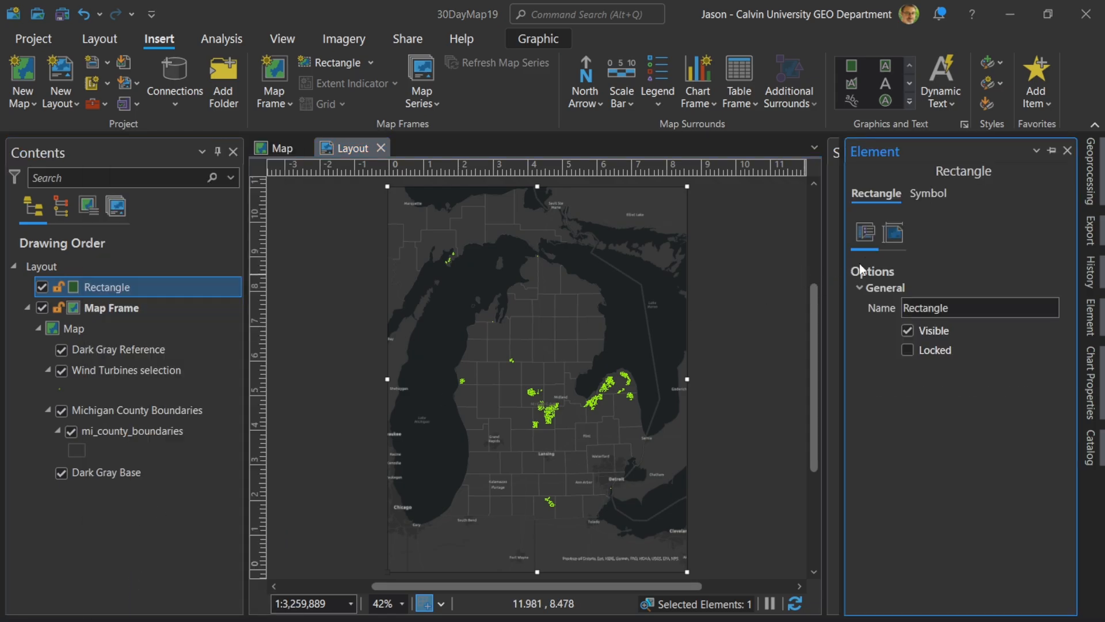
# Change the rectangle fill to a gradient whose second colour is black at 100% transparency.
pyautogui.click(928, 193)
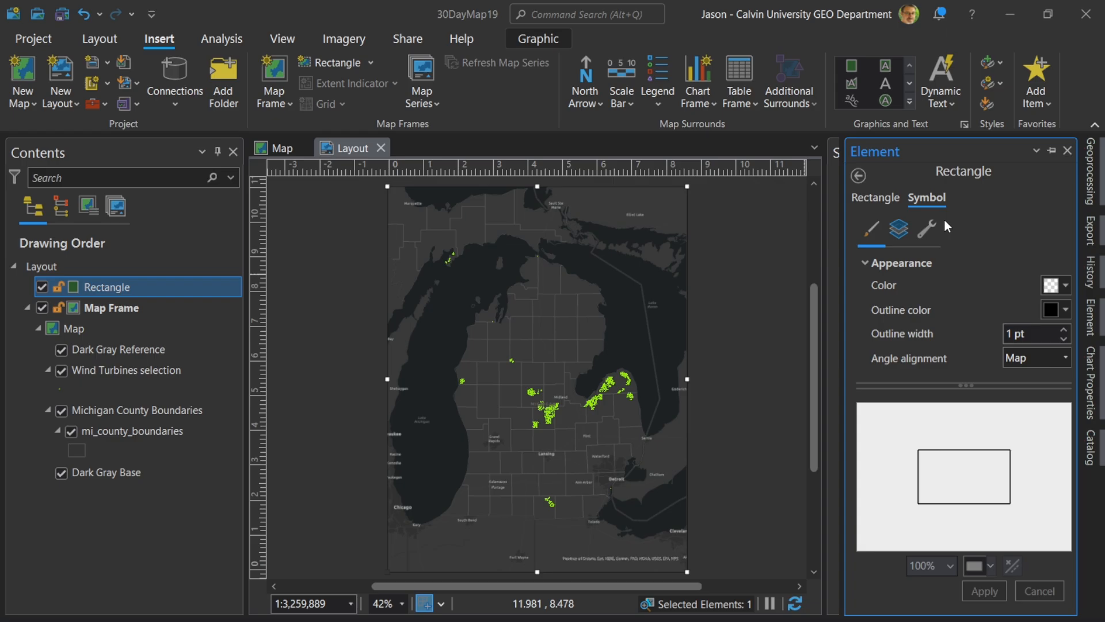
pyautogui.click(899, 230)
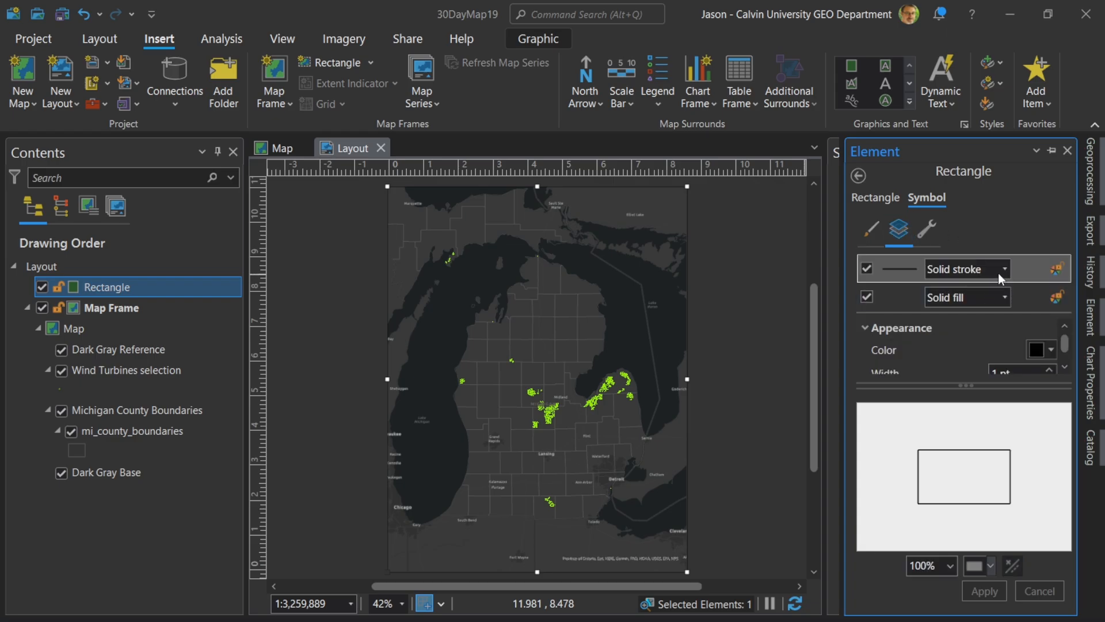
pyautogui.moveTo(1006, 323)
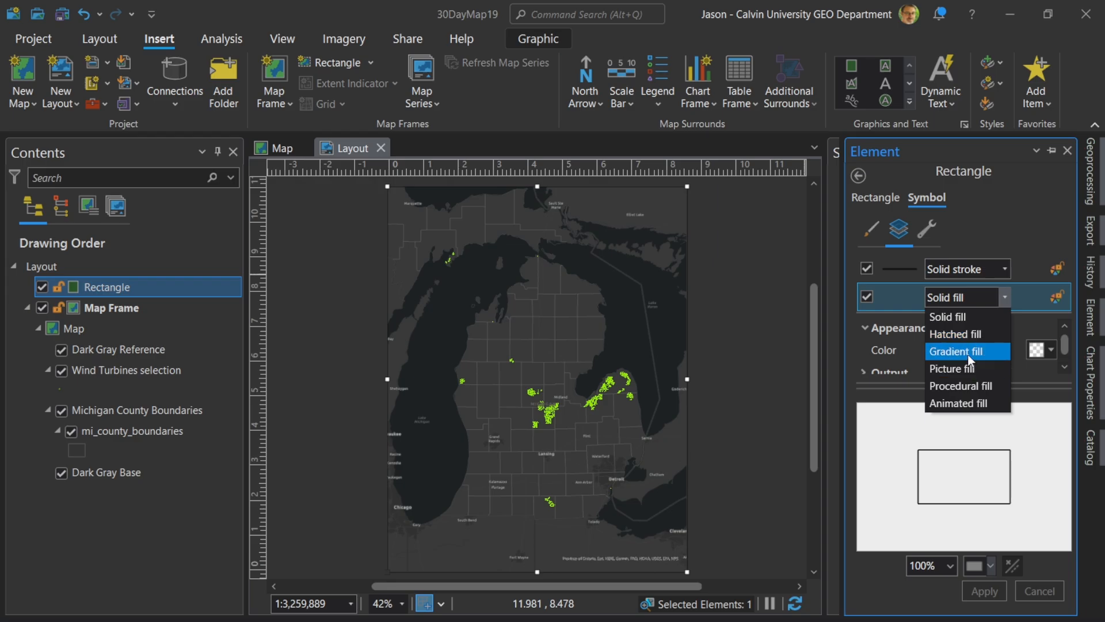
pyautogui.click(958, 351)
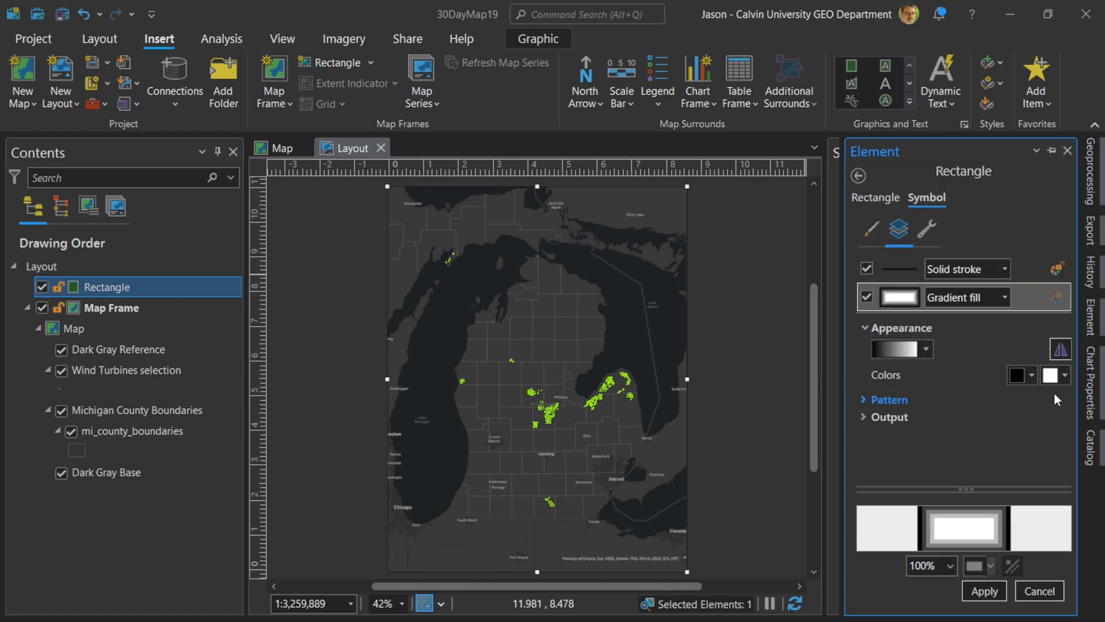
pyautogui.click(1064, 374)
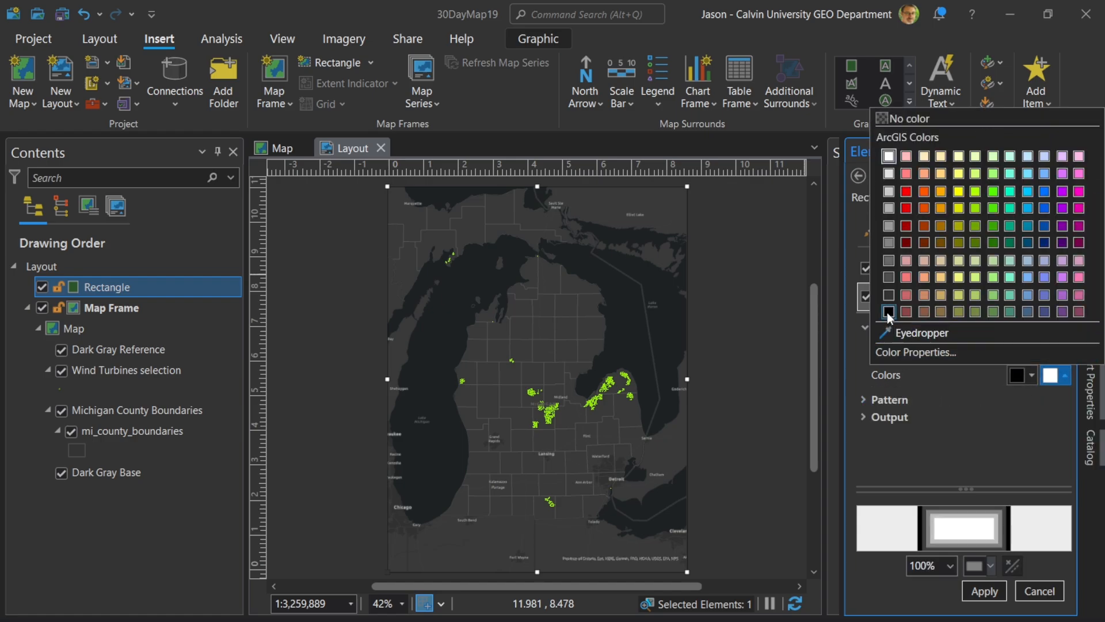
pyautogui.click(889, 311)
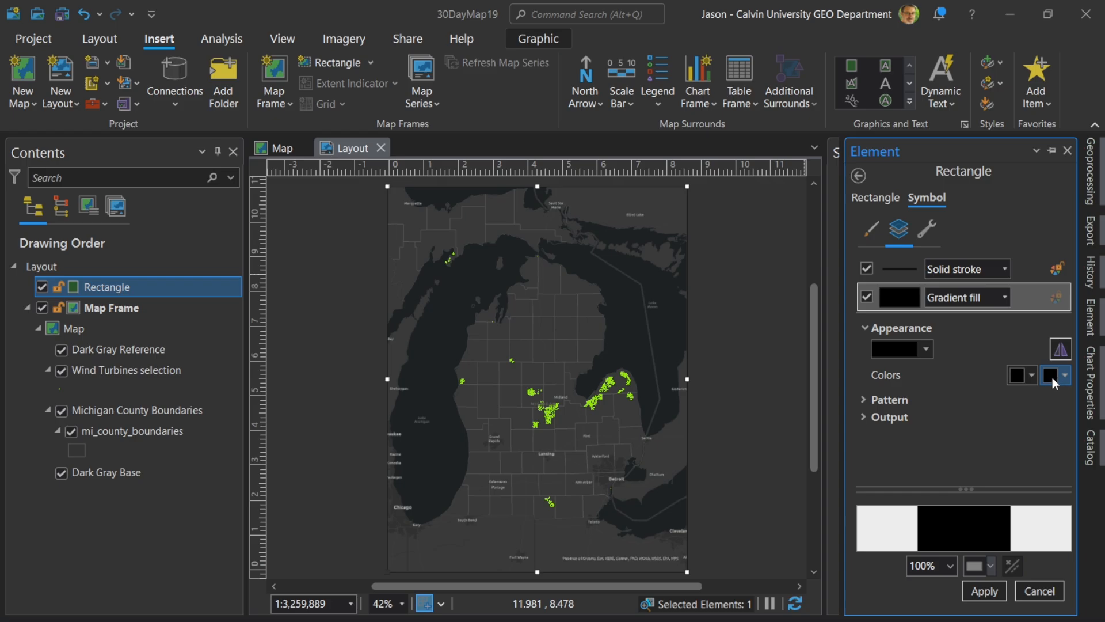
pyautogui.click(1065, 375)
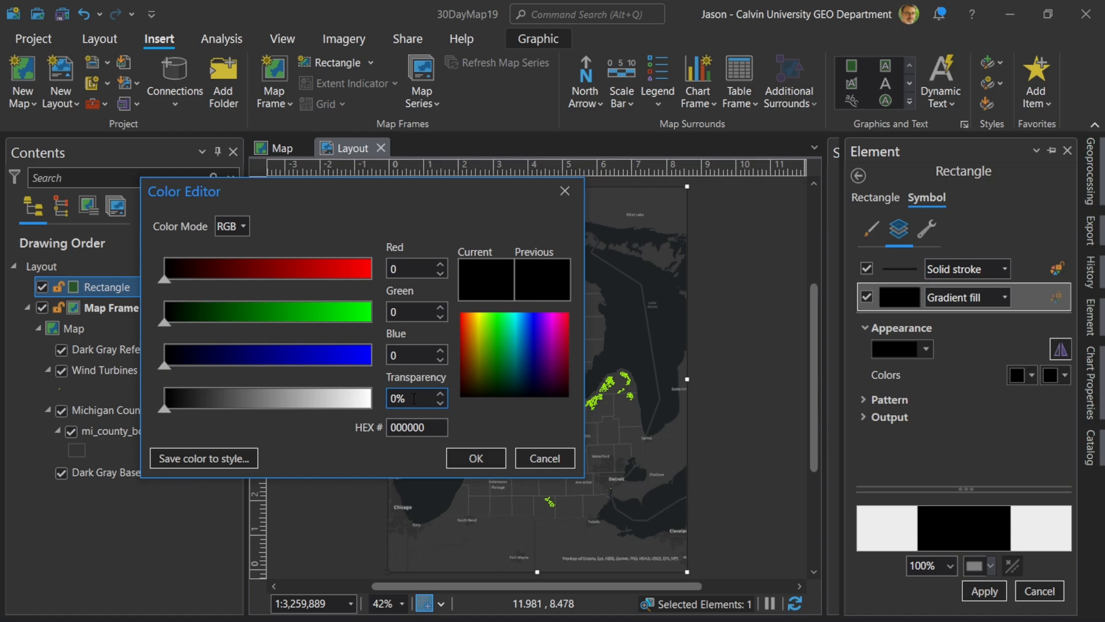
pyautogui.write('100')
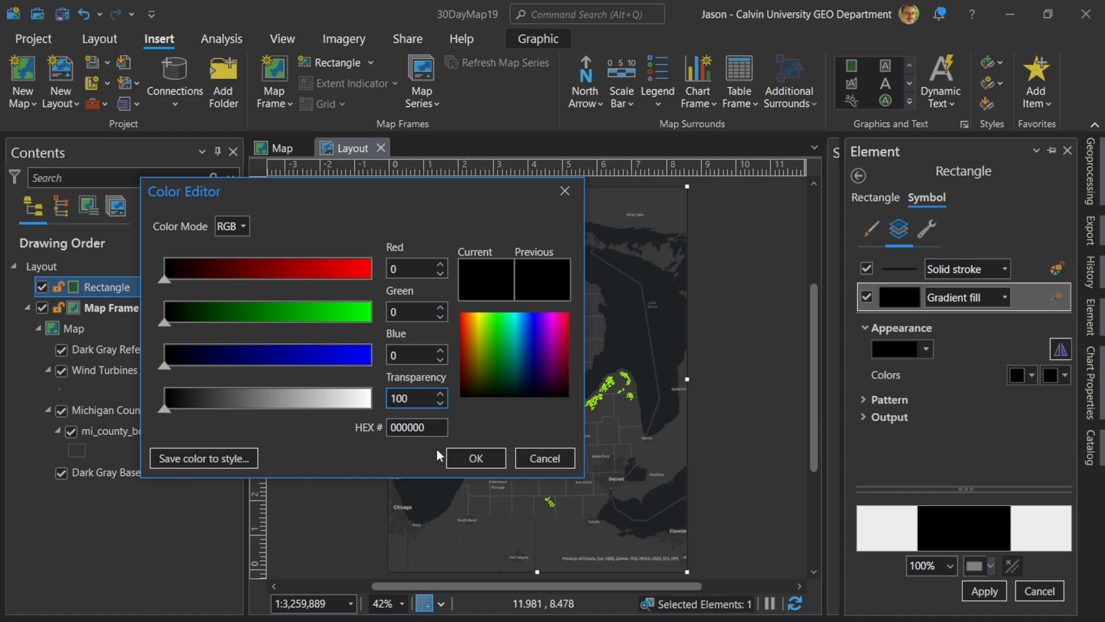
pyautogui.click(475, 458)
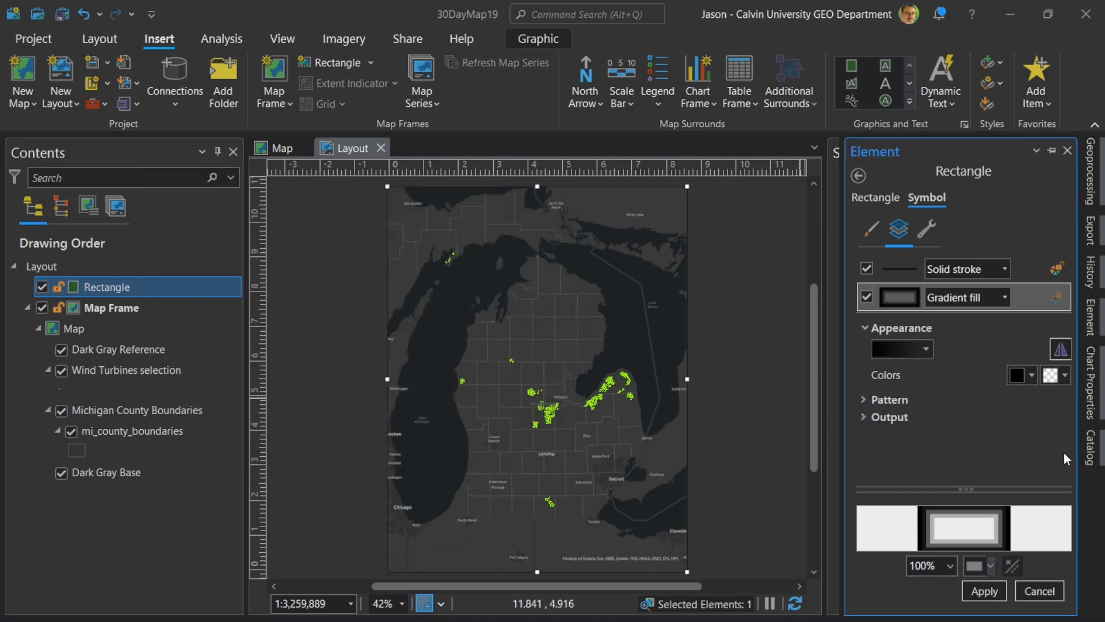
# Set the gradient direction to Circular and type to Continuous, and apply.
pyautogui.click(888, 399)
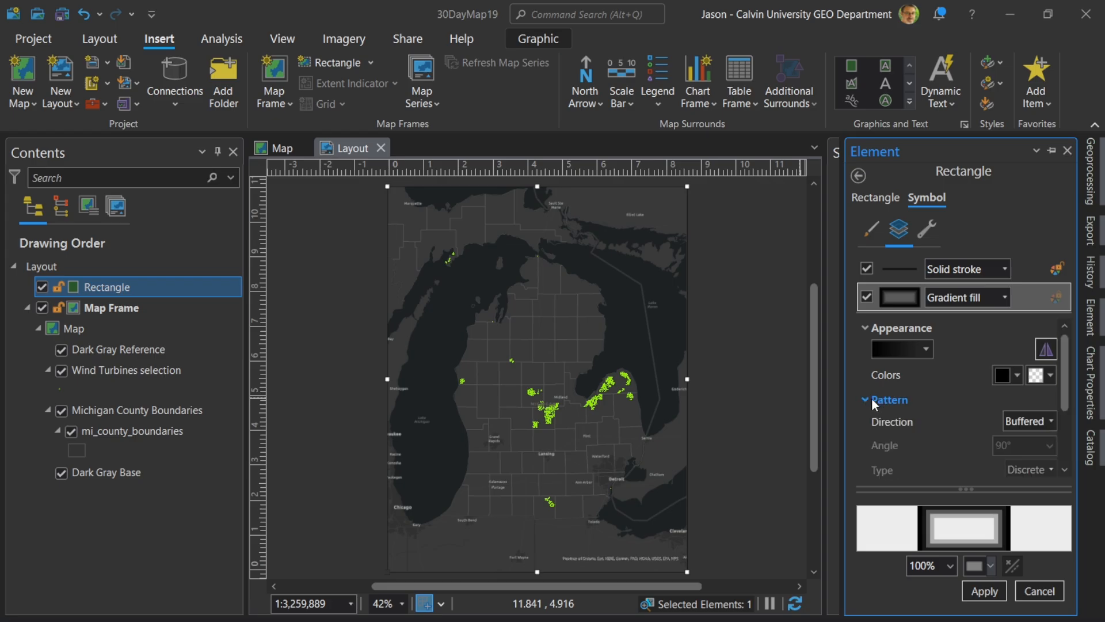
pyautogui.click(1047, 422)
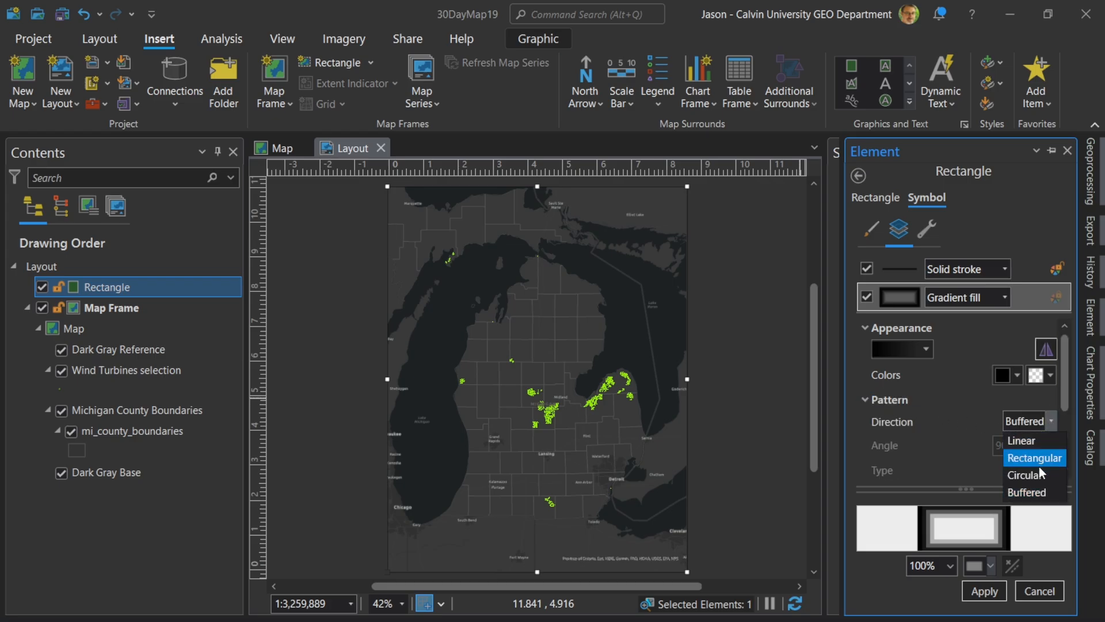
pyautogui.click(1024, 475)
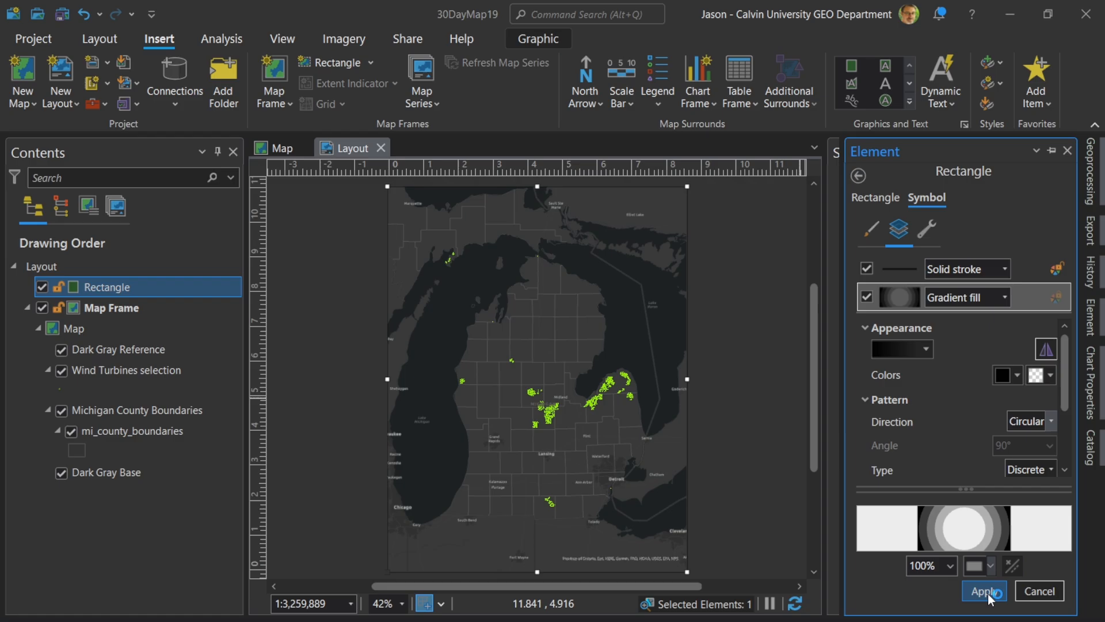
pyautogui.click(1052, 470)
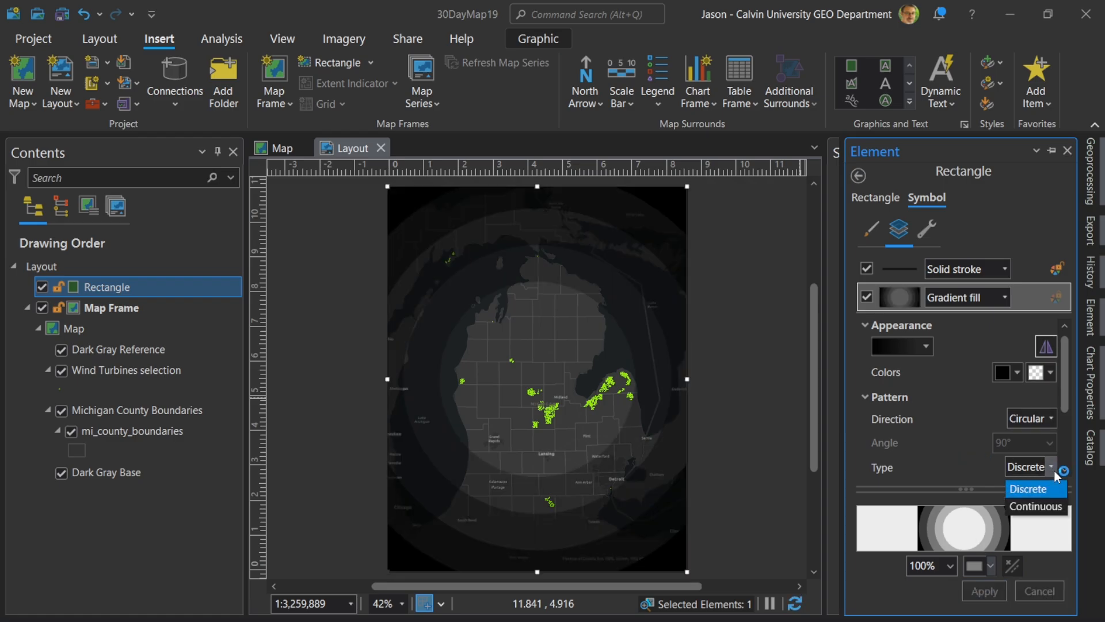
pyautogui.click(1034, 506)
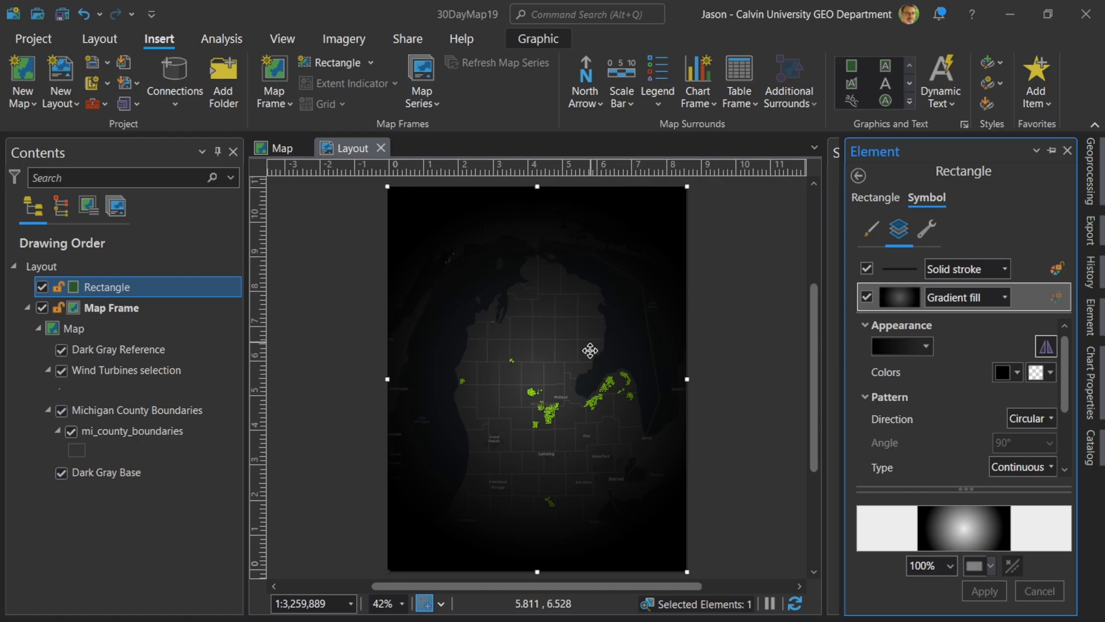
pyautogui.moveTo(431, 87)
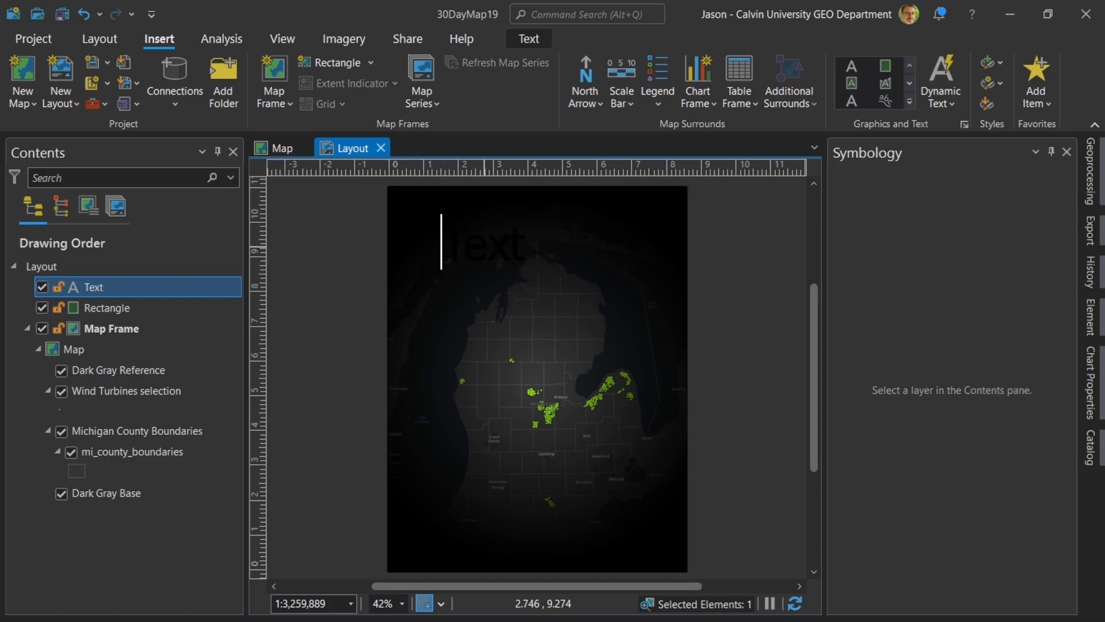
# Enter the 'Wind Turbines' title text and set its colour.
pyautogui.write('Wind Turbines')
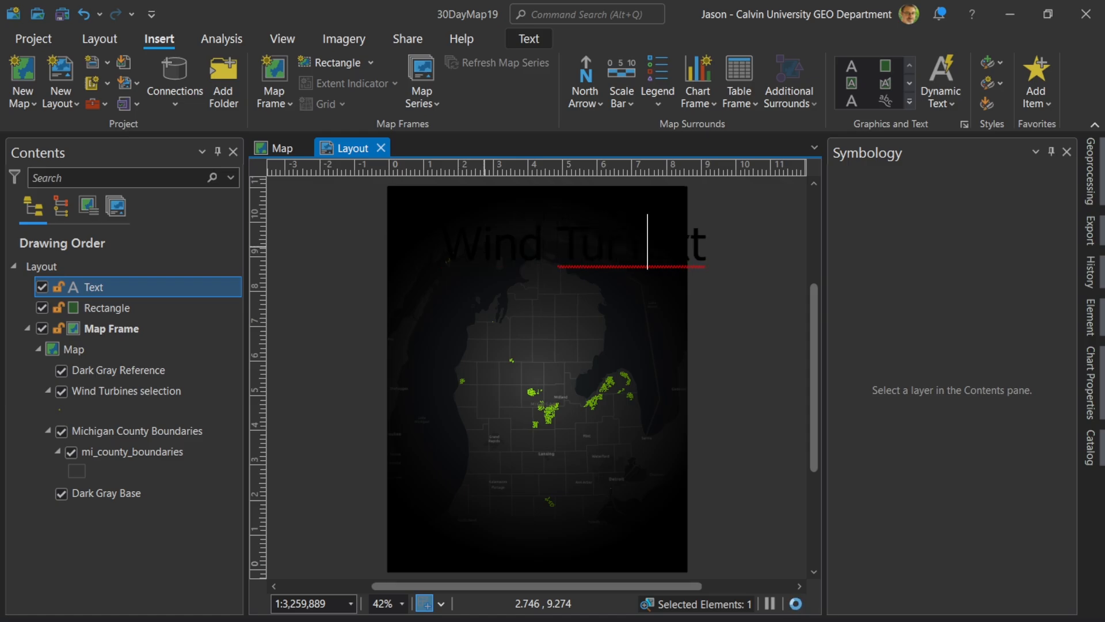
pyautogui.write('nText')
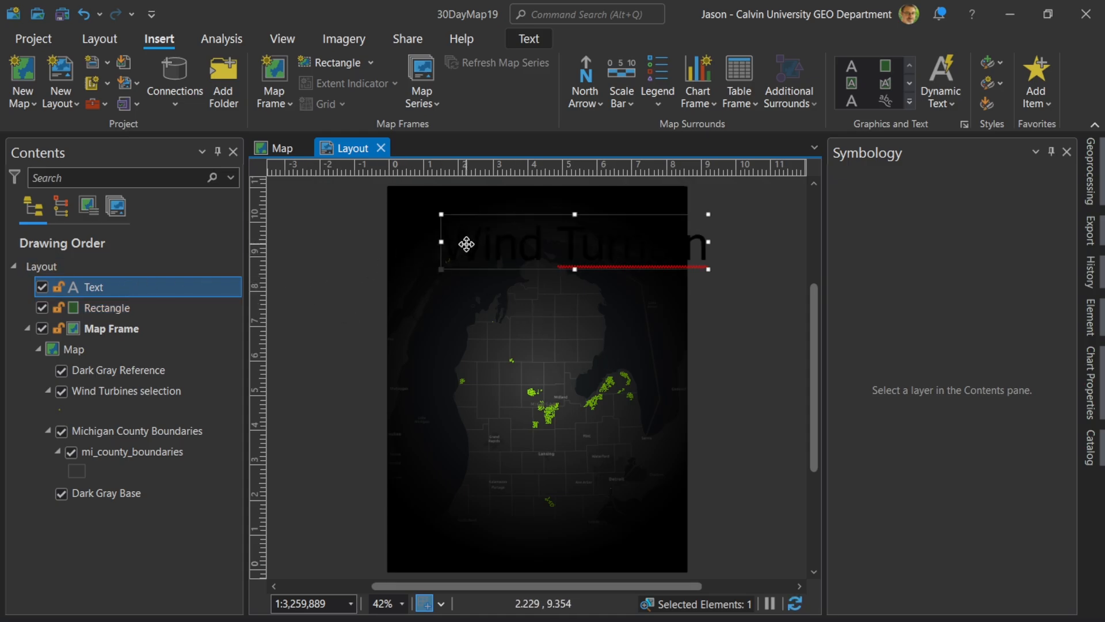
pyautogui.click(528, 39)
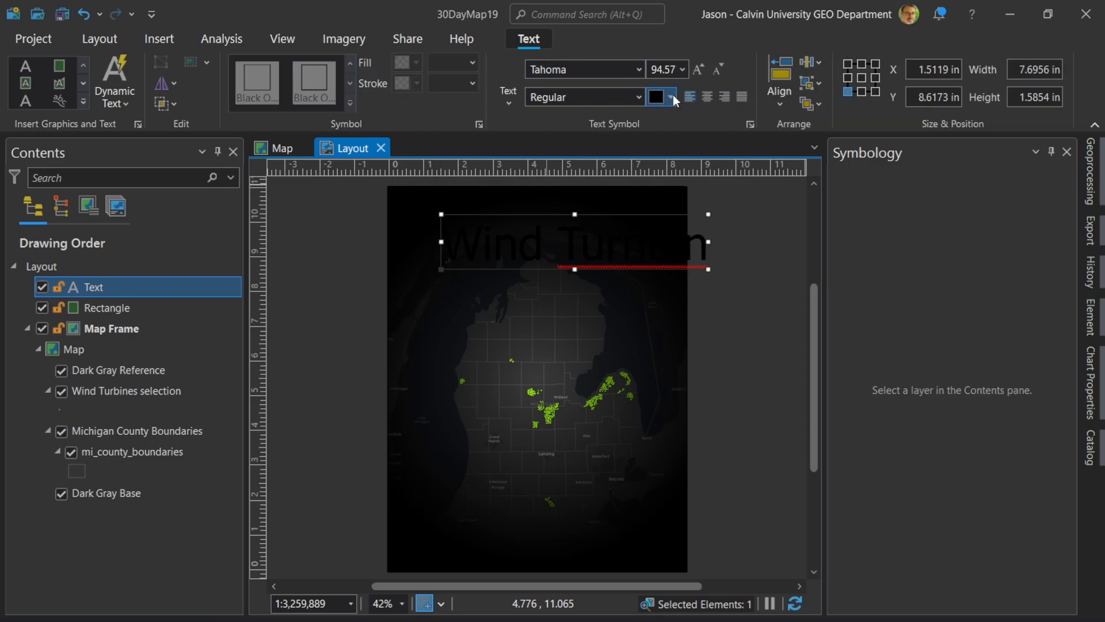
pyautogui.click(673, 97)
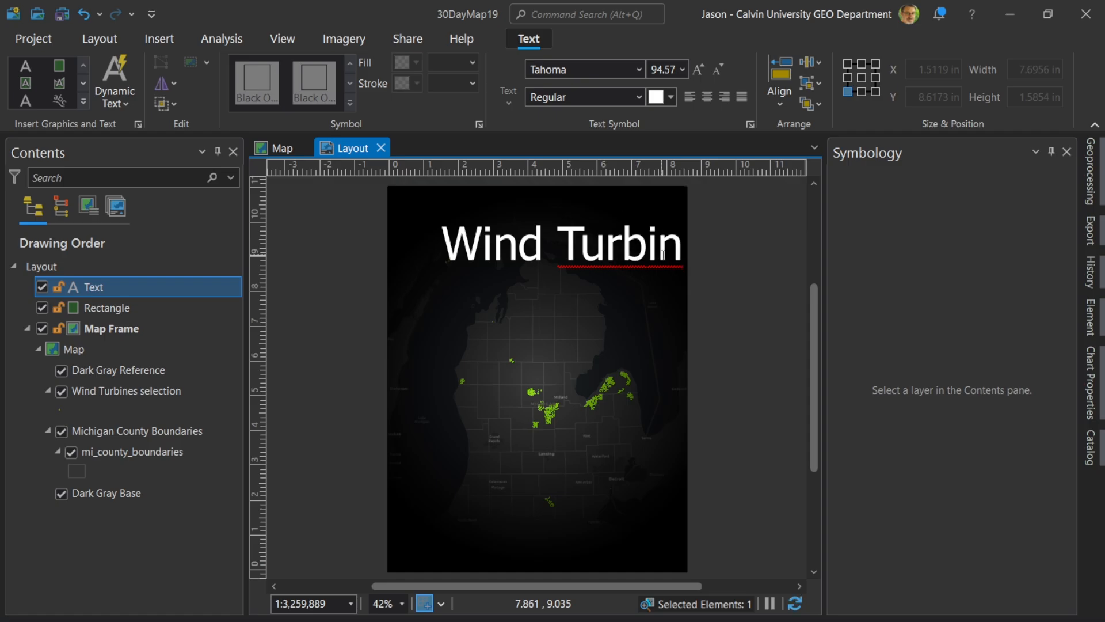
pyautogui.write('e')
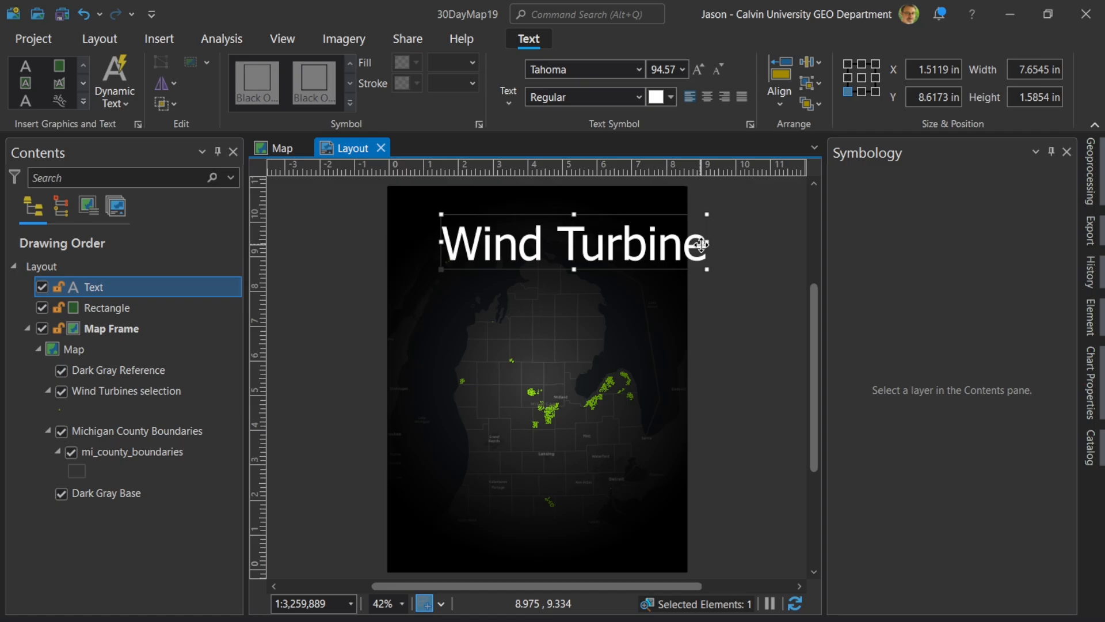
# Resize the title to 70 pt, centre it at the top, and drag a copy below.
pyautogui.moveTo(698, 243); pyautogui.dragTo(620, 236)
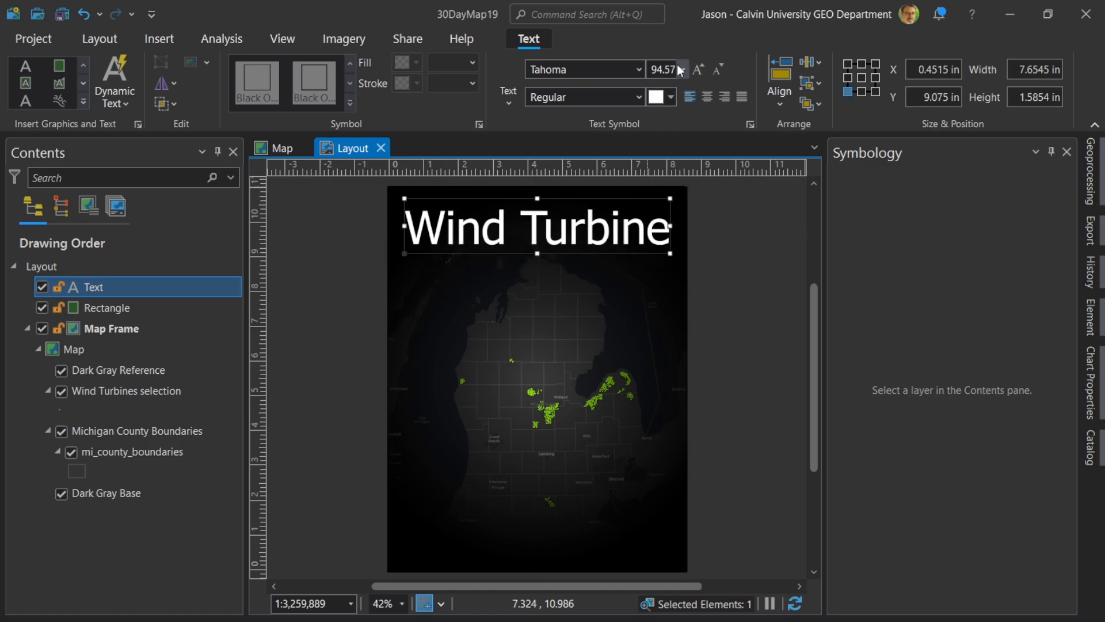
pyautogui.click(683, 69)
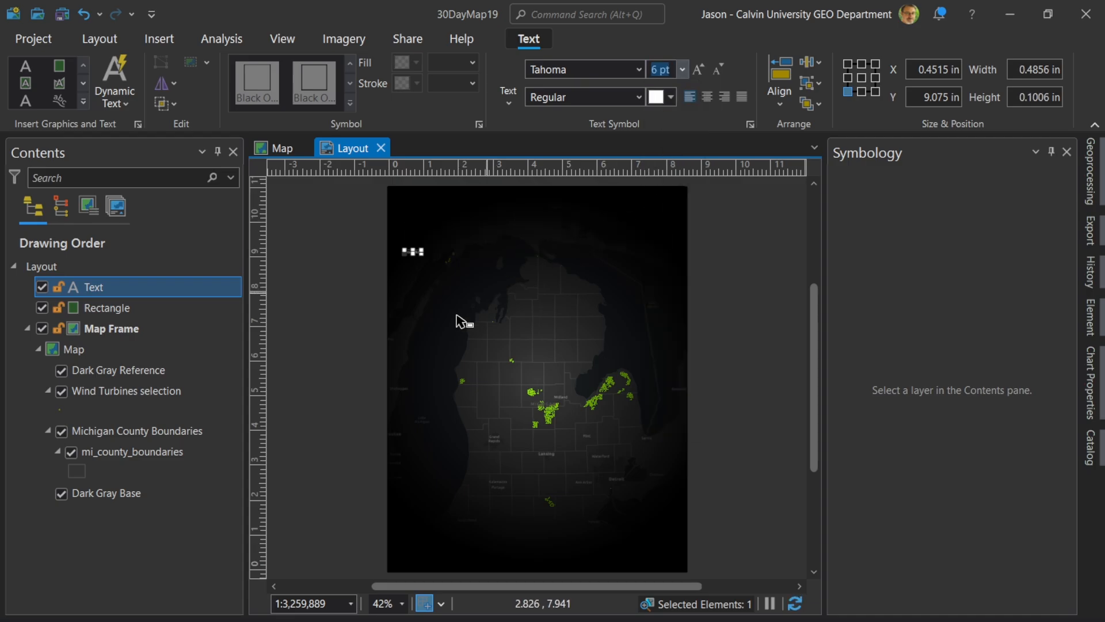
pyautogui.click(160, 39)
pyautogui.write('Wind Turbines')
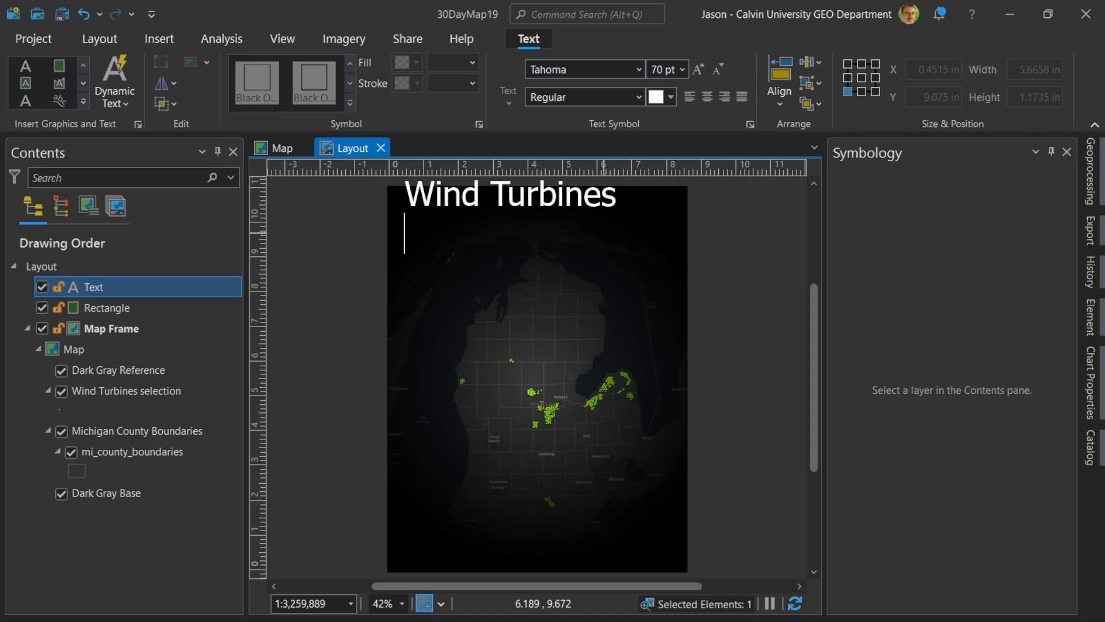
pyautogui.moveTo(352, 253)
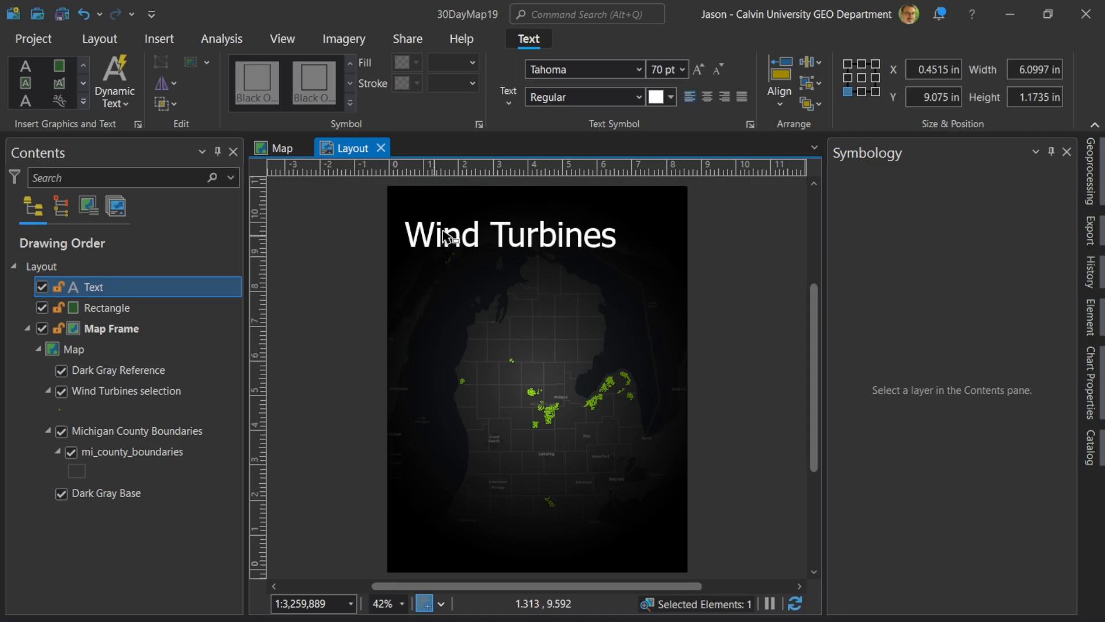
pyautogui.moveTo(452, 236); pyautogui.dragTo(550, 236)
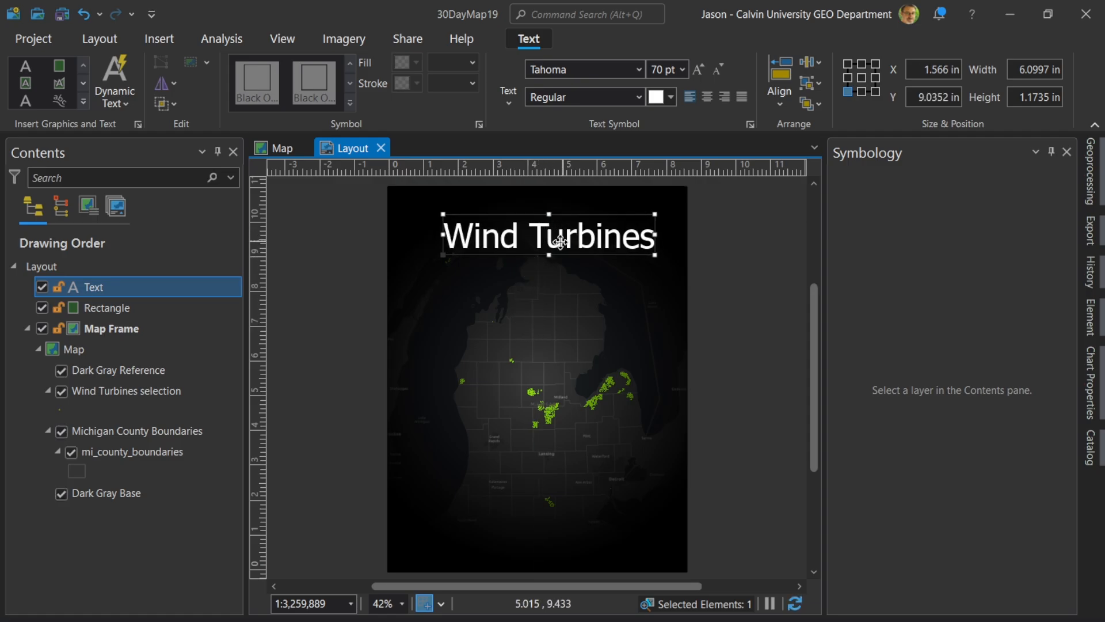
pyautogui.moveTo(557, 236); pyautogui.dragTo(550, 241)
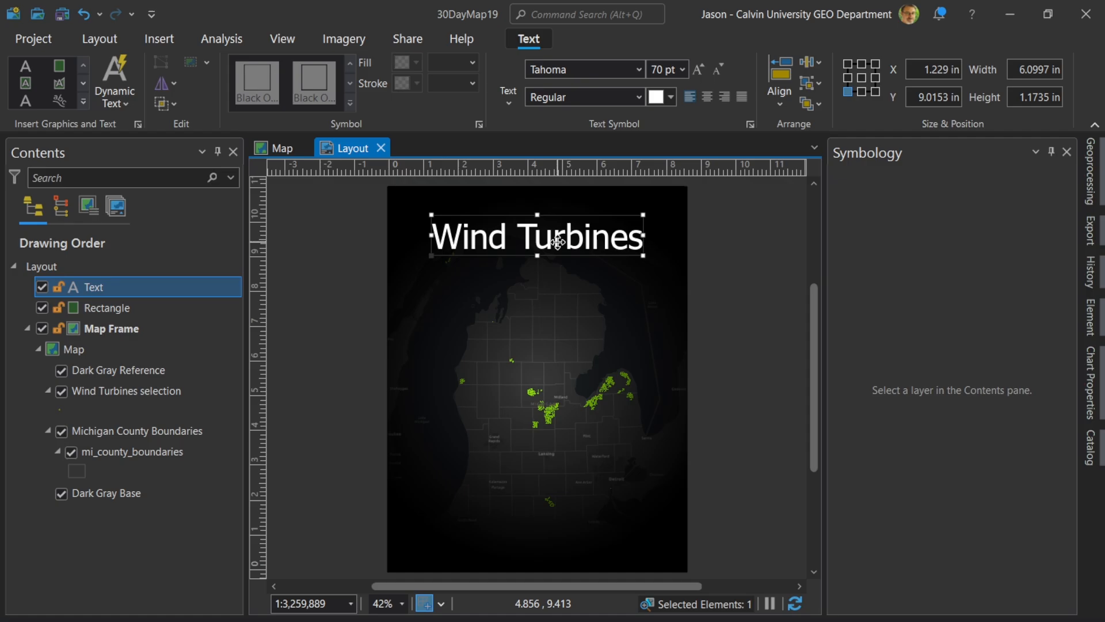
pyautogui.moveTo(537, 236); pyautogui.dragTo(546, 317)
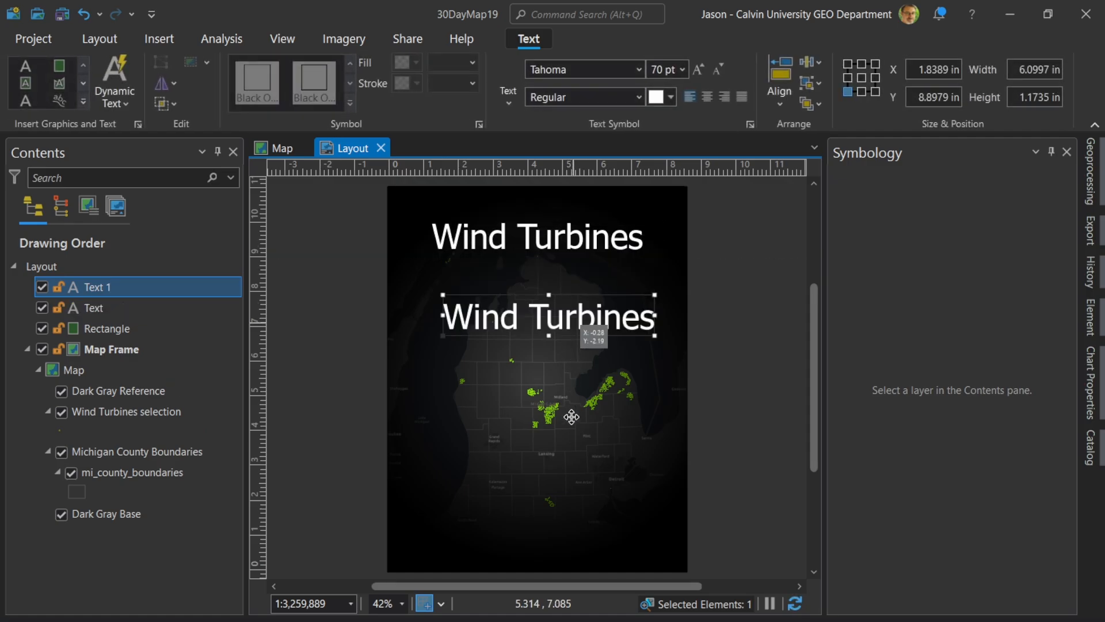
# Move the title copy to the page bottom and retype it as 'Michigan 2023'.
pyautogui.moveTo(546, 314); pyautogui.dragTo(537, 521)
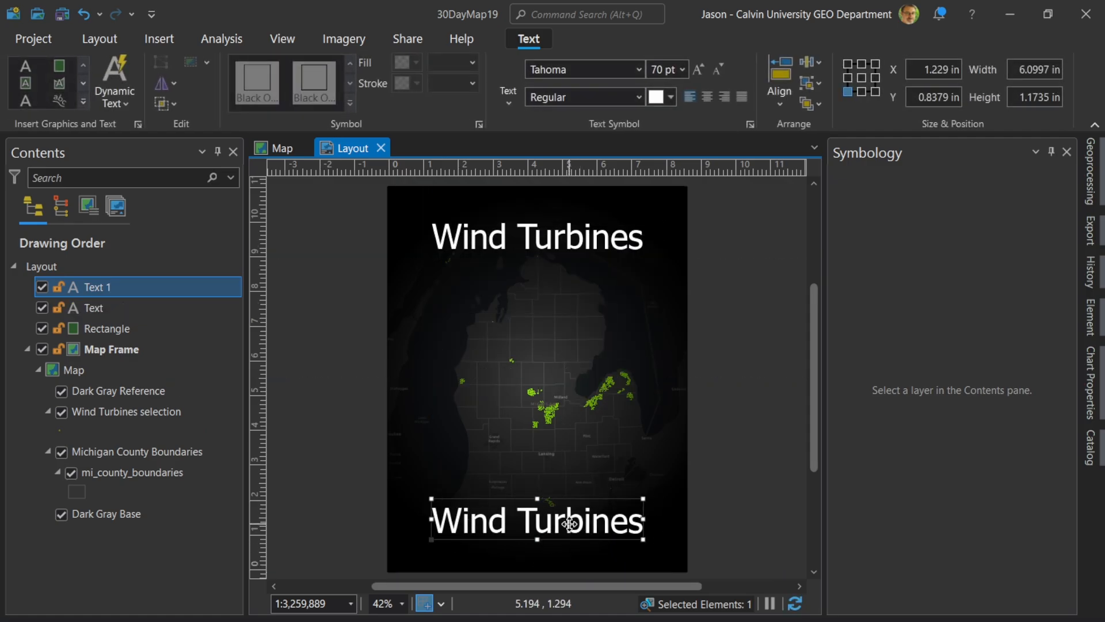
pyautogui.write('Mi')
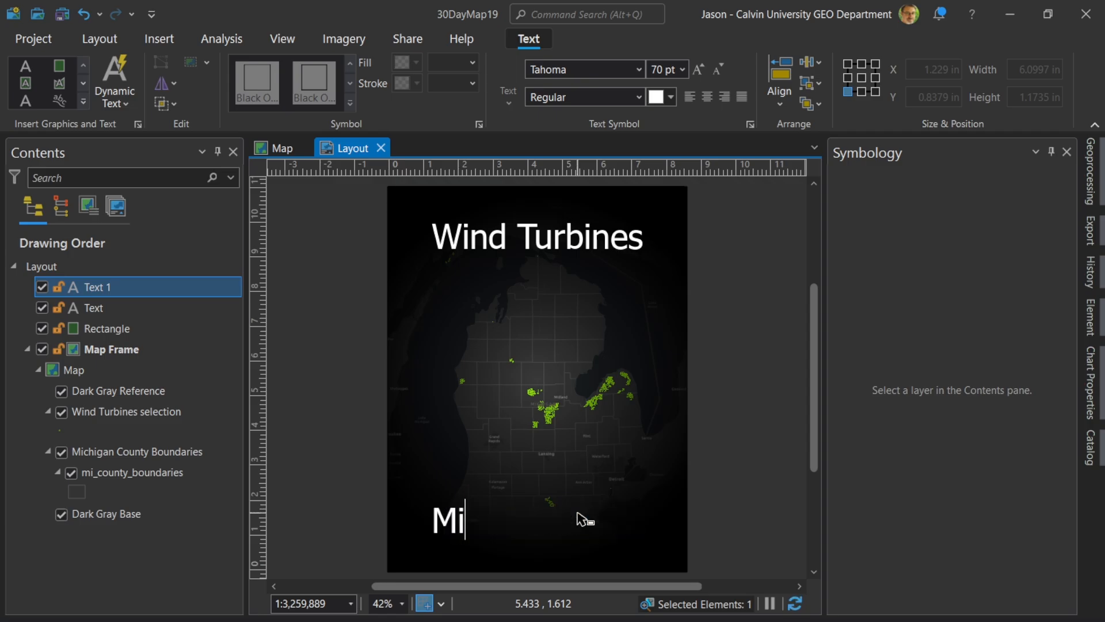
pyautogui.write('chigan')
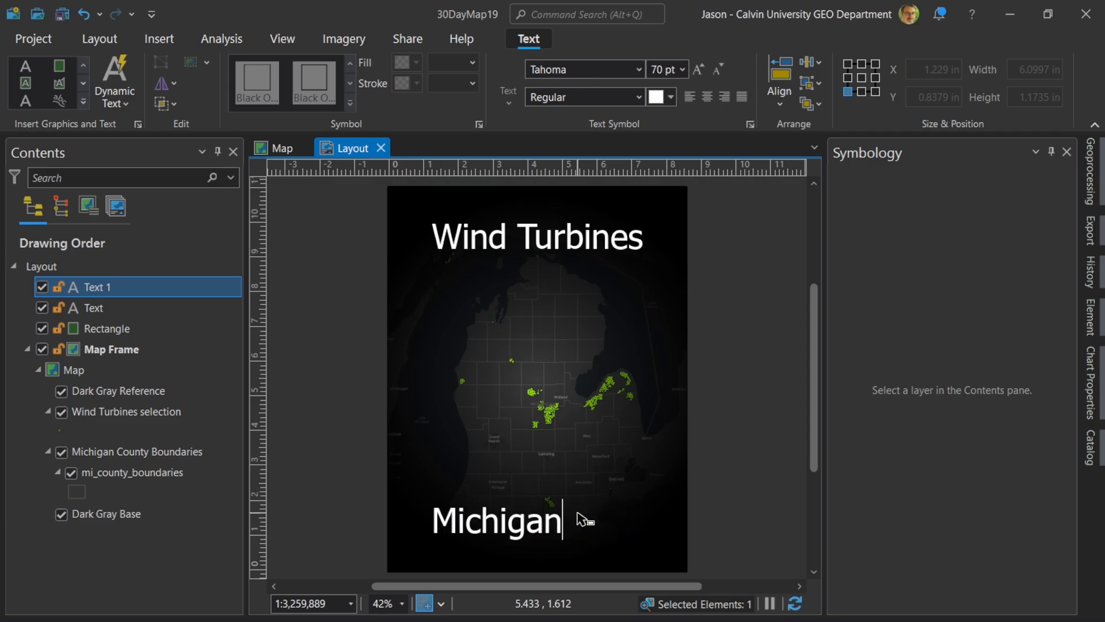
pyautogui.write('202')
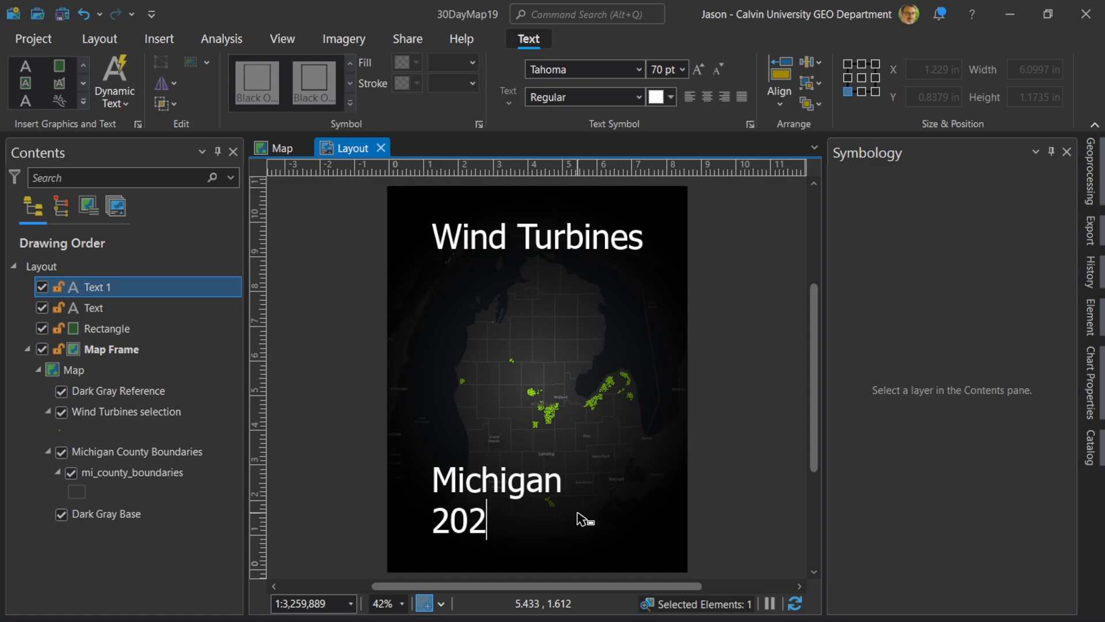
pyautogui.write('3')
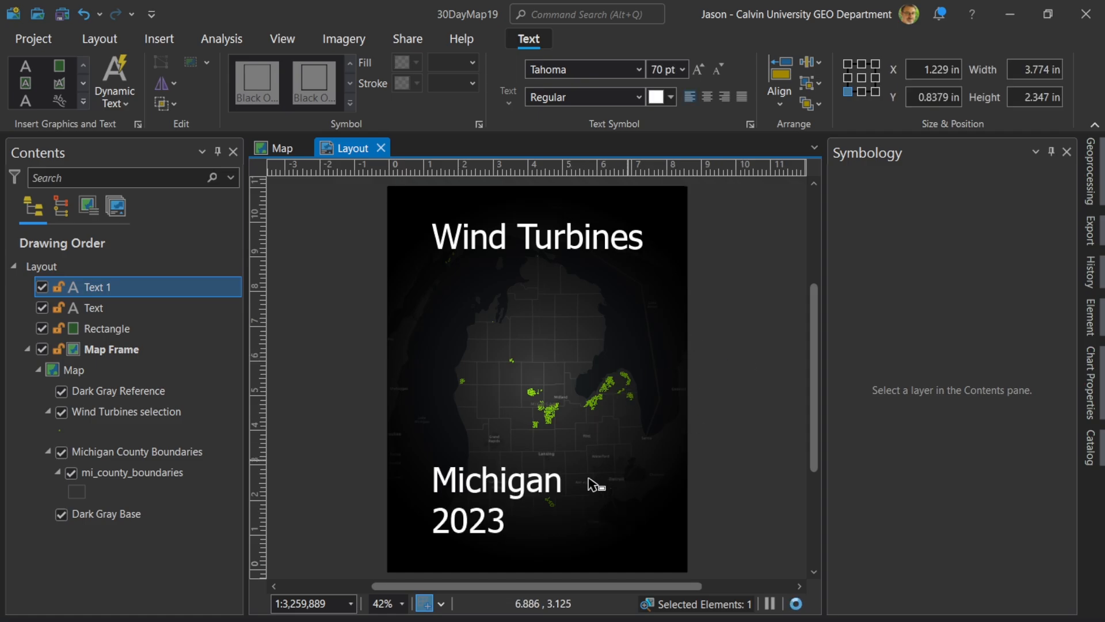
pyautogui.click(498, 501)
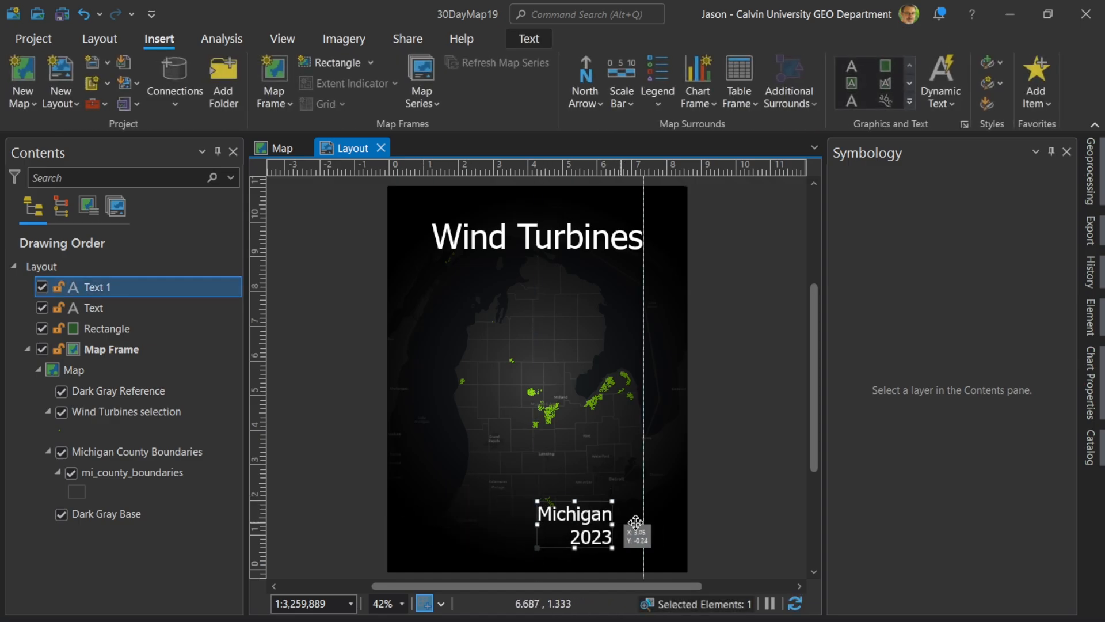
# Shift 'Michigan 2023' to the lower right corner and nudge the Wind Turbines title up.
pyautogui.moveTo(574, 525); pyautogui.dragTo(618, 508)
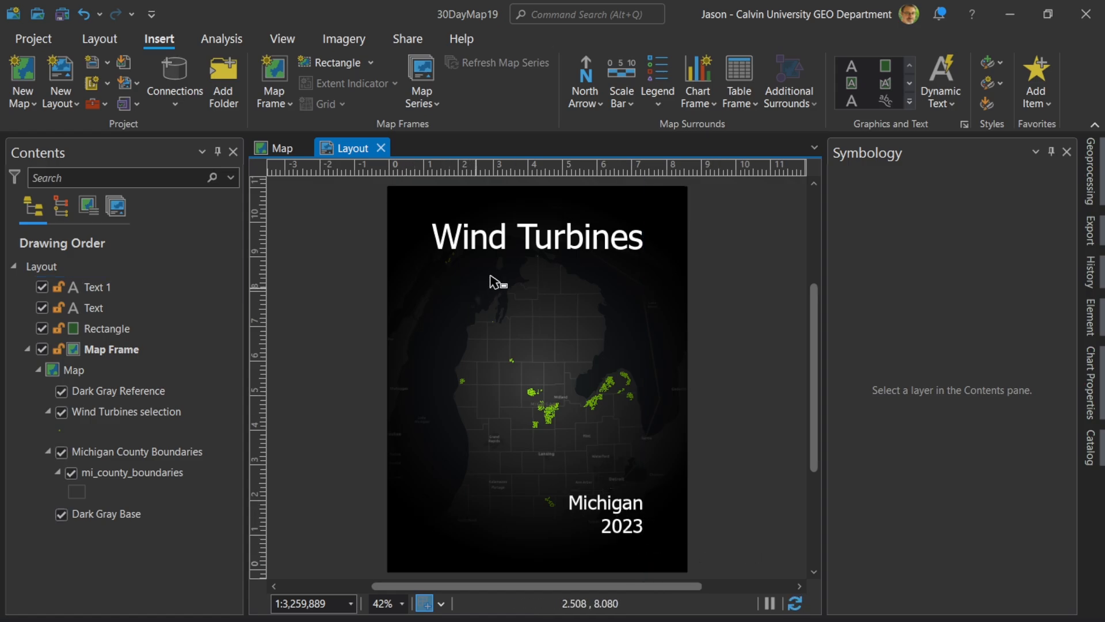
pyautogui.click(538, 234)
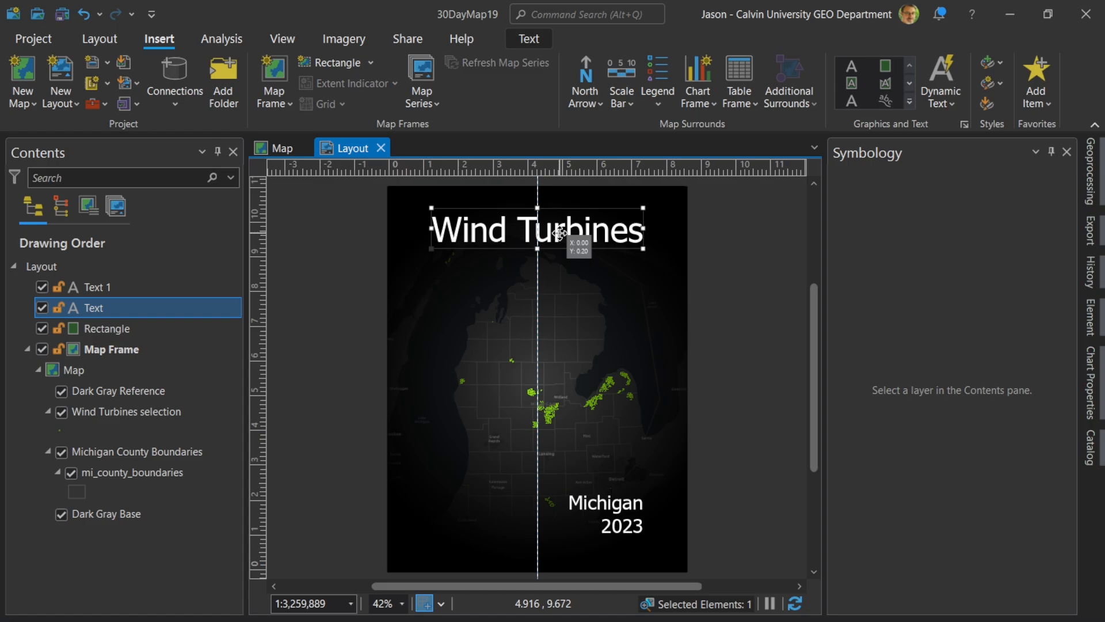
pyautogui.moveTo(560, 229); pyautogui.dragTo(560, 223)
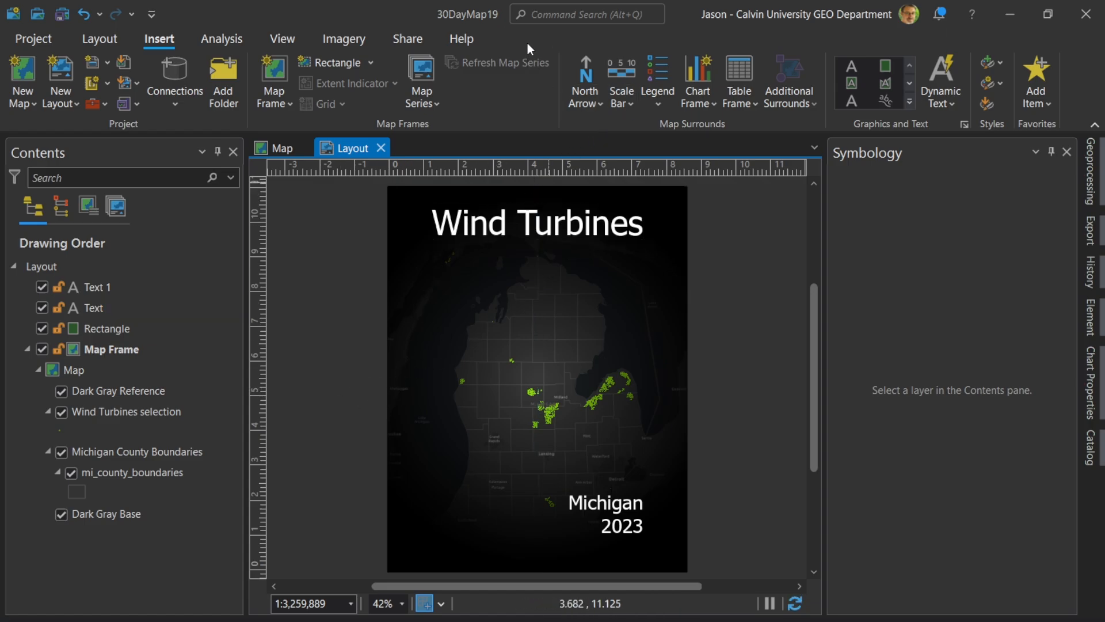
pyautogui.moveTo(575, 546)
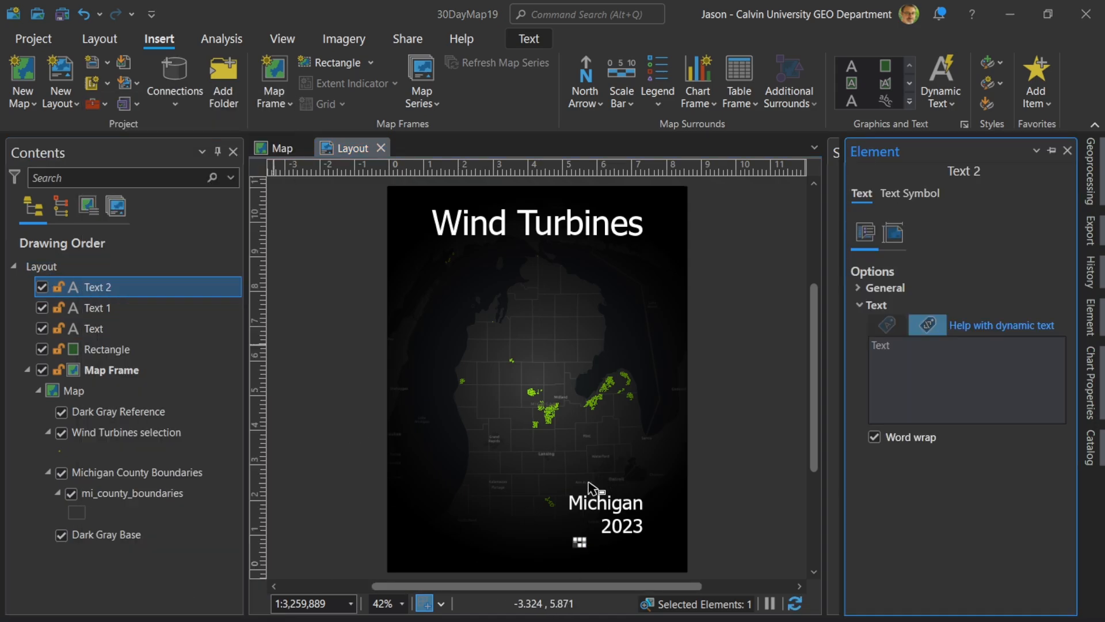
# Write the cartographer credit in white text and begin the 'Source: ESRI' line.
pyautogui.write('Carorapher')
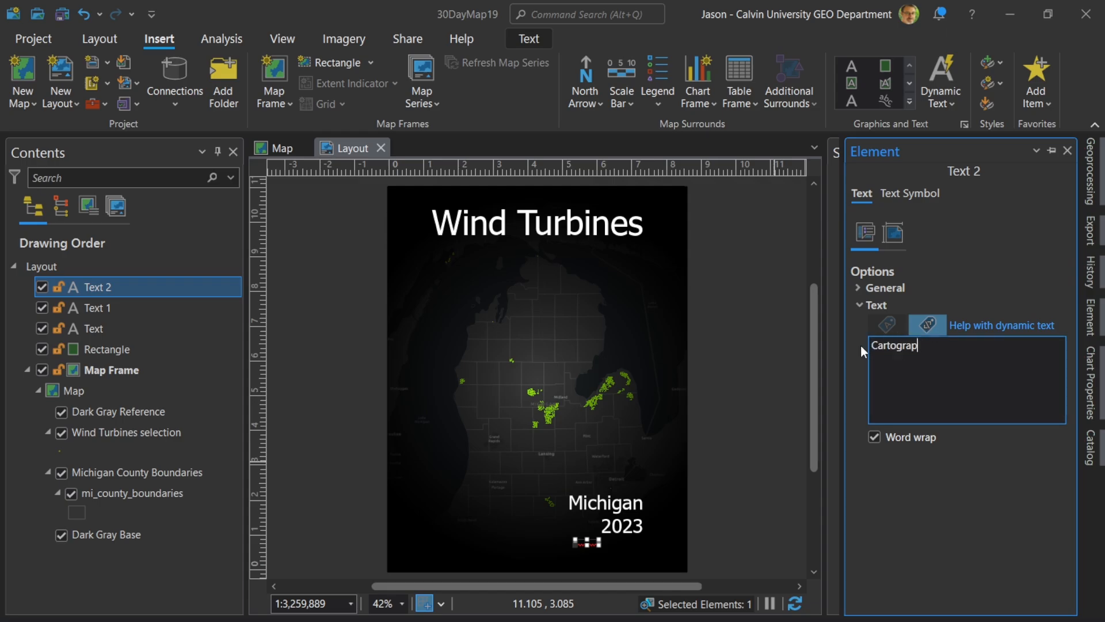
pyautogui.click(909, 193)
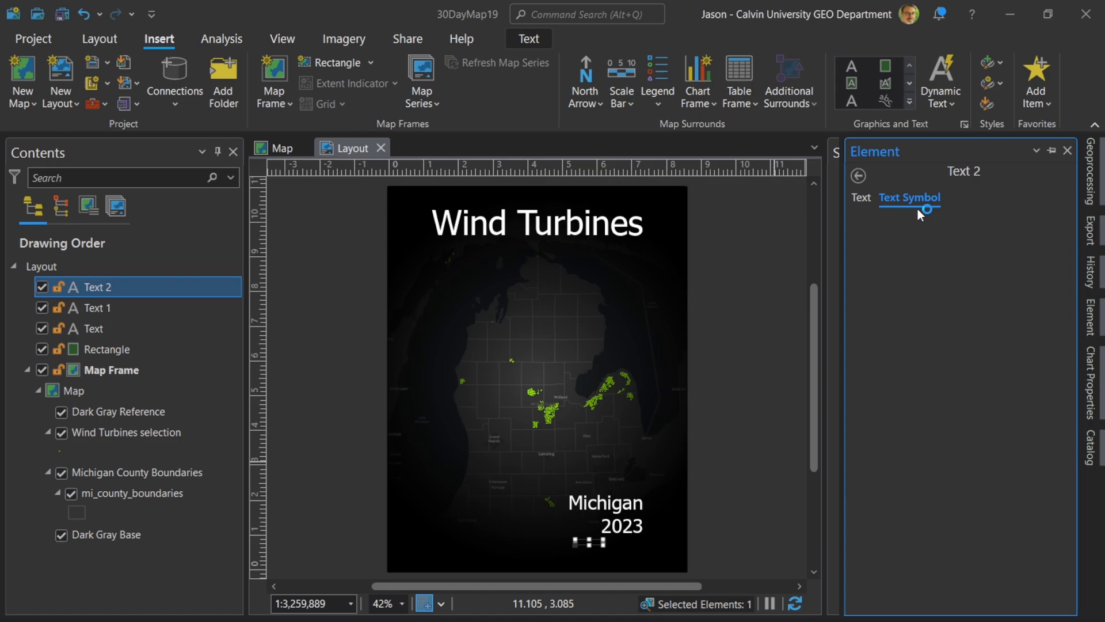
pyautogui.click(910, 197)
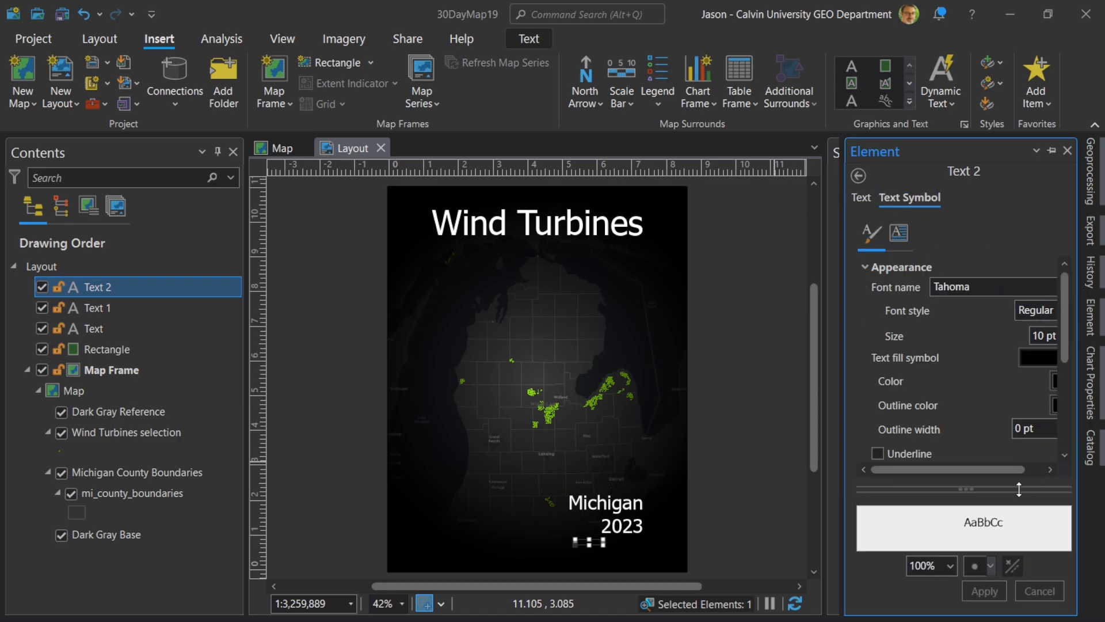
pyautogui.click(1053, 382)
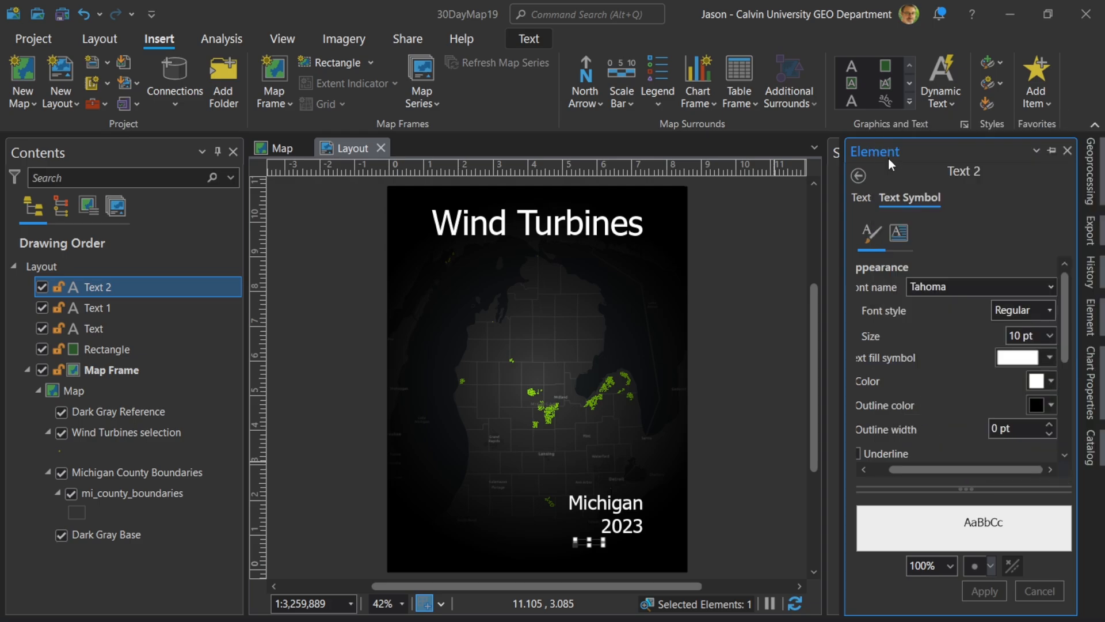
pyautogui.moveTo(547, 542)
pyautogui.write('Data')
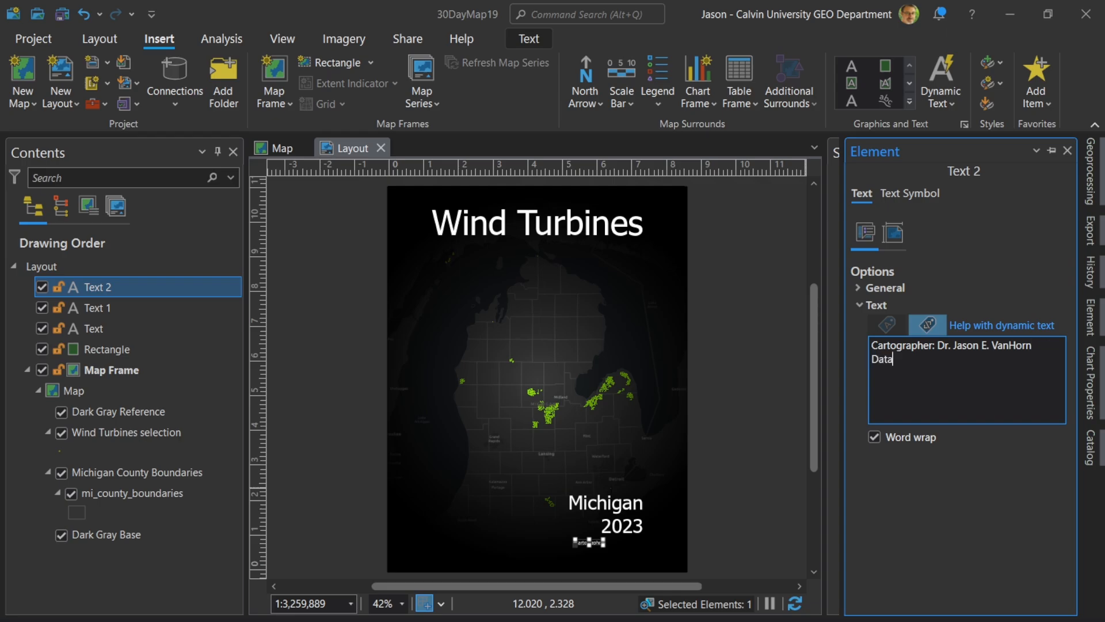
pyautogui.write('Source:')
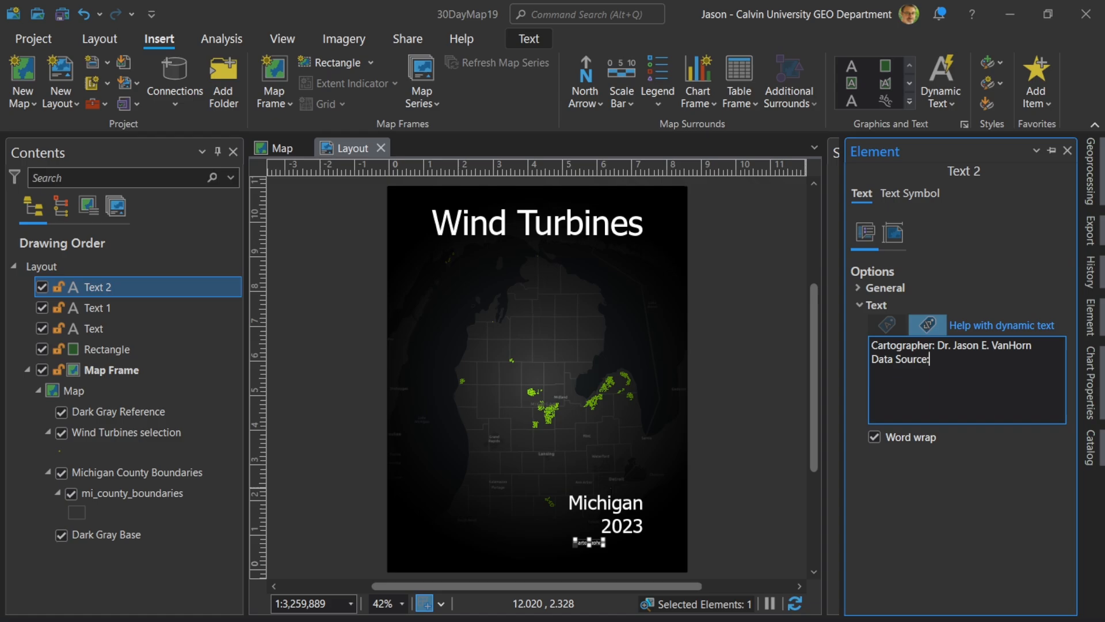
pyautogui.write('ESRI')
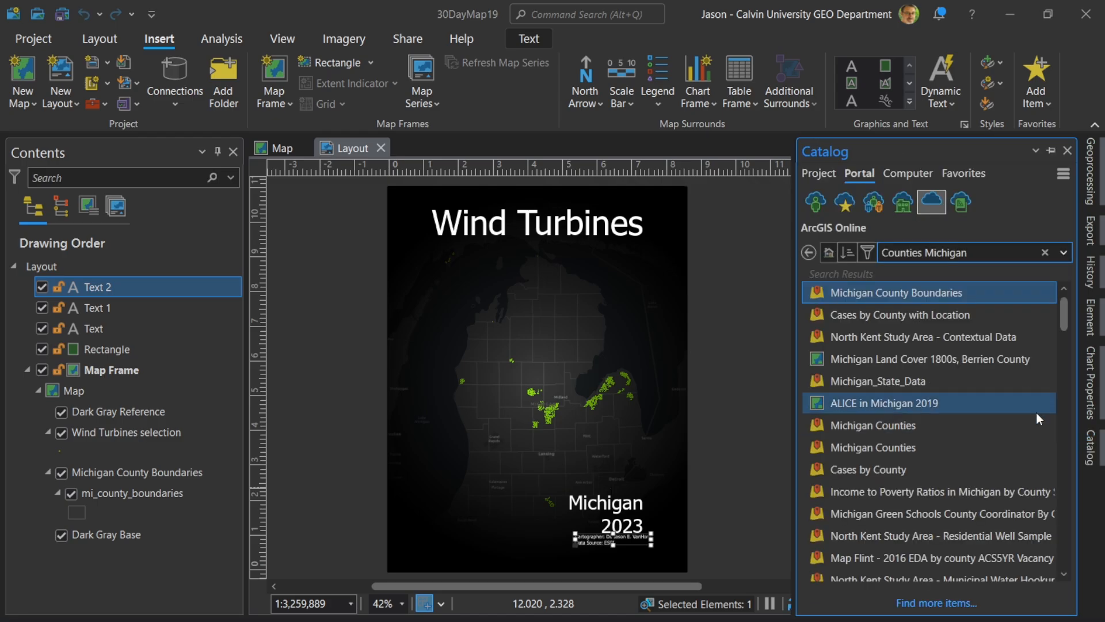
# Browse Living Atlas and search it for 'Wind Tu' turbine data.
pyautogui.click(961, 201)
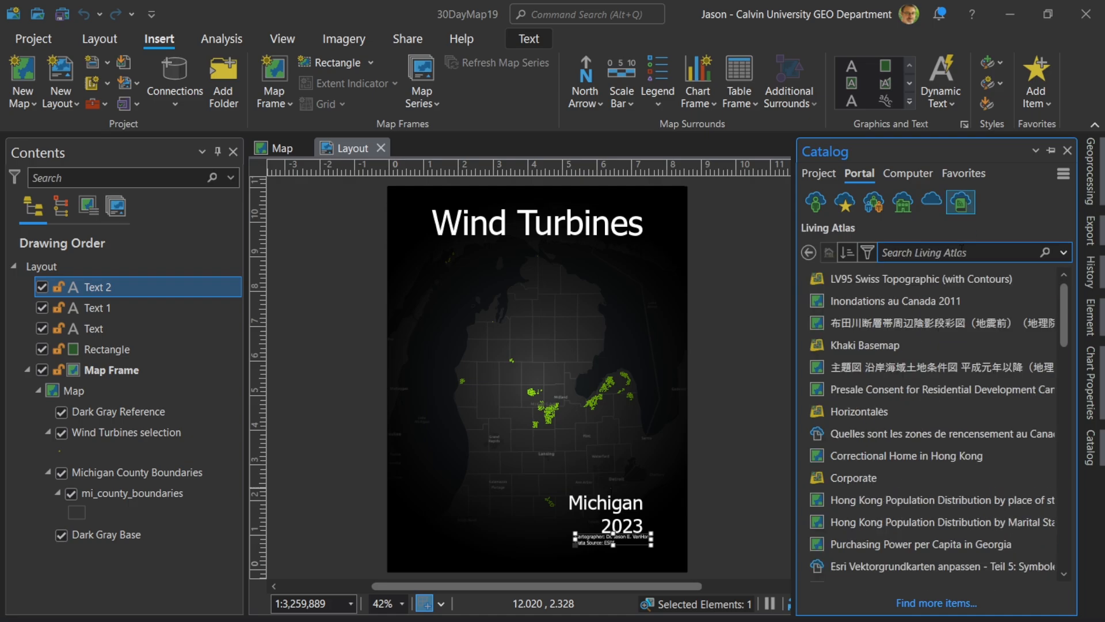
pyautogui.write('Wind Tu')
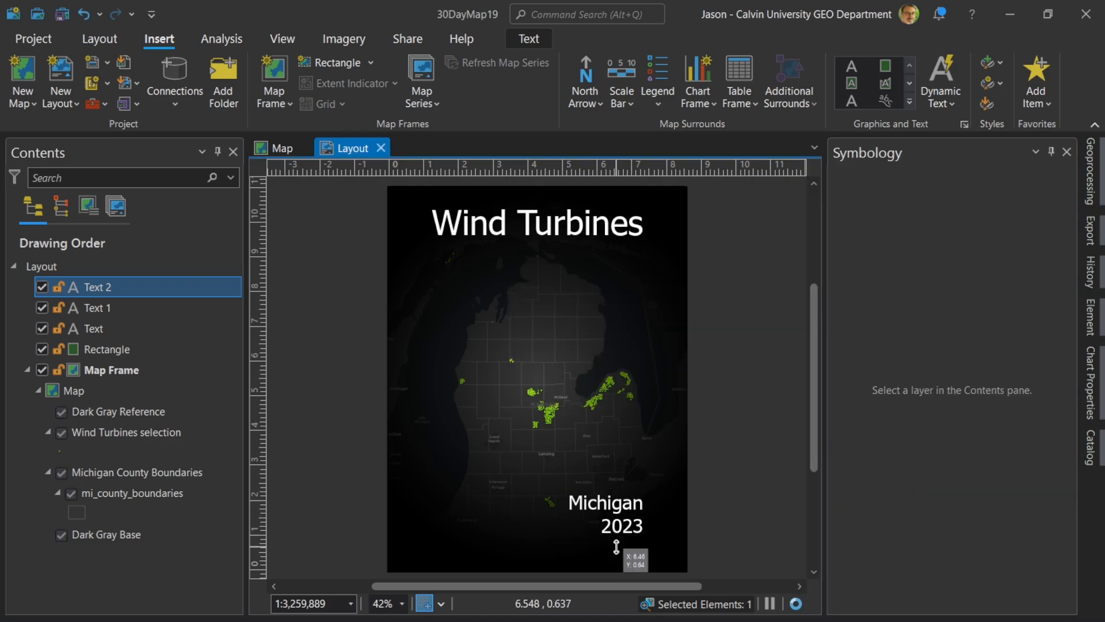
# Complete the credits data source line as 'ESRI Landscape Living Atlas'.
pyautogui.rightClick(614, 554)
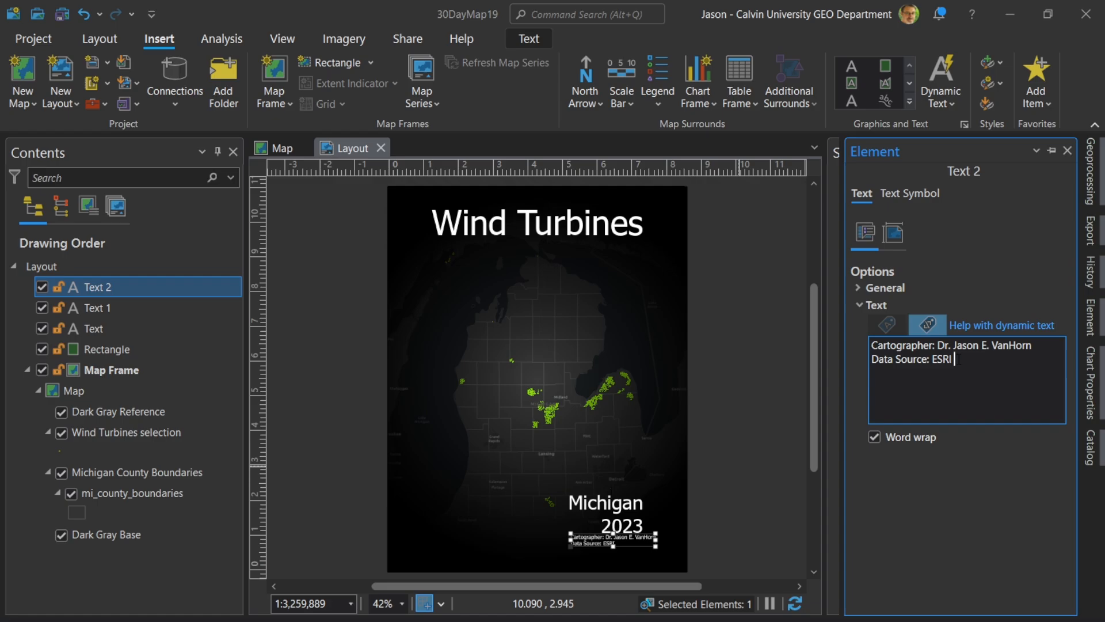
pyautogui.write('Land')
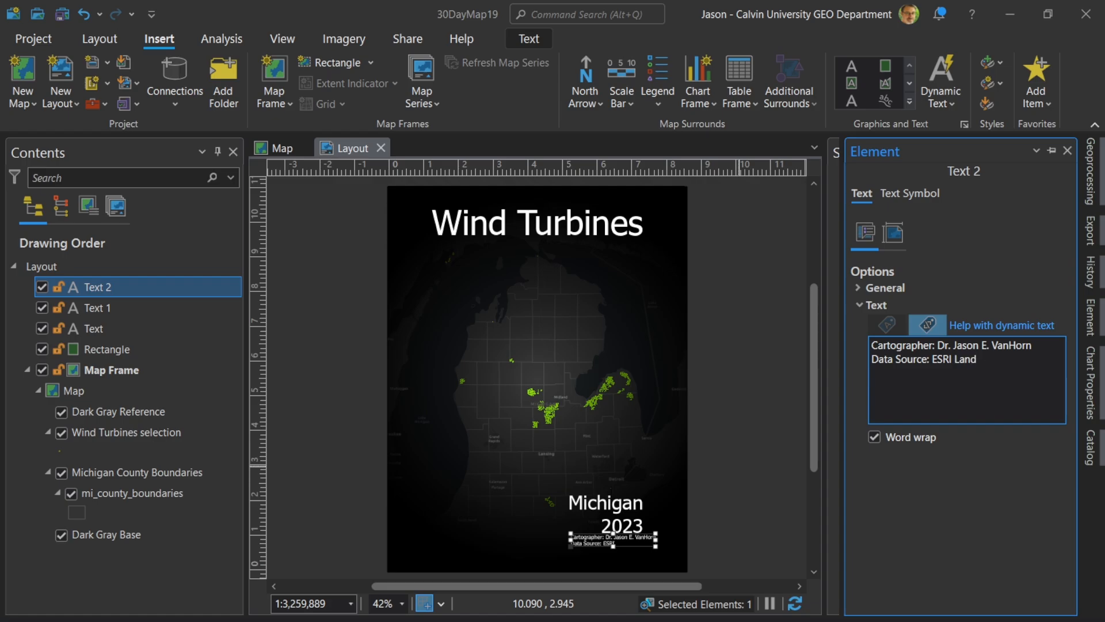
pyautogui.write('scape')
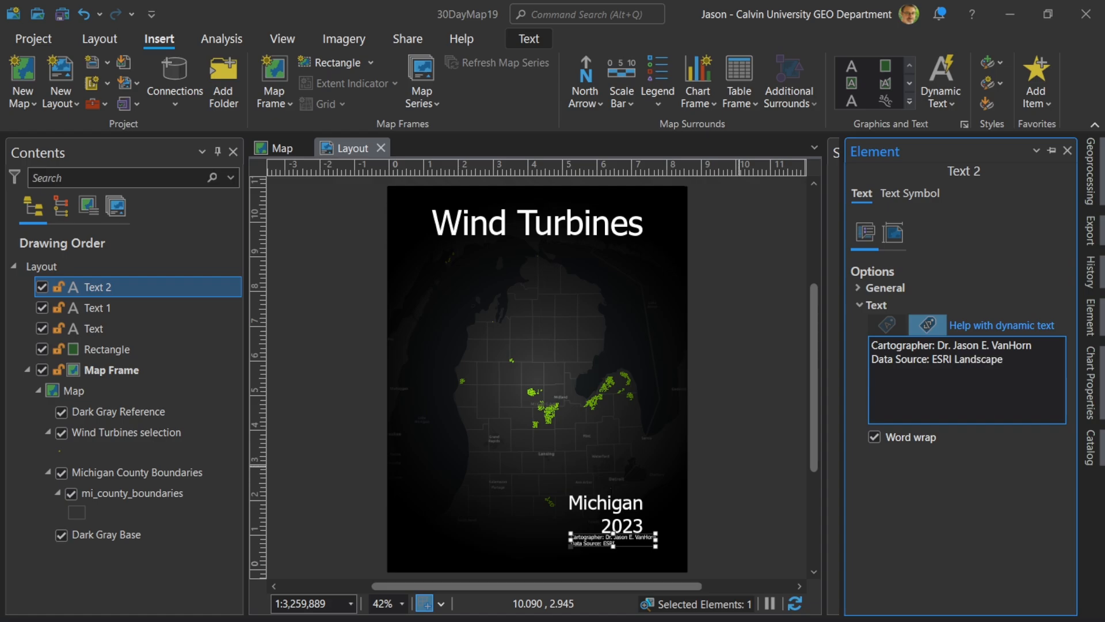
pyautogui.write('Livi')
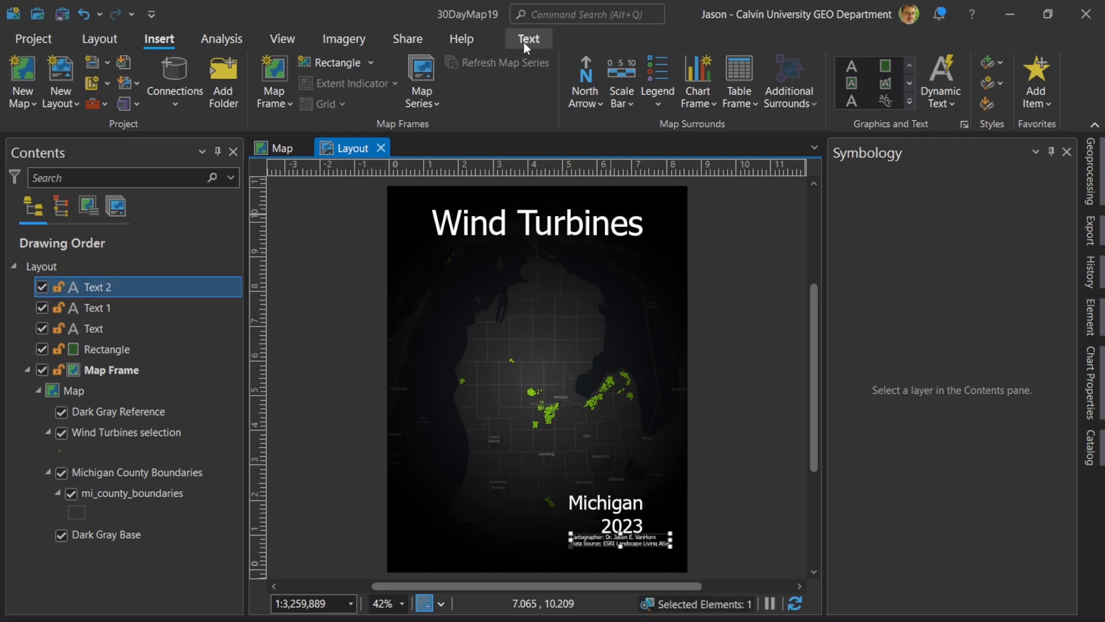
pyautogui.click(529, 38)
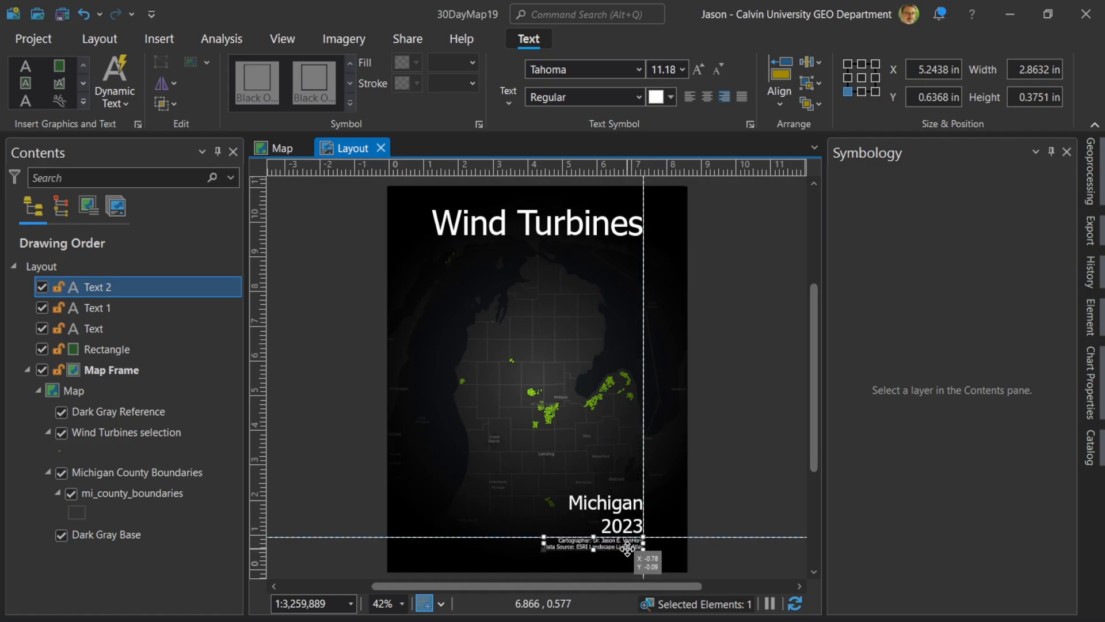
pyautogui.click(159, 39)
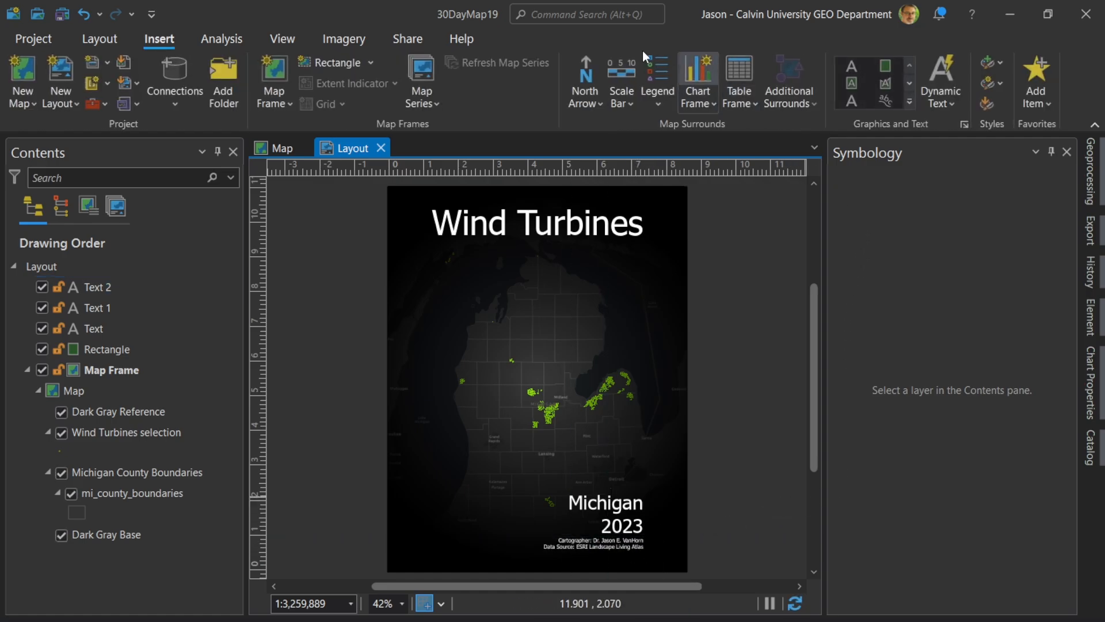
pyautogui.click(941, 80)
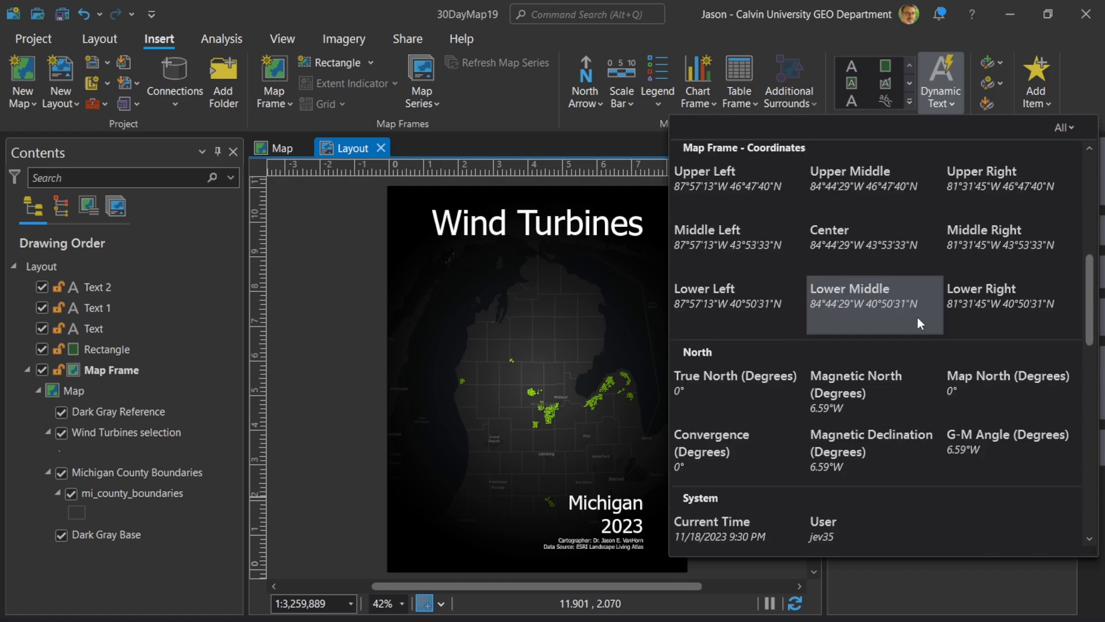
# Make the service layer credits 6 pt white text and move them to the page bottom.
pyautogui.scroll(-3)
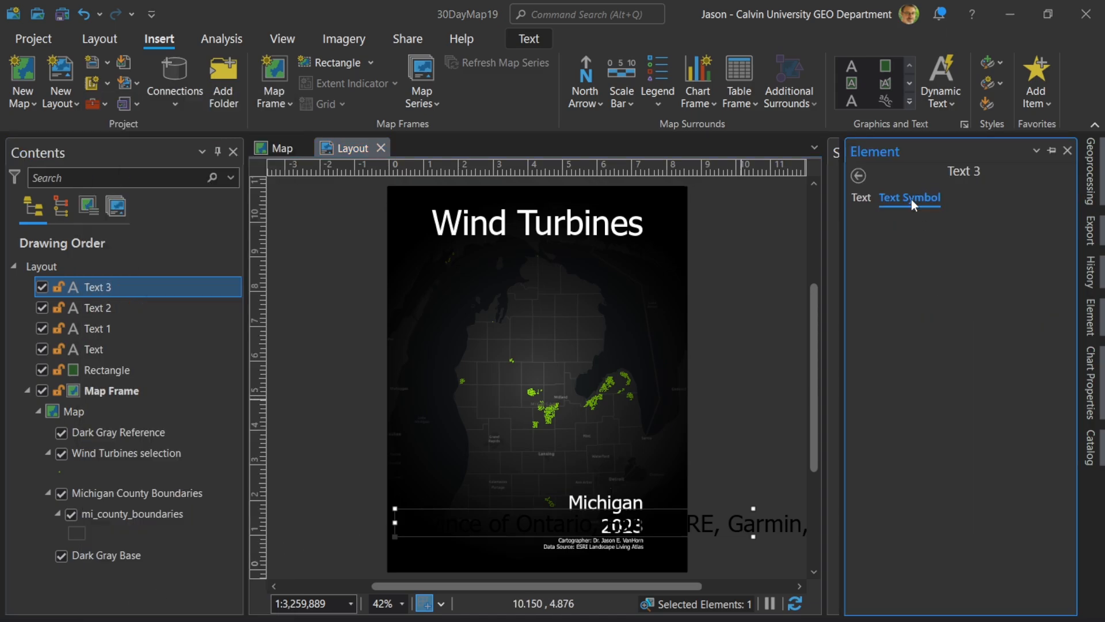
pyautogui.click(910, 197)
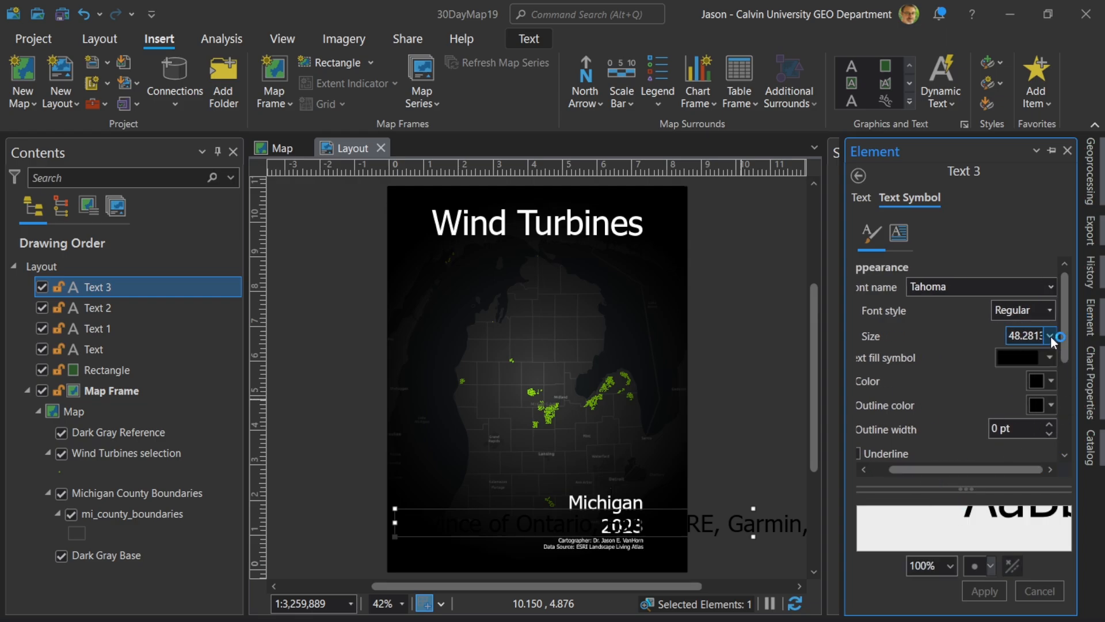
pyautogui.click(1048, 336)
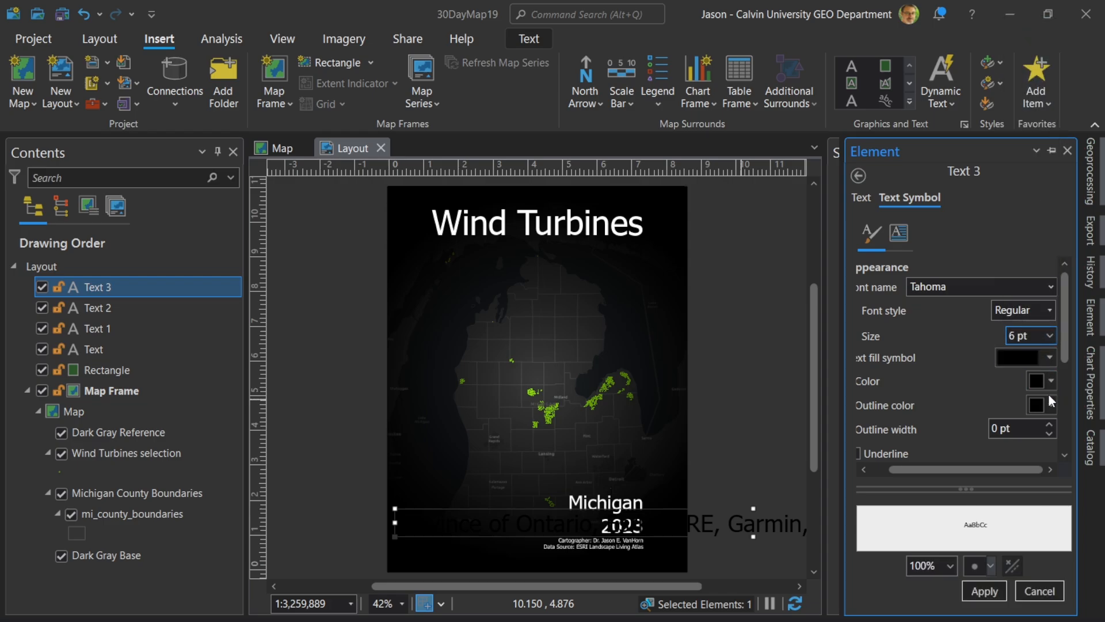
pyautogui.click(1047, 381)
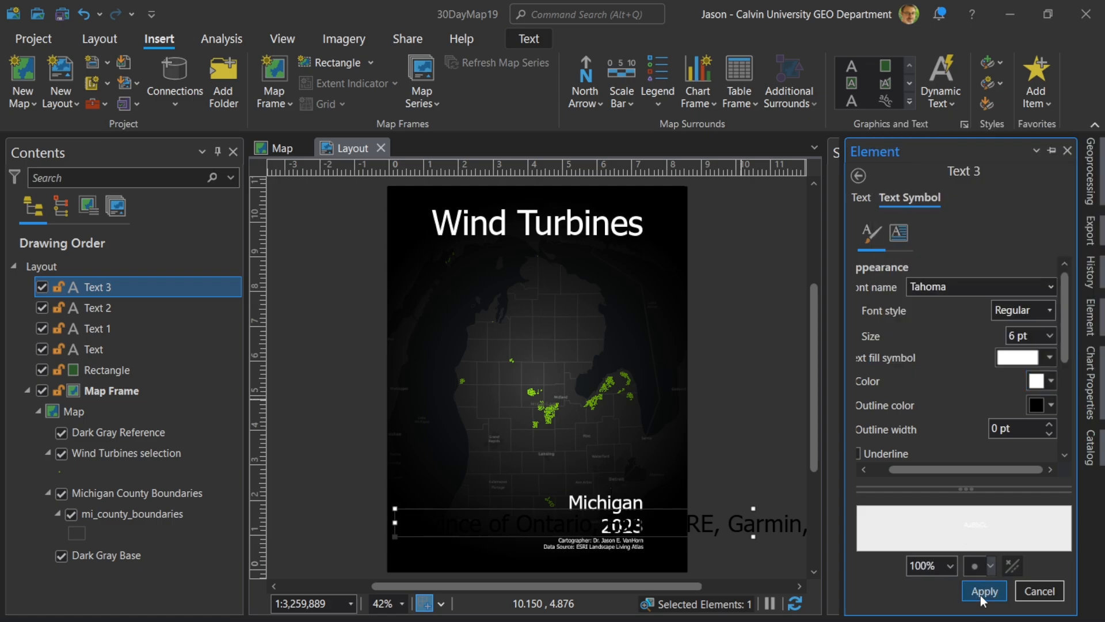
pyautogui.click(984, 590)
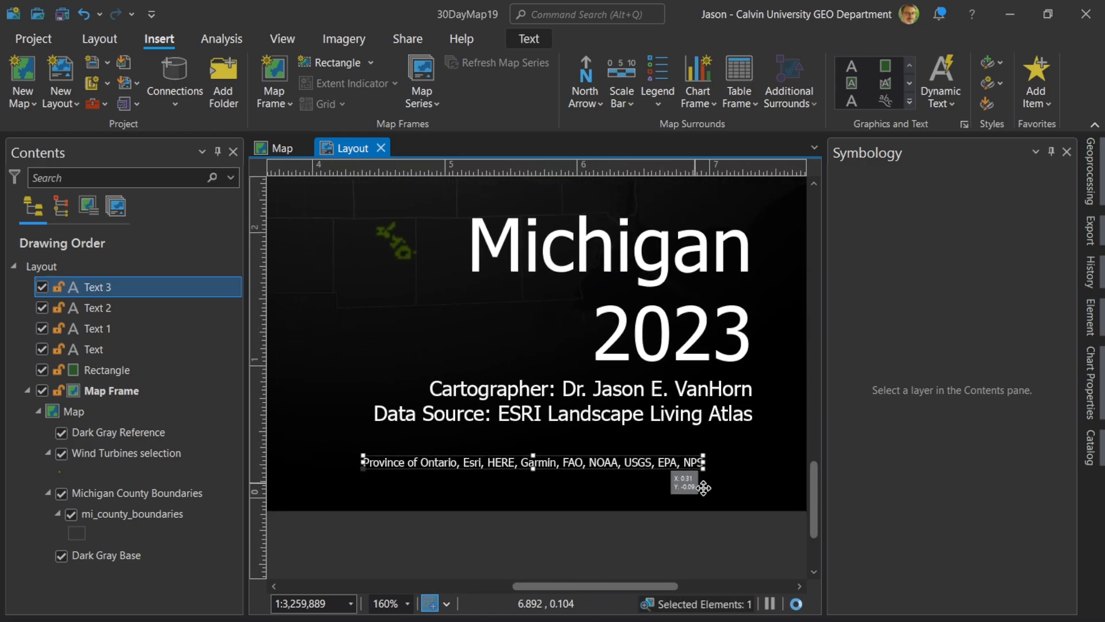
pyautogui.moveTo(529, 462); pyautogui.dragTo(591, 495)
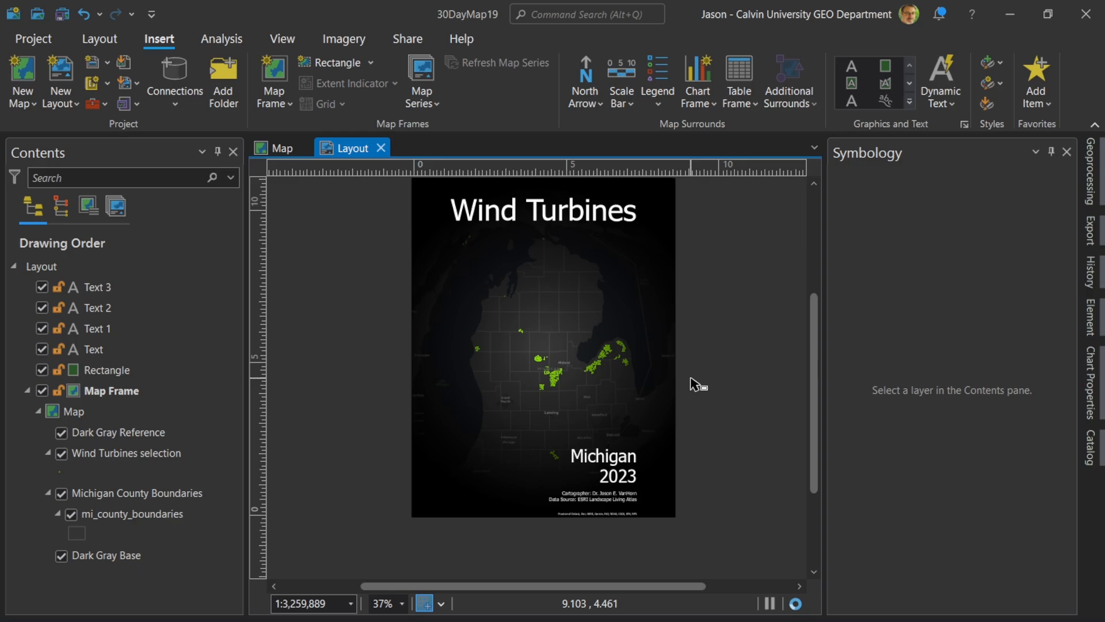
pyautogui.moveTo(488, 496)
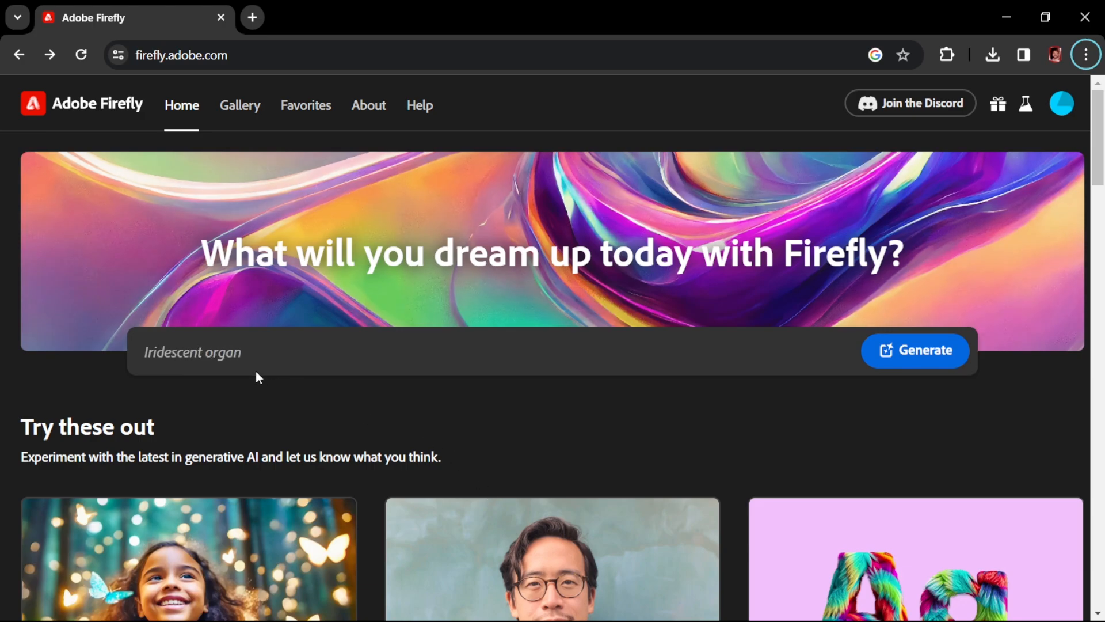
# Generate Firefly images from the prompt 'Wind Turbine with Black Background'.
pyautogui.write('Iridescent organic shapes with soft movement and flow')
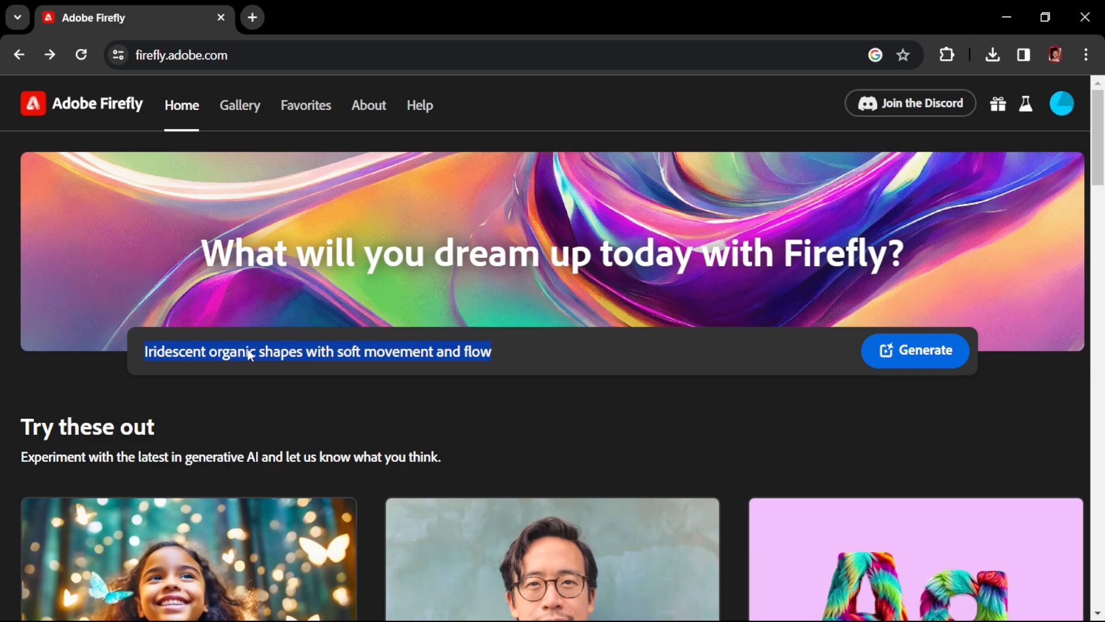
pyautogui.write('Wind T')
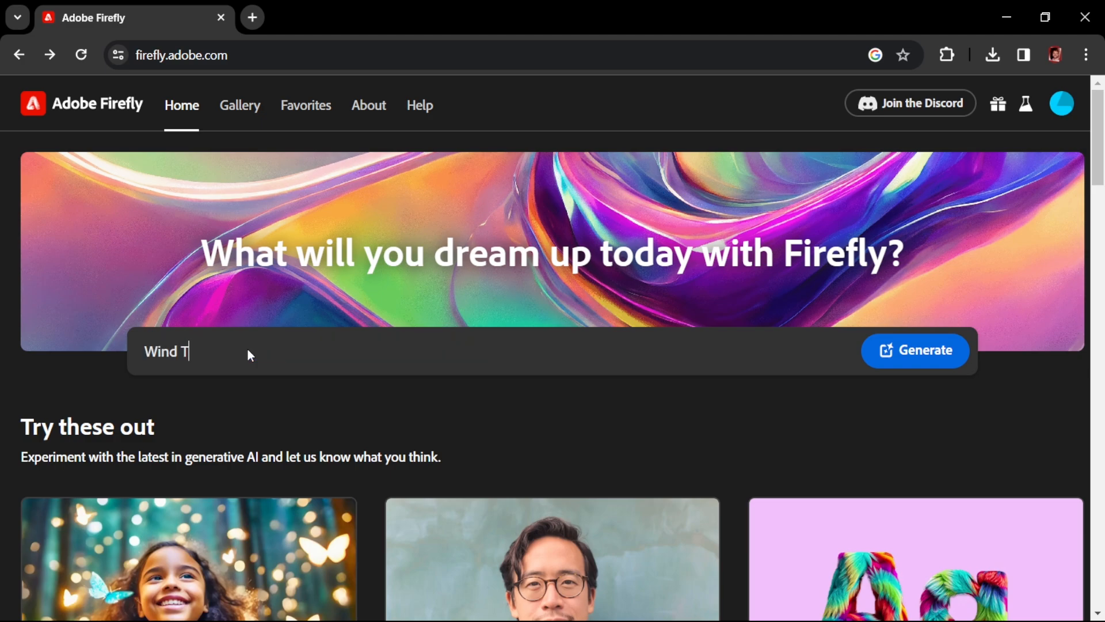
pyautogui.write('urbine')
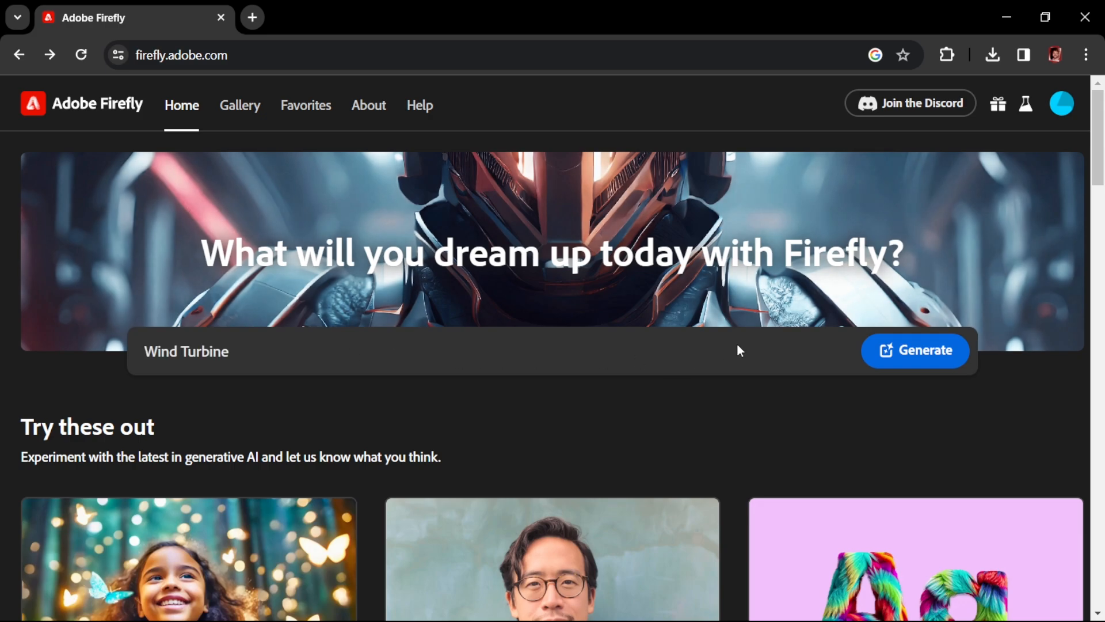
pyautogui.write('with')
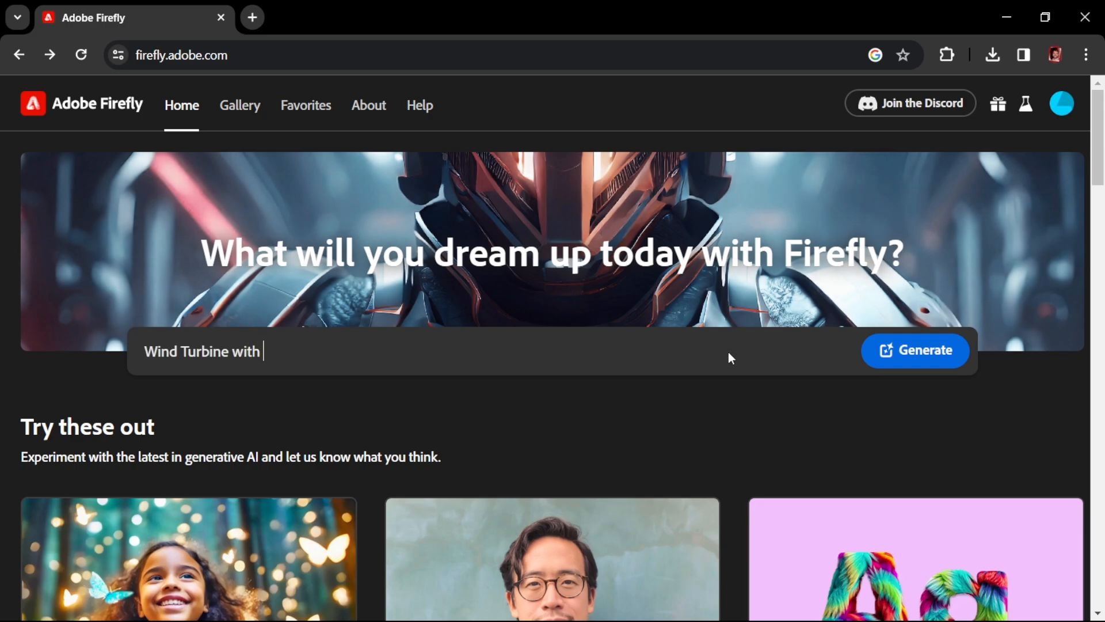
pyautogui.write('Black Ba')
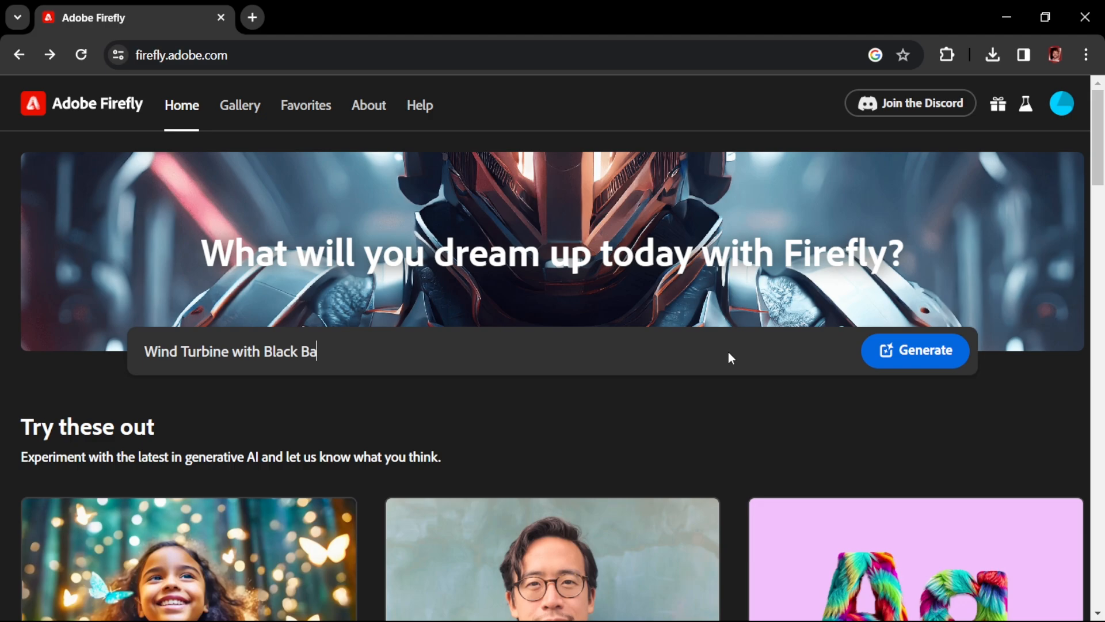
pyautogui.write('ckground')
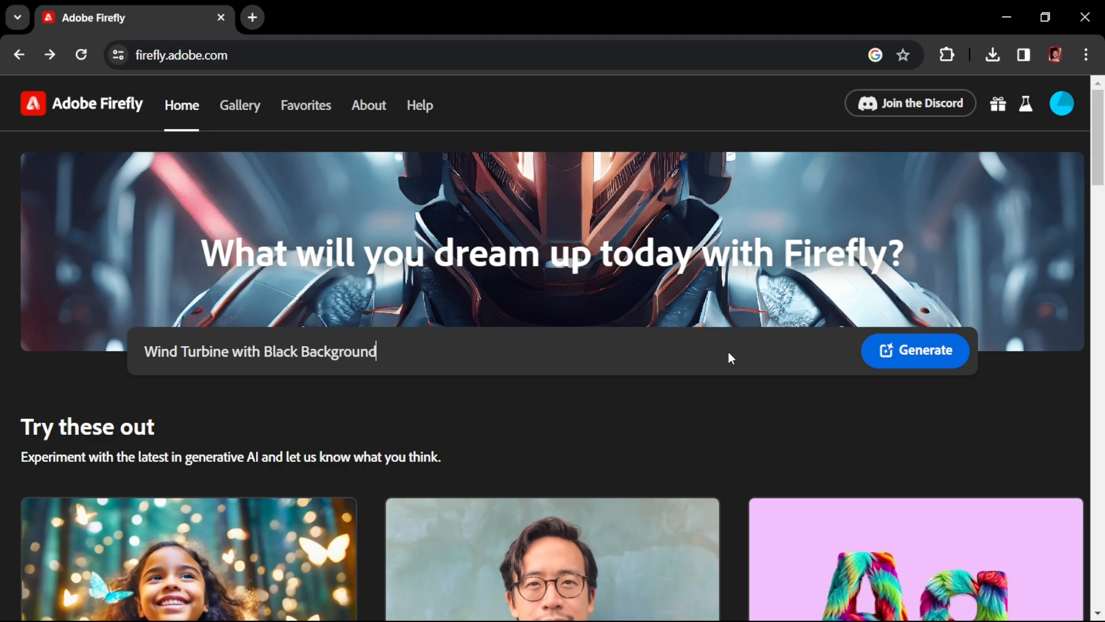
pyautogui.click(915, 351)
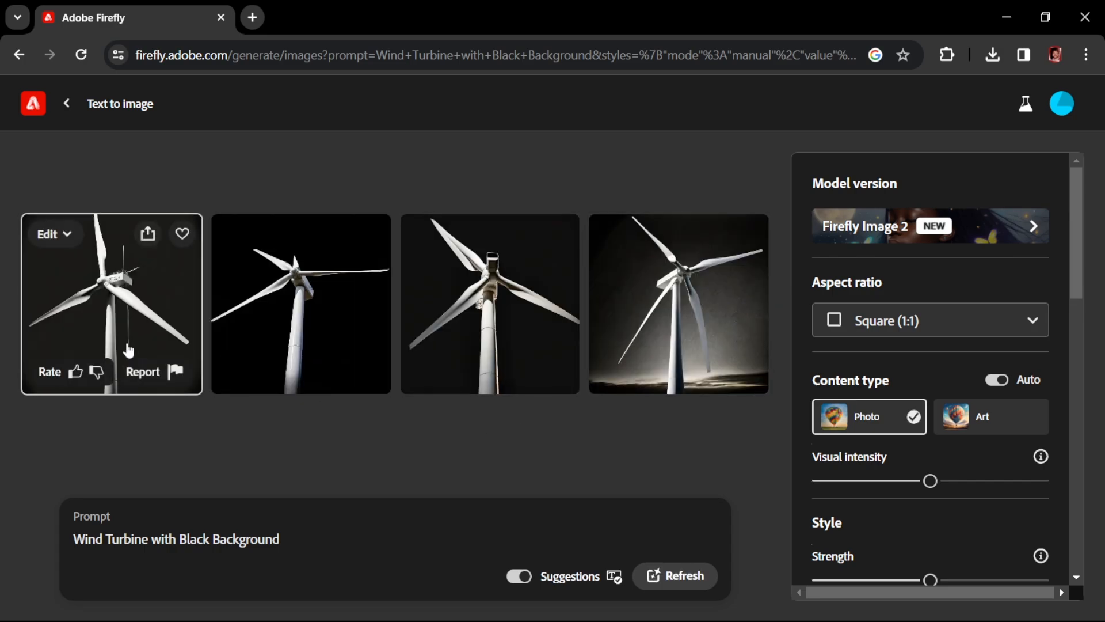
pyautogui.moveTo(149, 334)
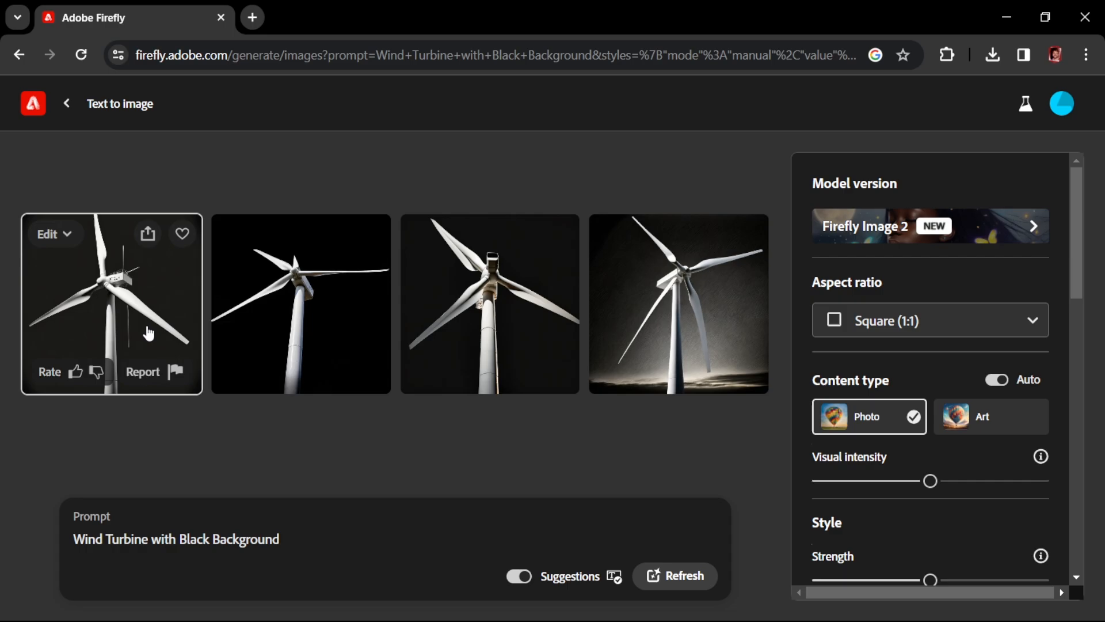
# Save the first turbine image as a JPG in a new 30Day/workingDay19 folder.
pyautogui.click(147, 233)
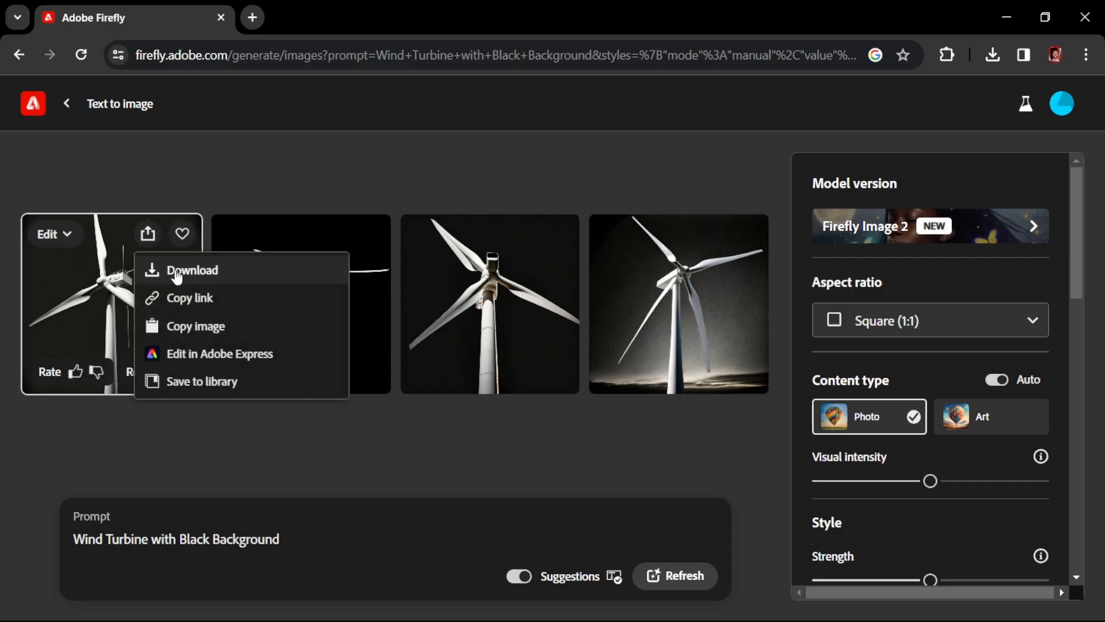
pyautogui.click(193, 270)
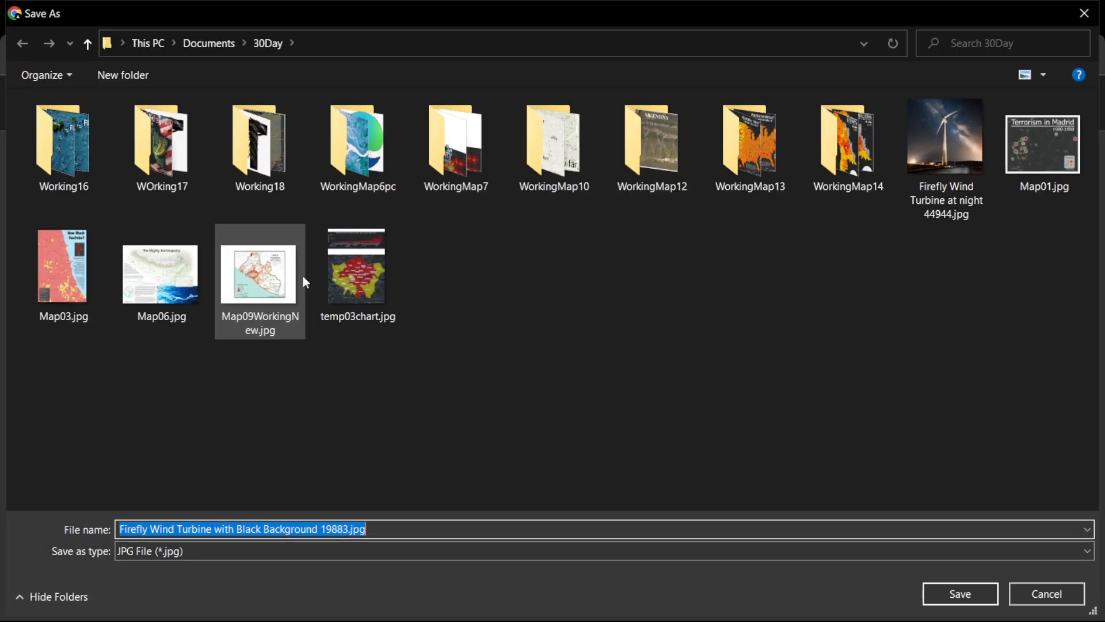
pyautogui.click(123, 75)
pyautogui.write('workingDay19')
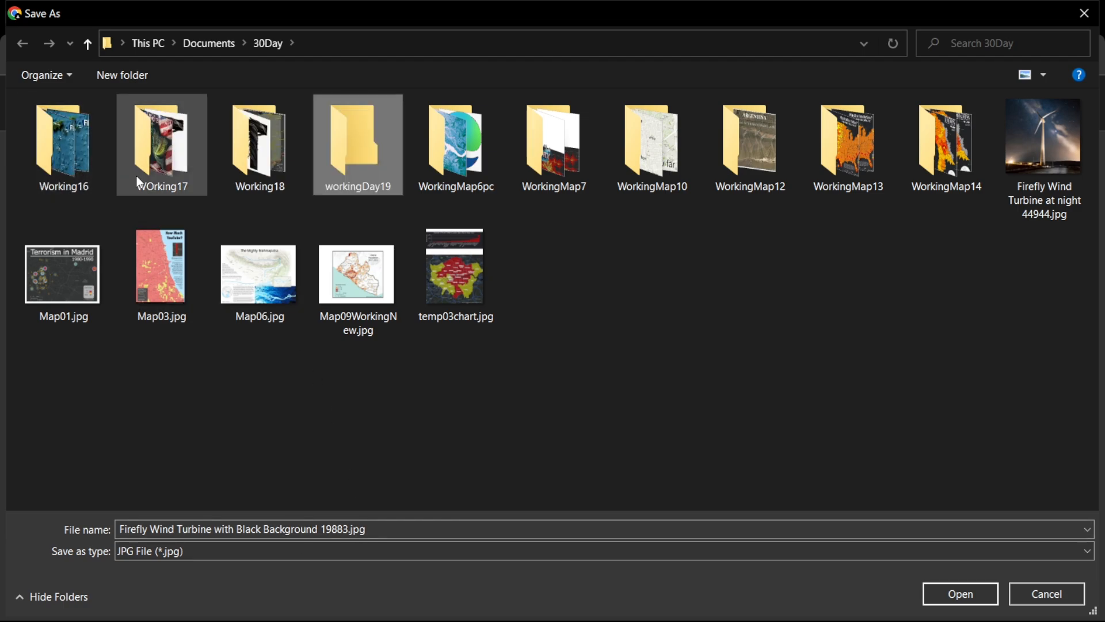
pyautogui.doubleClick(357, 144)
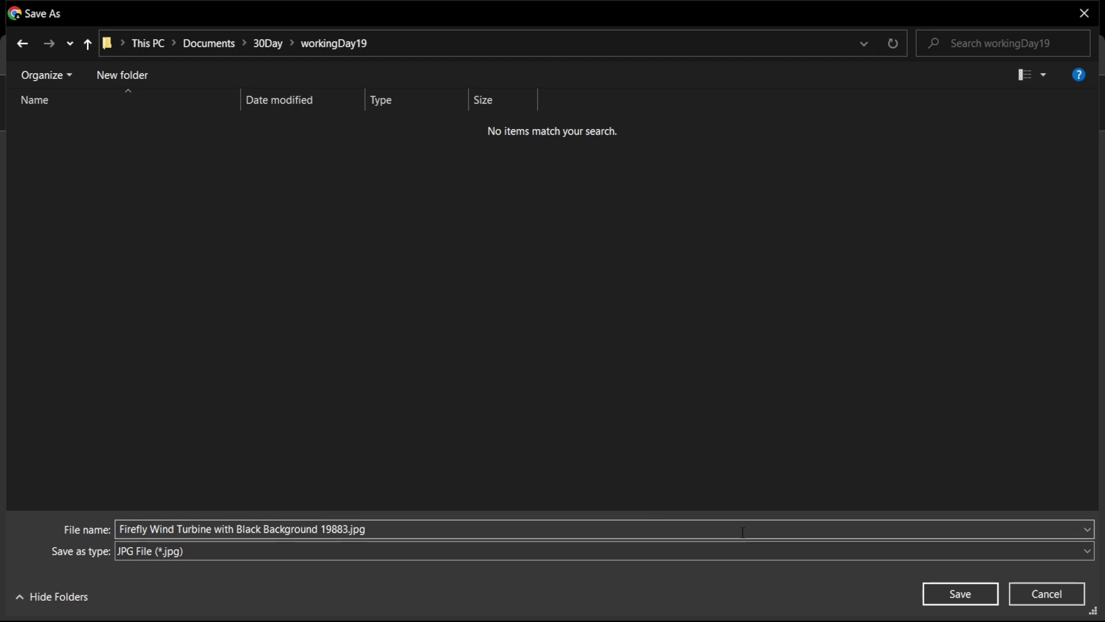
pyautogui.click(961, 593)
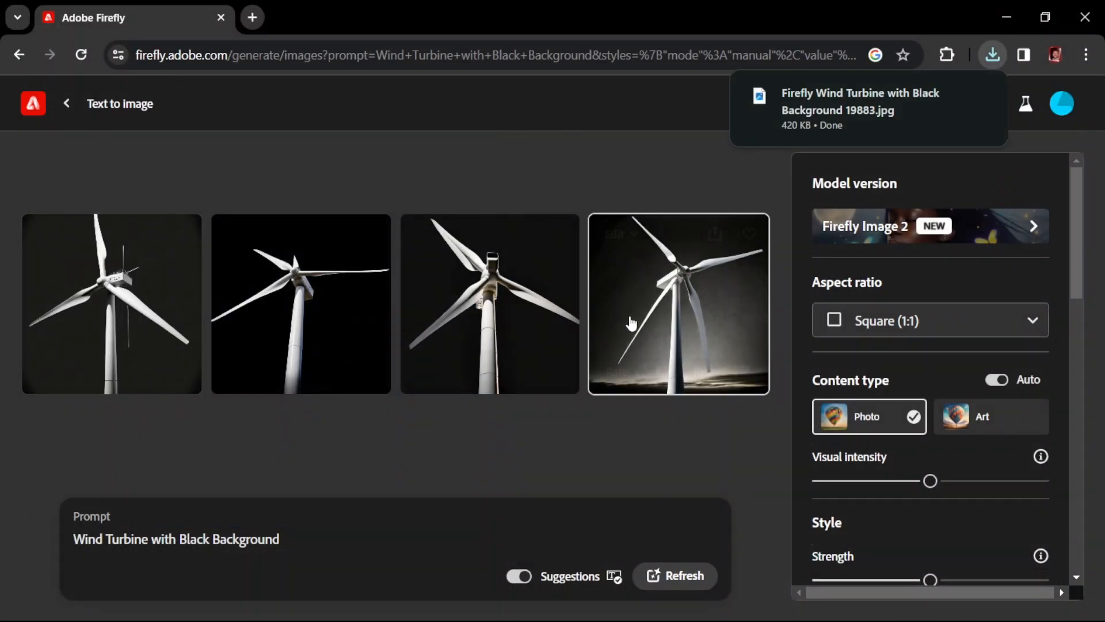
pyautogui.press('alt+tab')
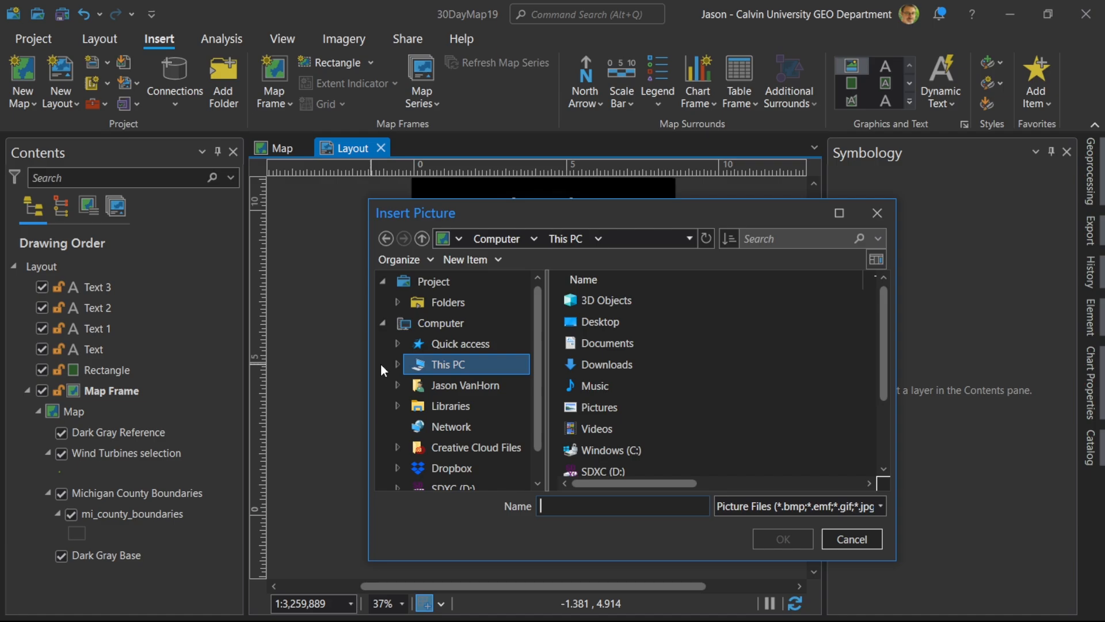
# Insert the Firefly wind turbine JPG from Documents > 30Day > WorkingDay19 into the layout.
pyautogui.click(595, 385)
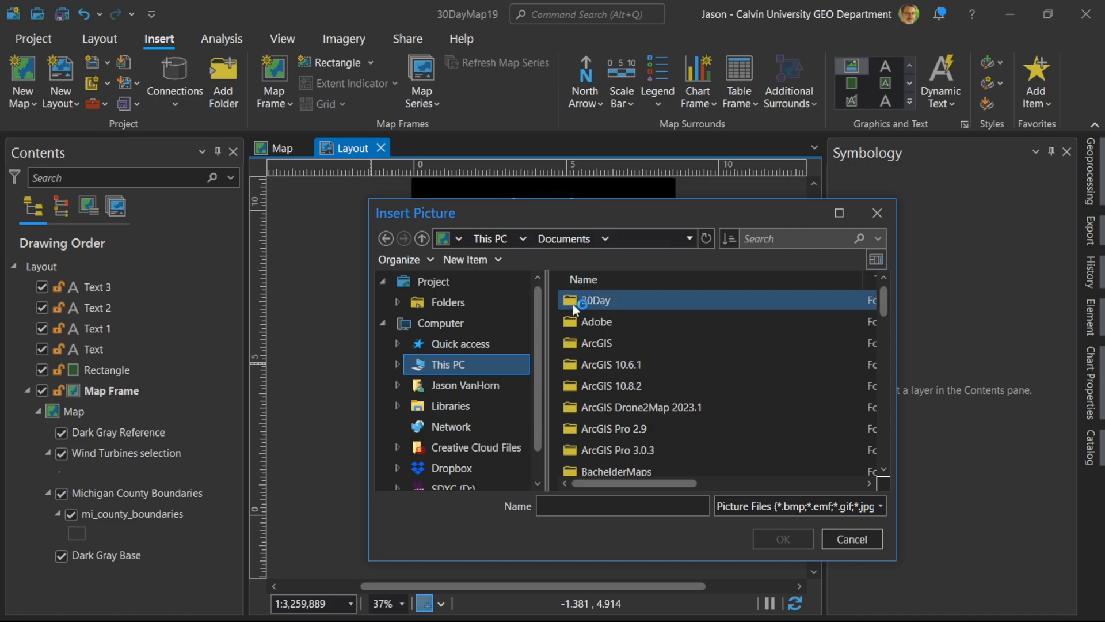
pyautogui.doubleClick(596, 300)
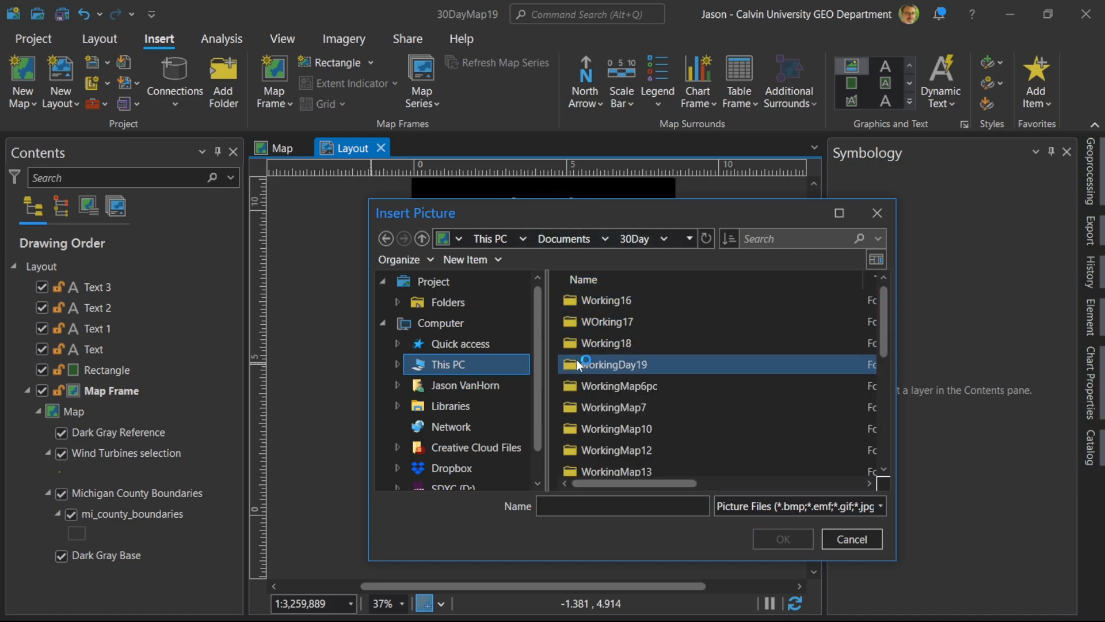
pyautogui.doubleClick(616, 365)
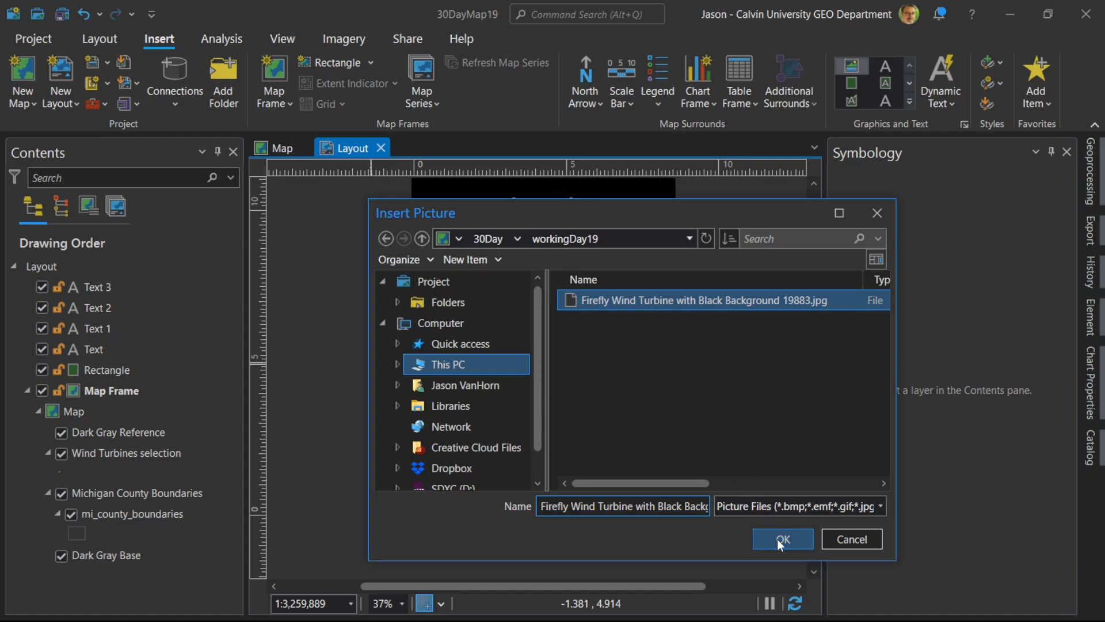
pyautogui.click(782, 538)
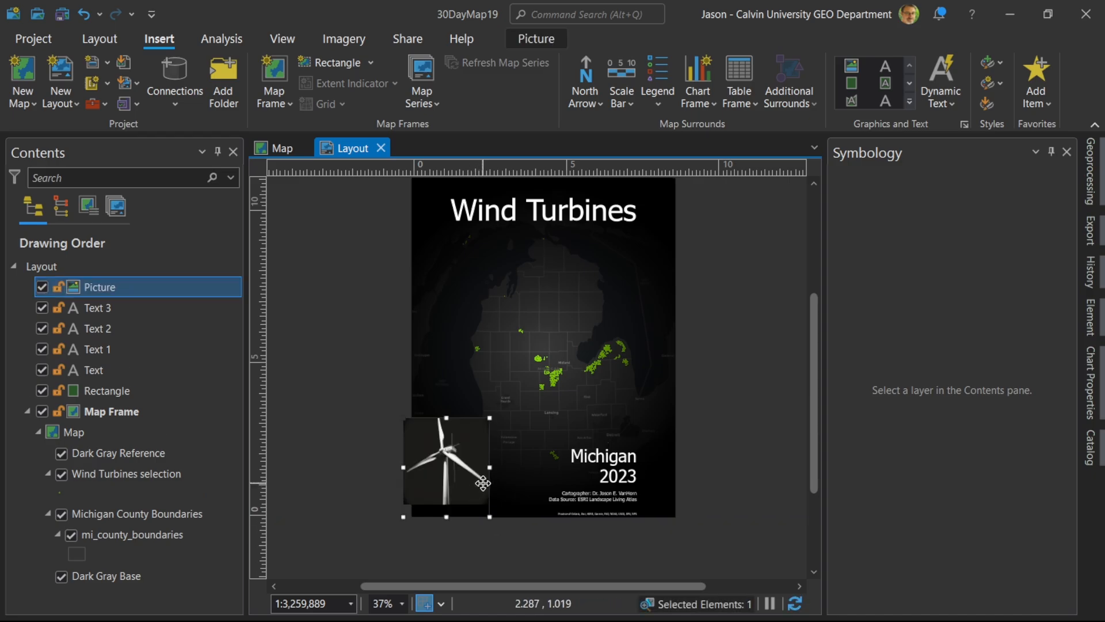
# Put the turbine picture in the bottom-left corner with 90% transparency.
pyautogui.moveTo(446, 465); pyautogui.dragTo(456, 474)
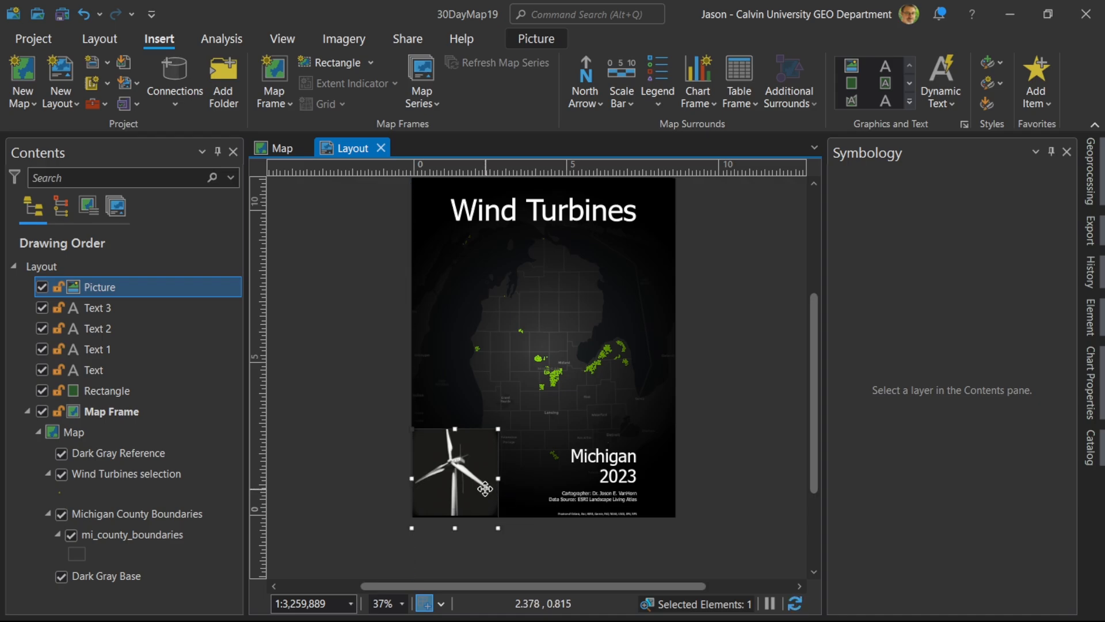
pyautogui.rightClick(483, 488)
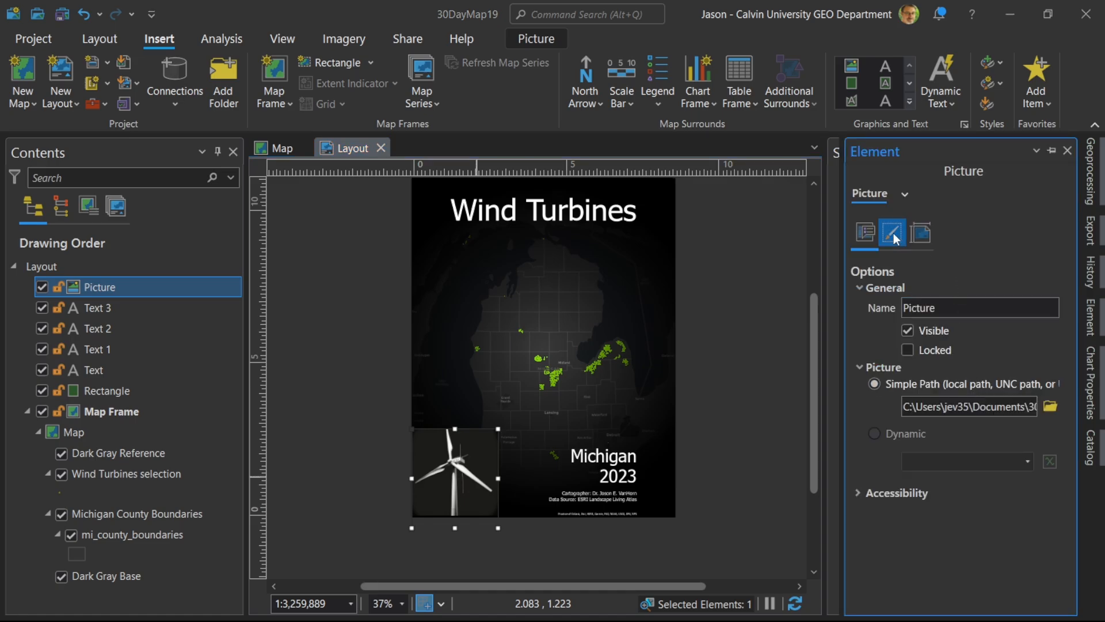
pyautogui.click(892, 234)
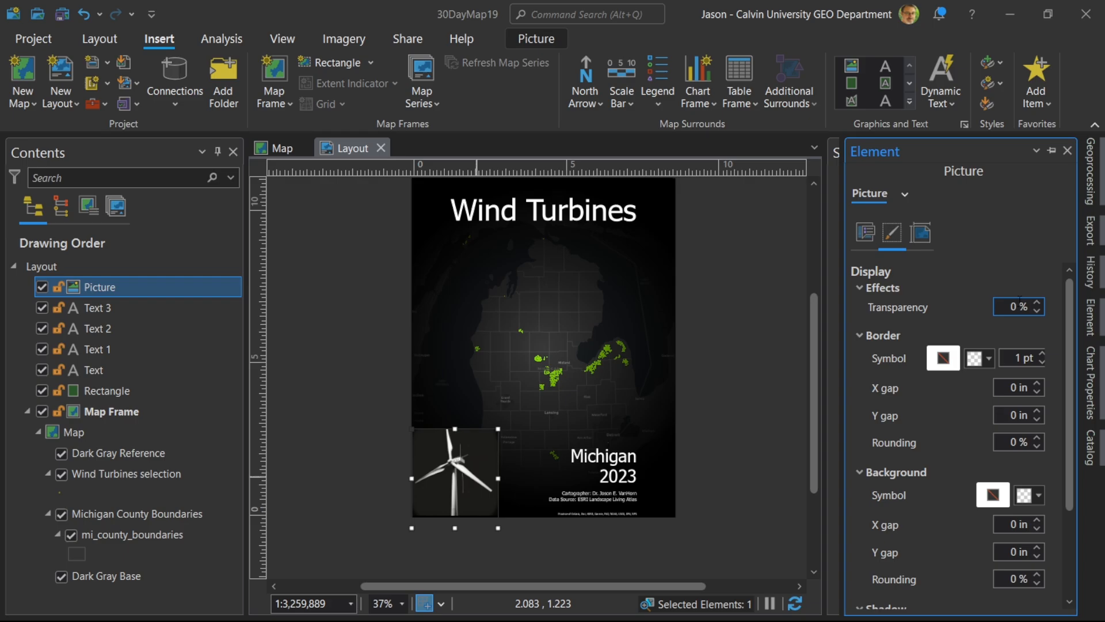
pyautogui.write('90')
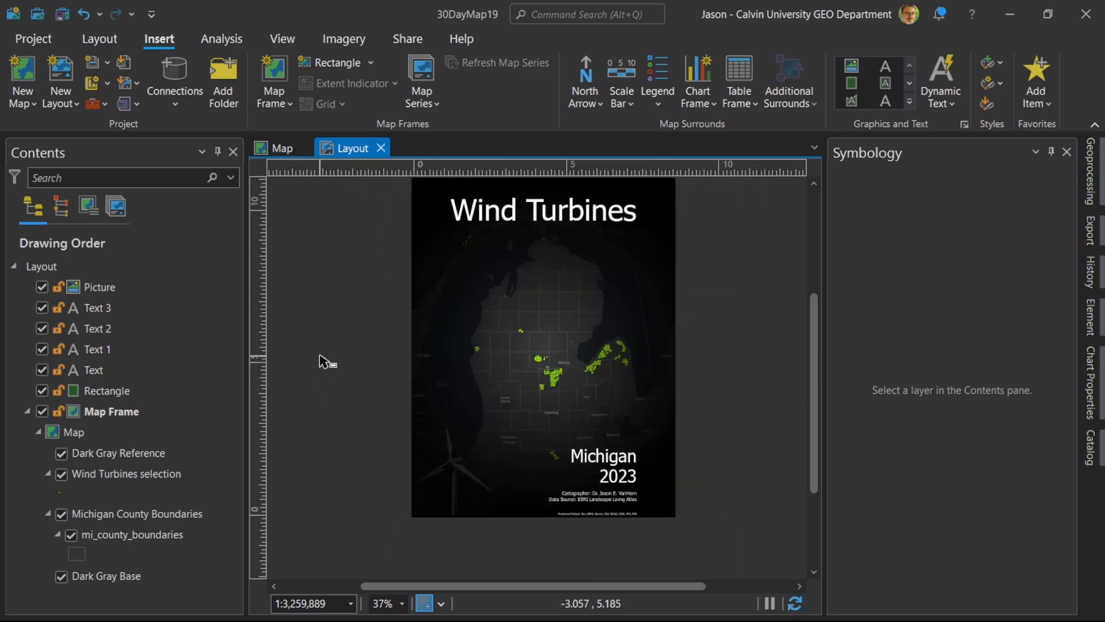
pyautogui.moveTo(386, 248)
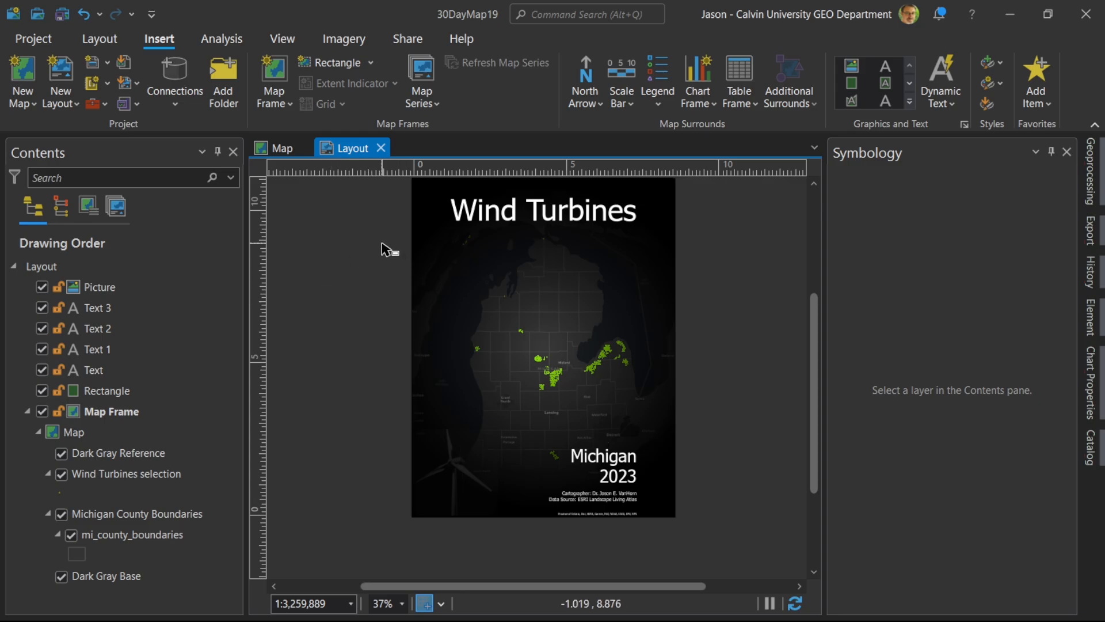
pyautogui.moveTo(402, 236)
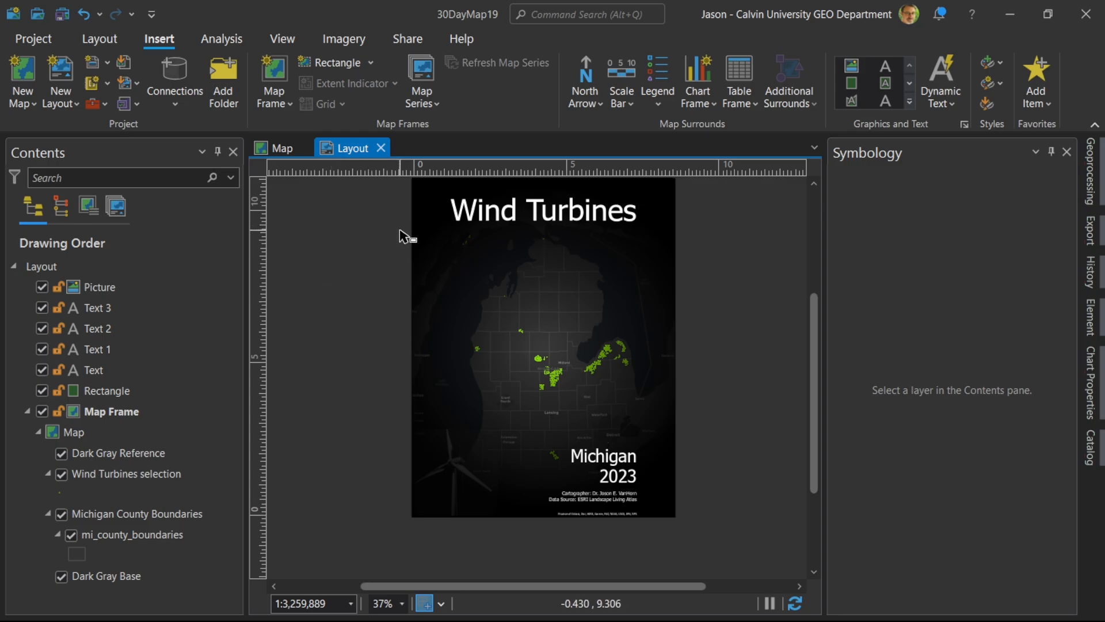
pyautogui.moveTo(524, 144)
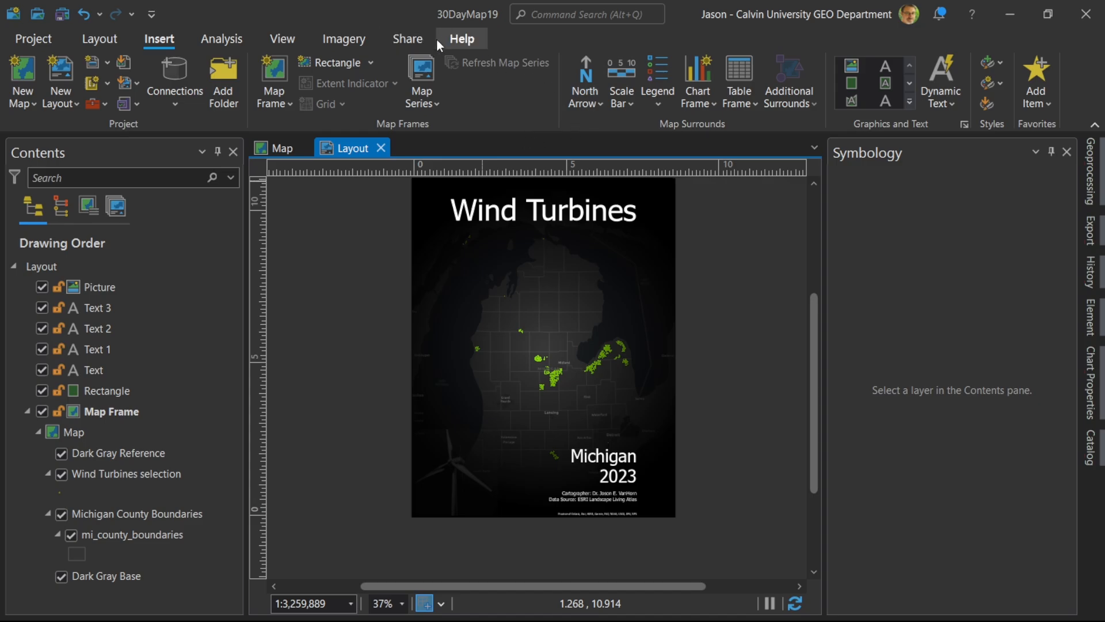
# Export the layout as a 300 DPI Map19.jpg into workingDay19 and view it.
pyautogui.click(408, 38)
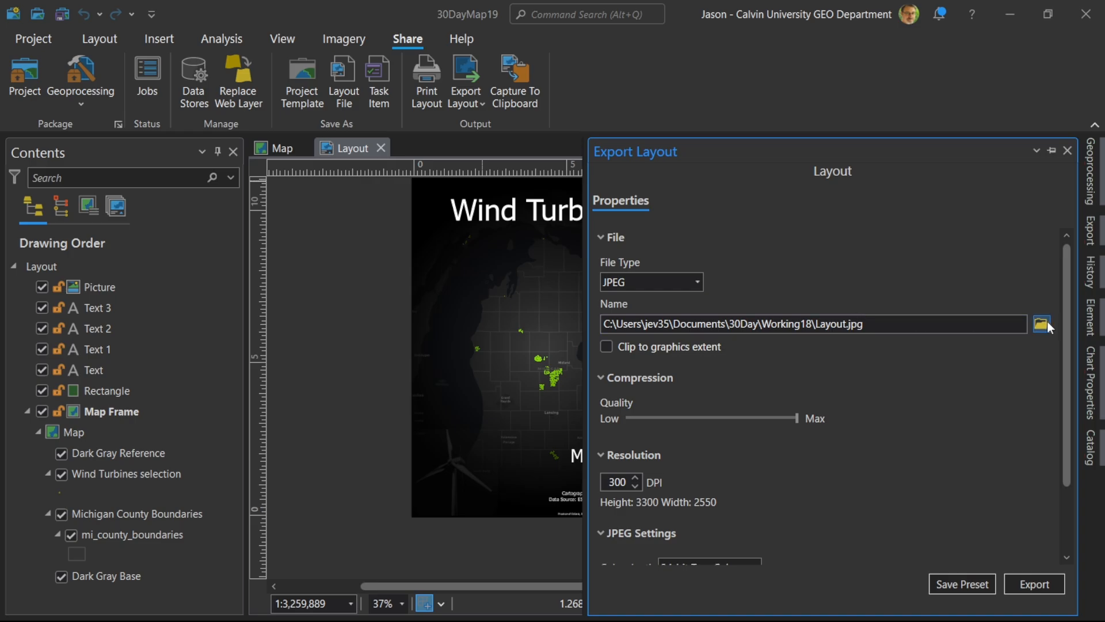
pyautogui.click(1042, 324)
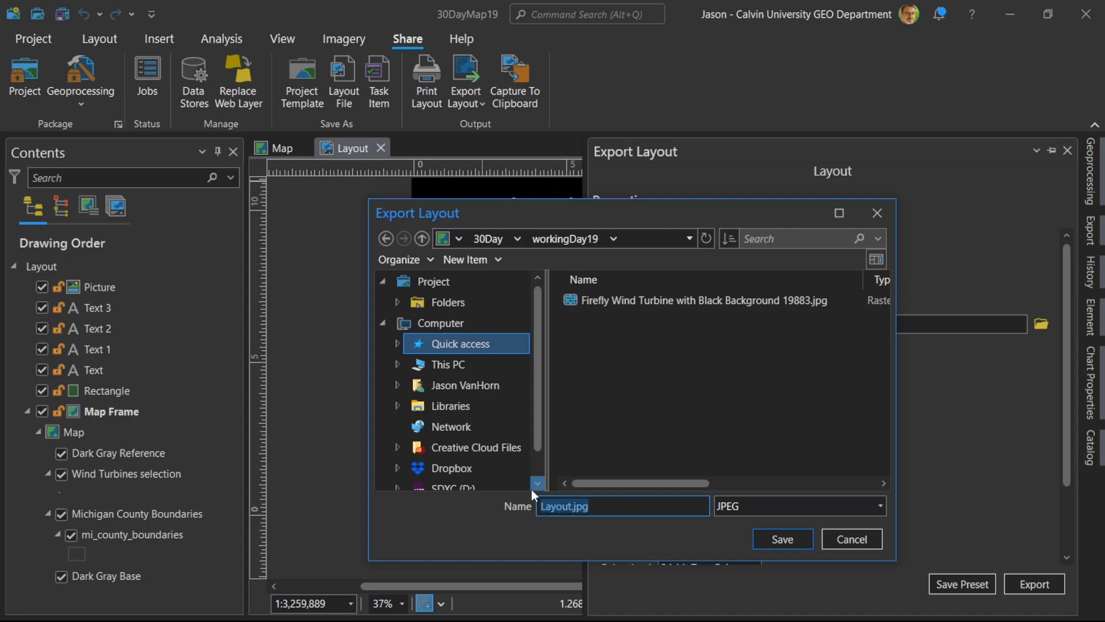
pyautogui.write('Map19.jpg')
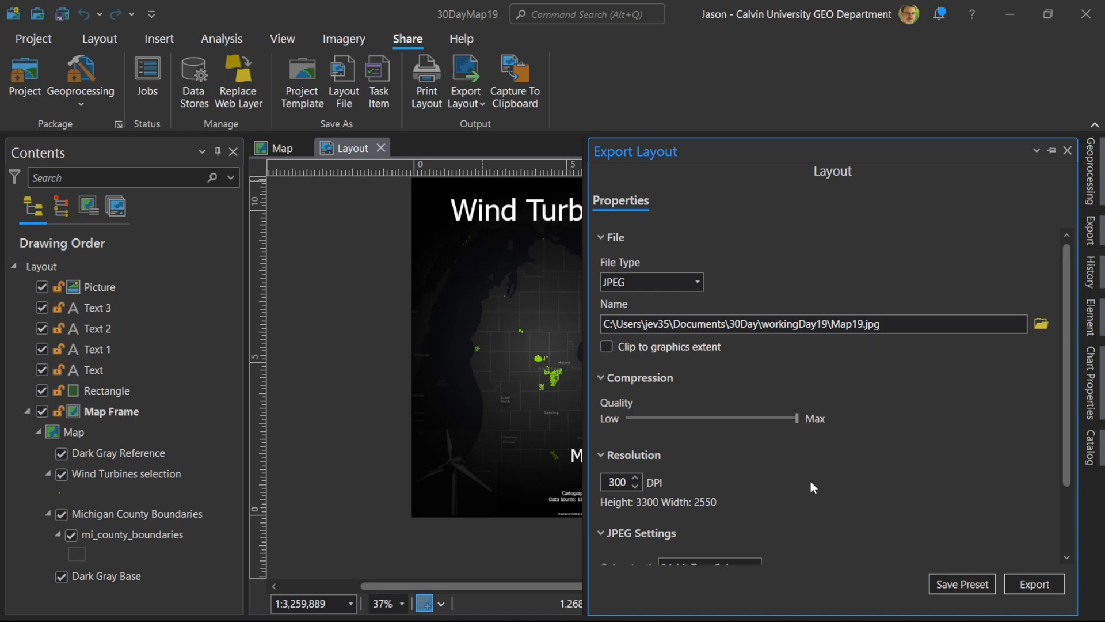
pyautogui.click(1035, 584)
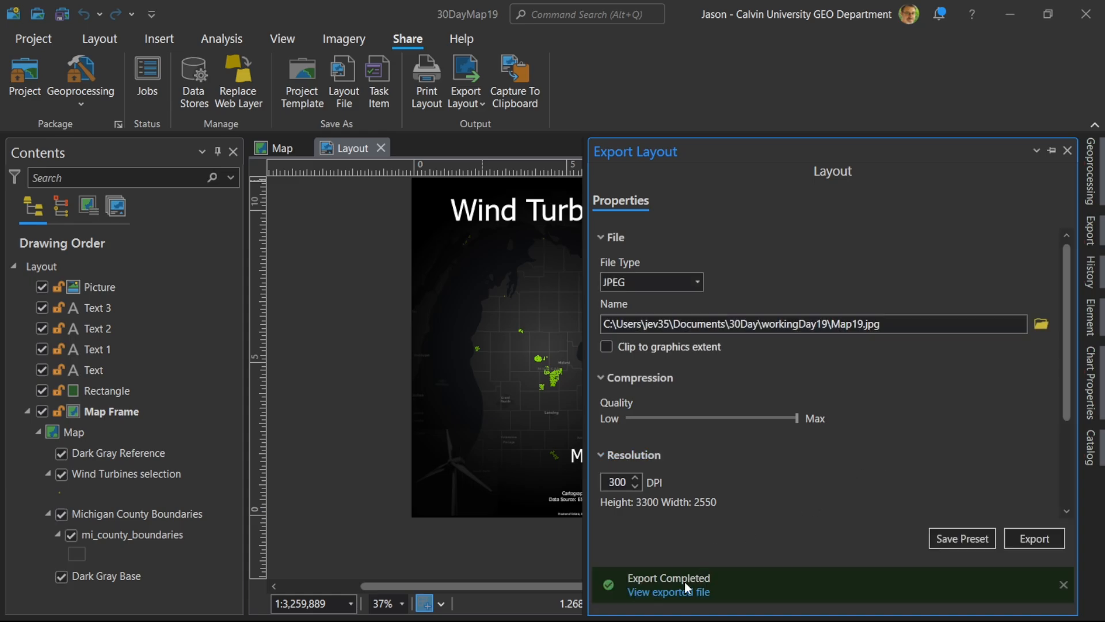
pyautogui.click(672, 592)
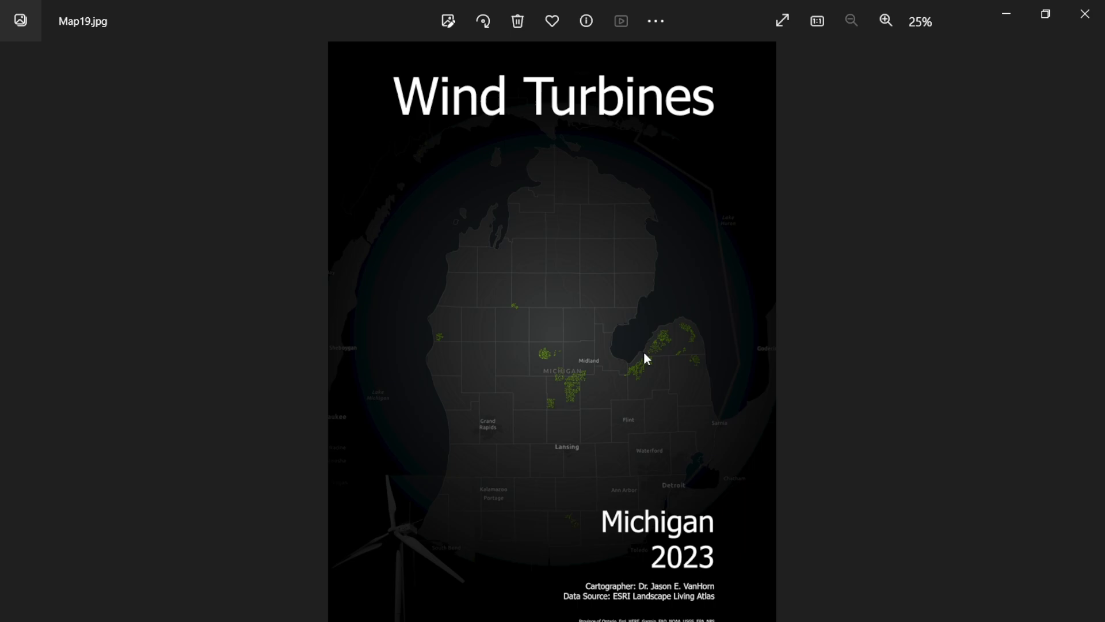
pyautogui.moveTo(840, 313)
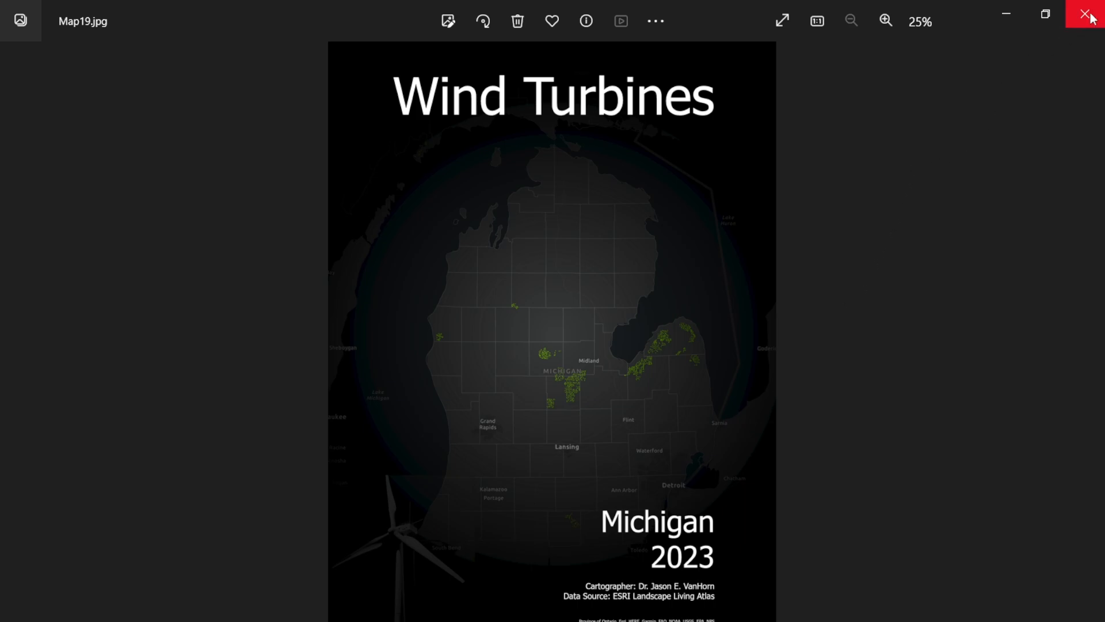
pyautogui.moveTo(1085, 12)
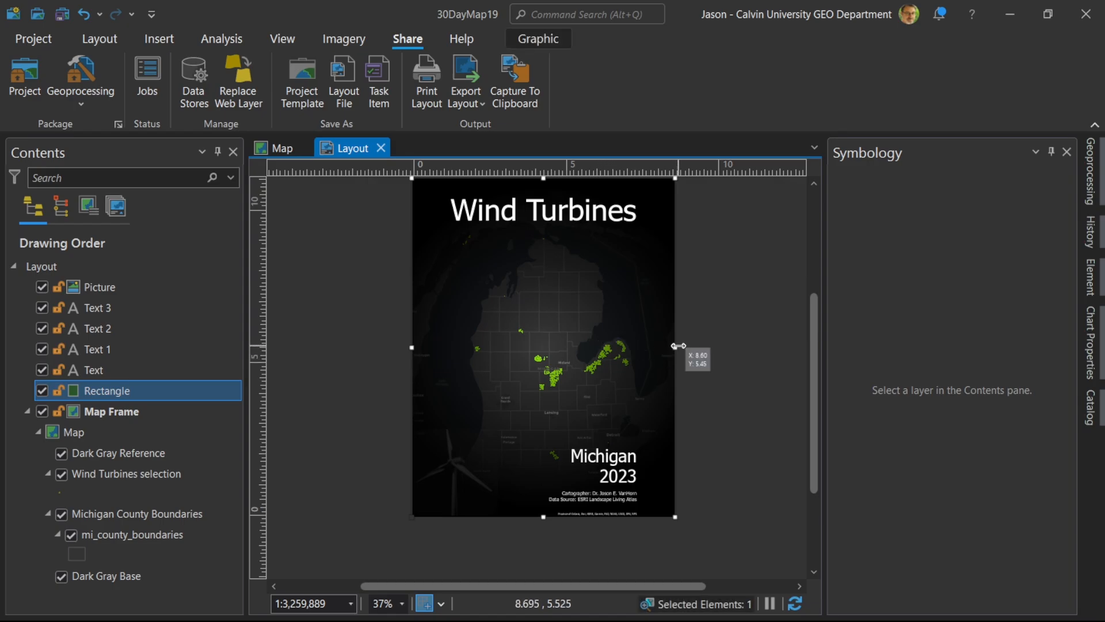
# Stretch the dark vignette rectangle's right edge outward so it overhangs both page sides.
pyautogui.moveTo(677, 346); pyautogui.dragTo(707, 353)
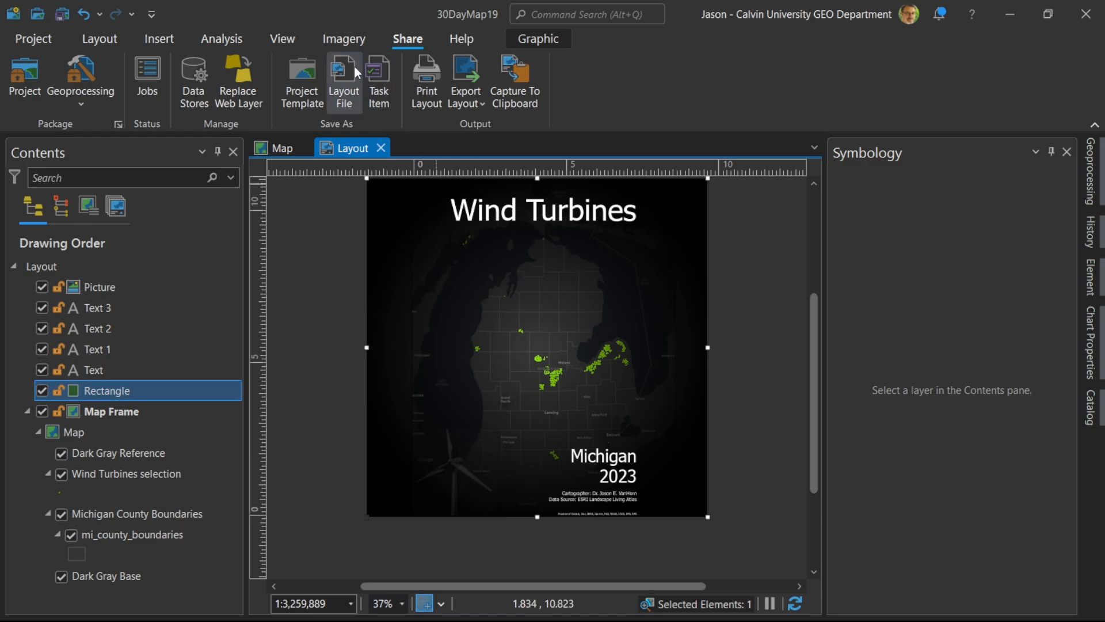
pyautogui.moveTo(469, 80)
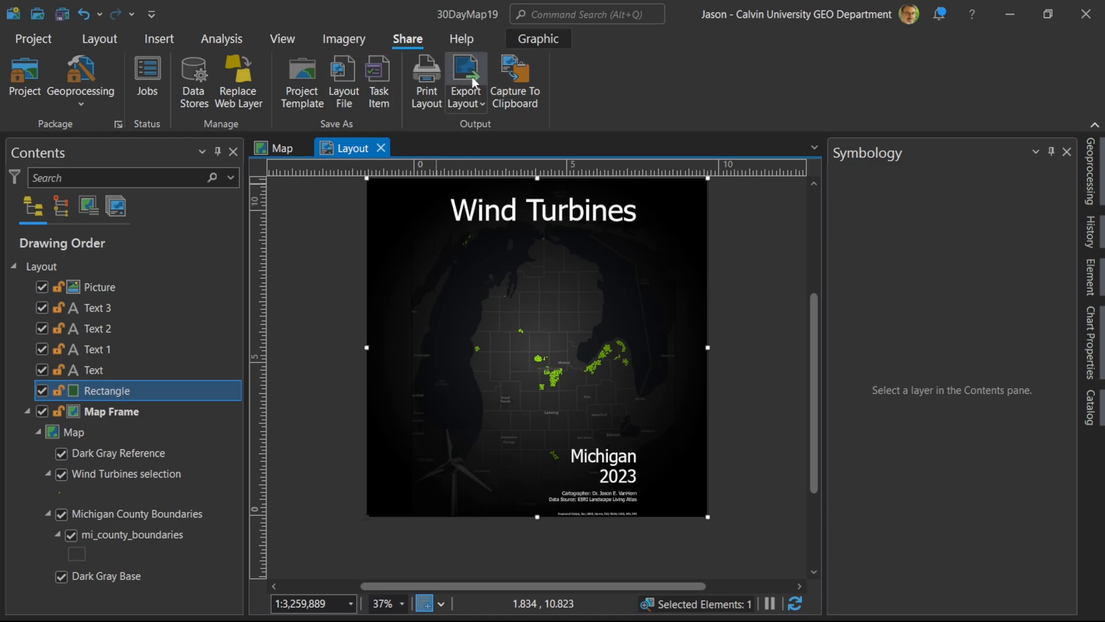
# Export the layout as Map19.jpg, overwrite the existing file, and view the new image.
pyautogui.click(466, 74)
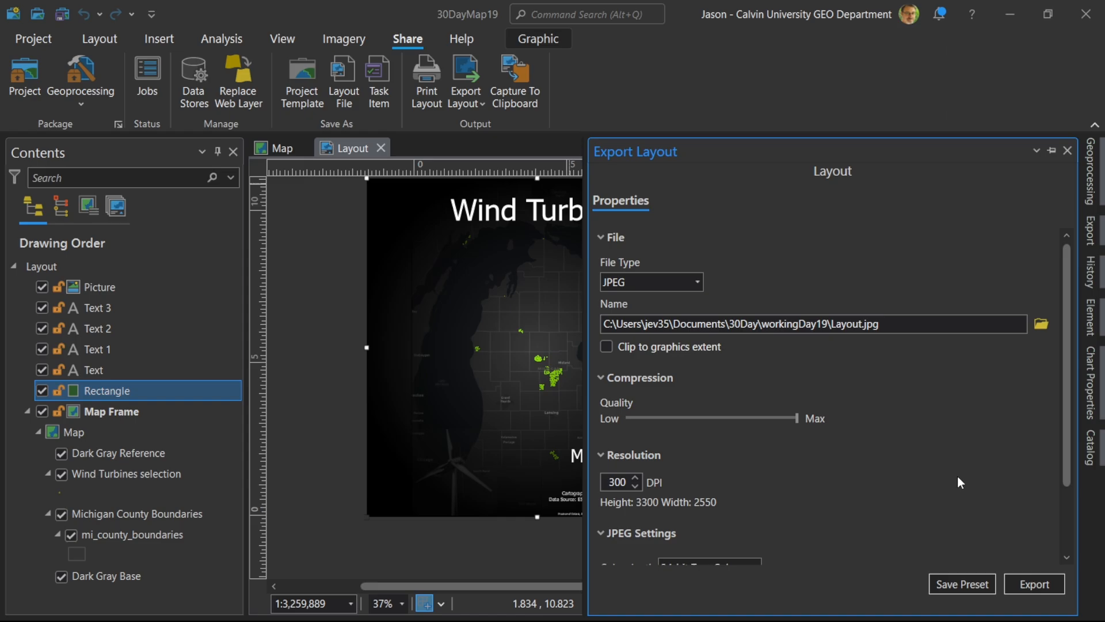
pyautogui.click(1044, 325)
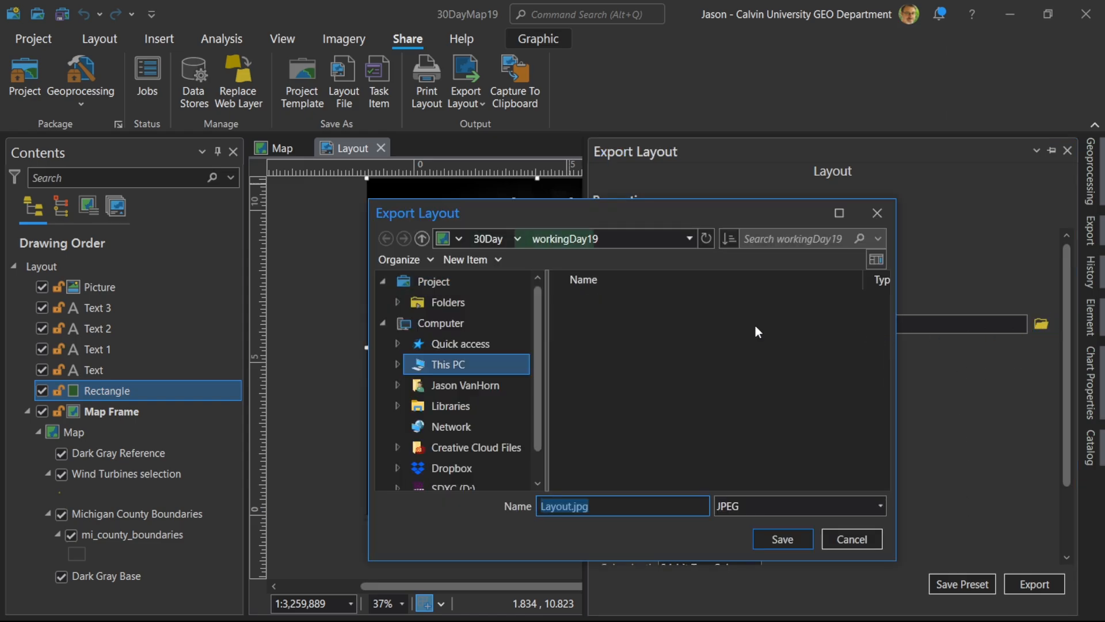
pyautogui.click(782, 539)
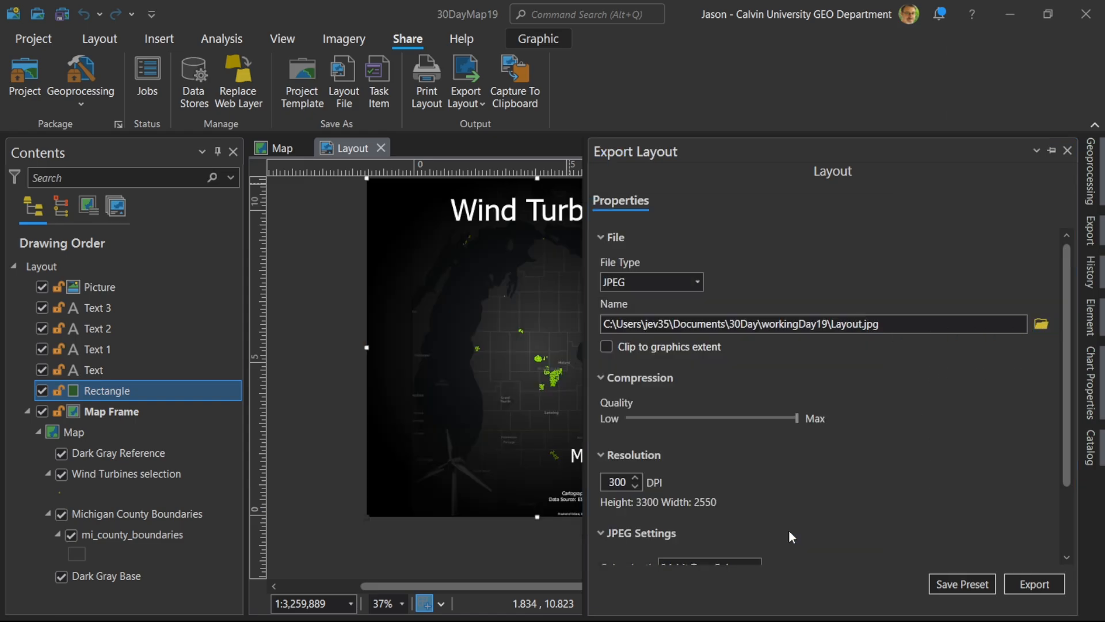
pyautogui.click(1035, 583)
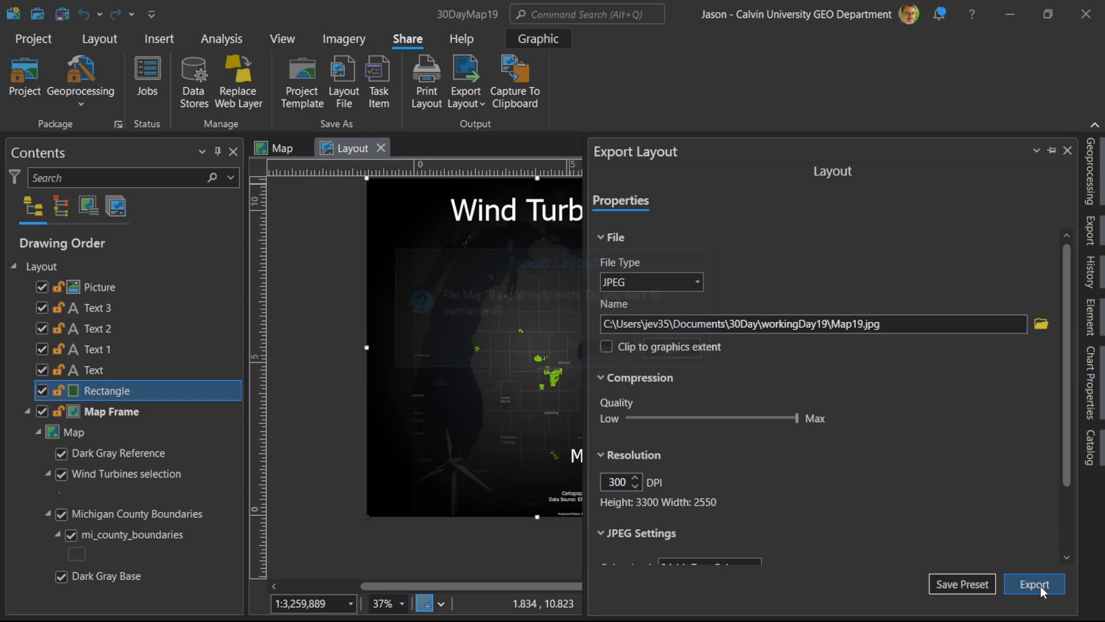
pyautogui.click(1034, 600)
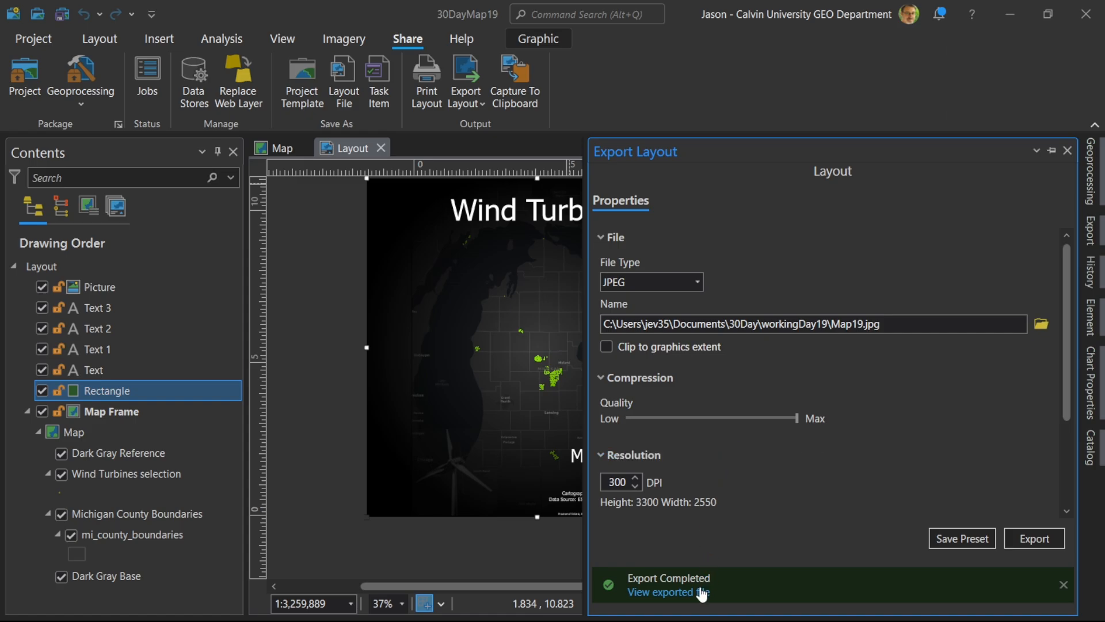
pyautogui.click(667, 593)
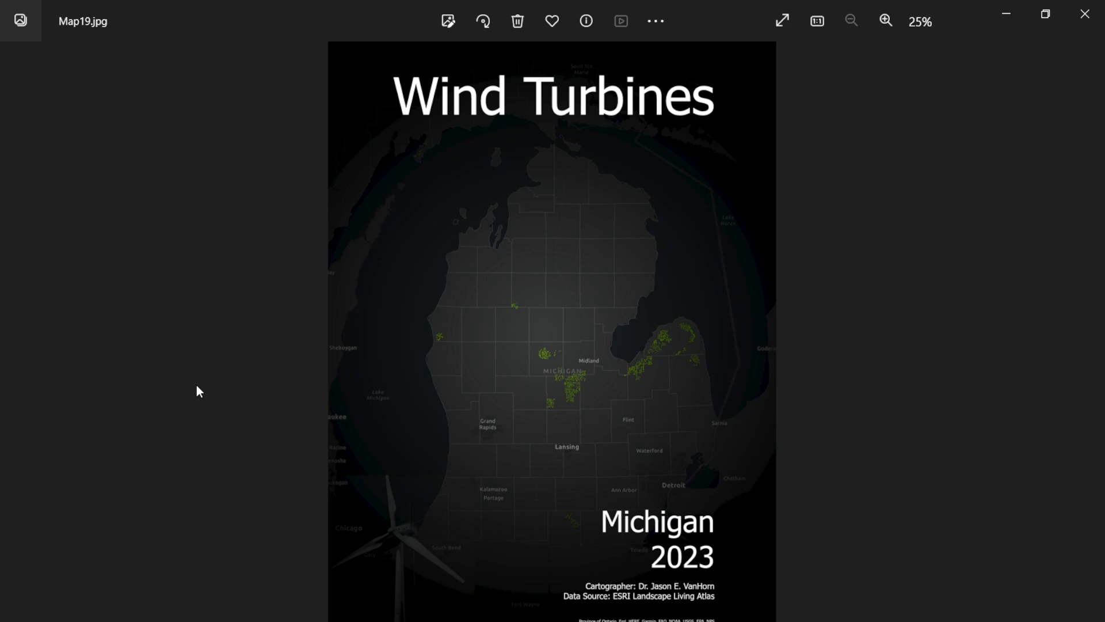